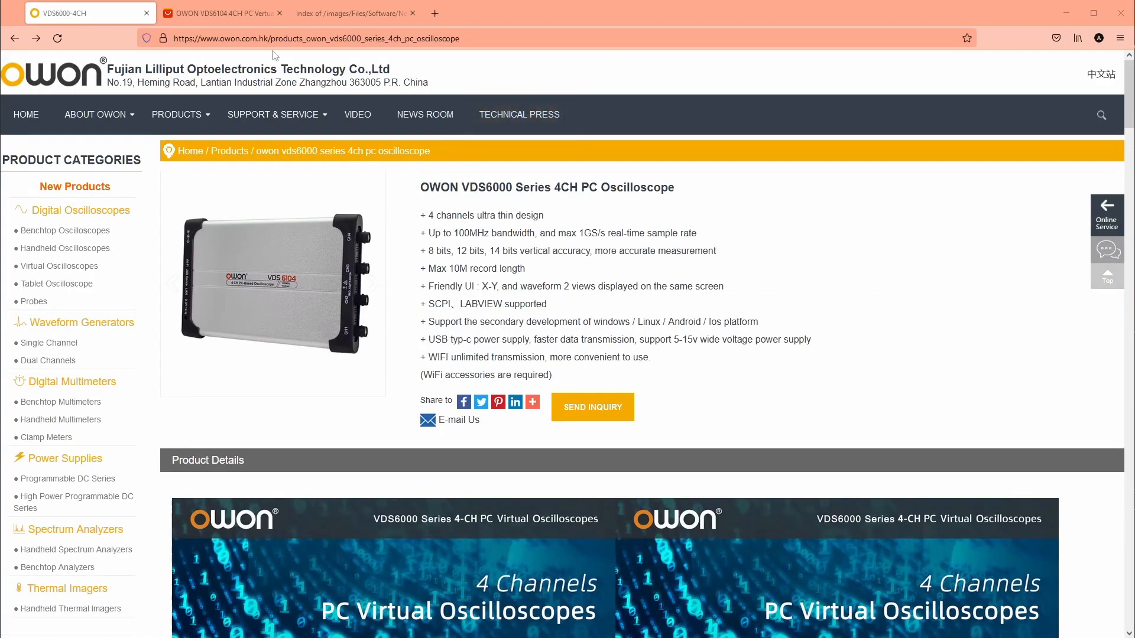
Scroll the VDS6000-4CH product page down to its Support downloads
scroll(down, 3)
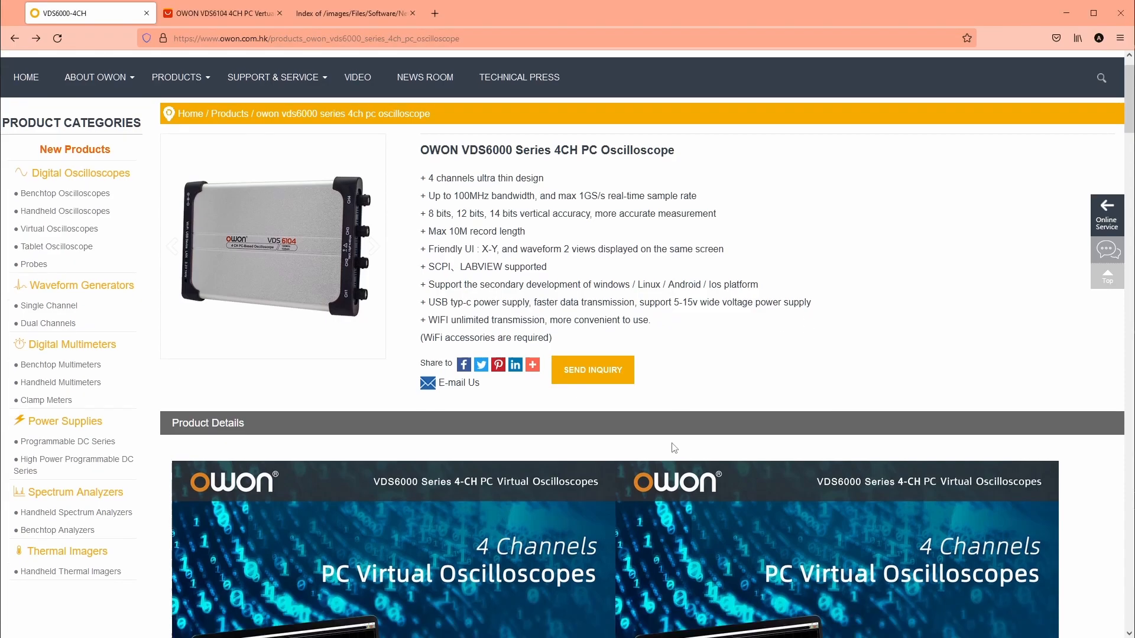
scroll(down, 3)
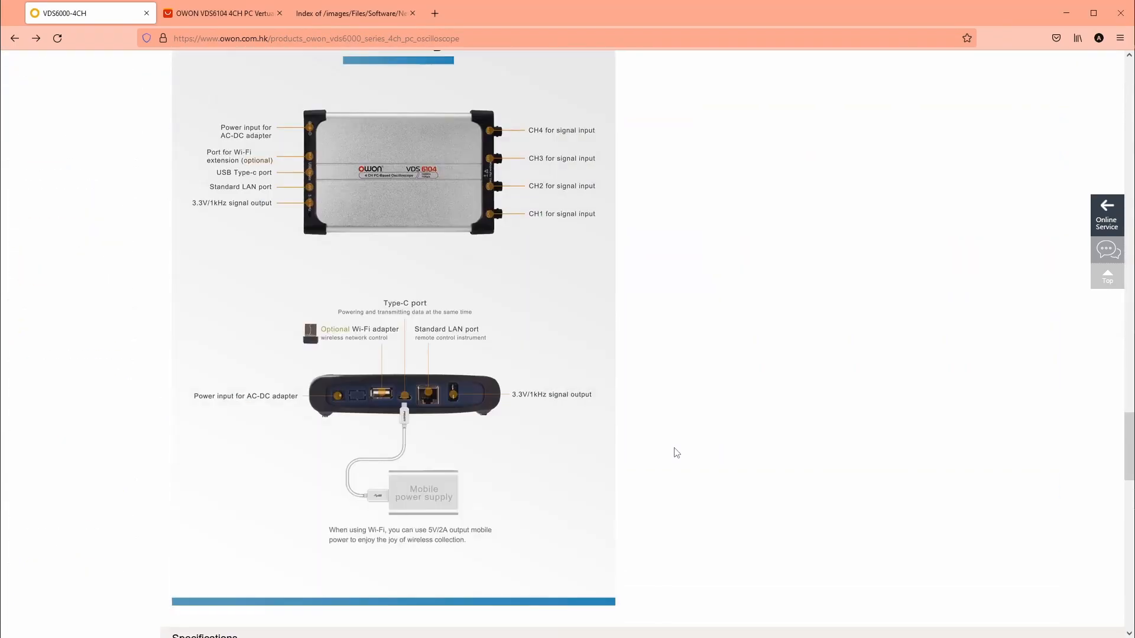
scroll(down, 3)
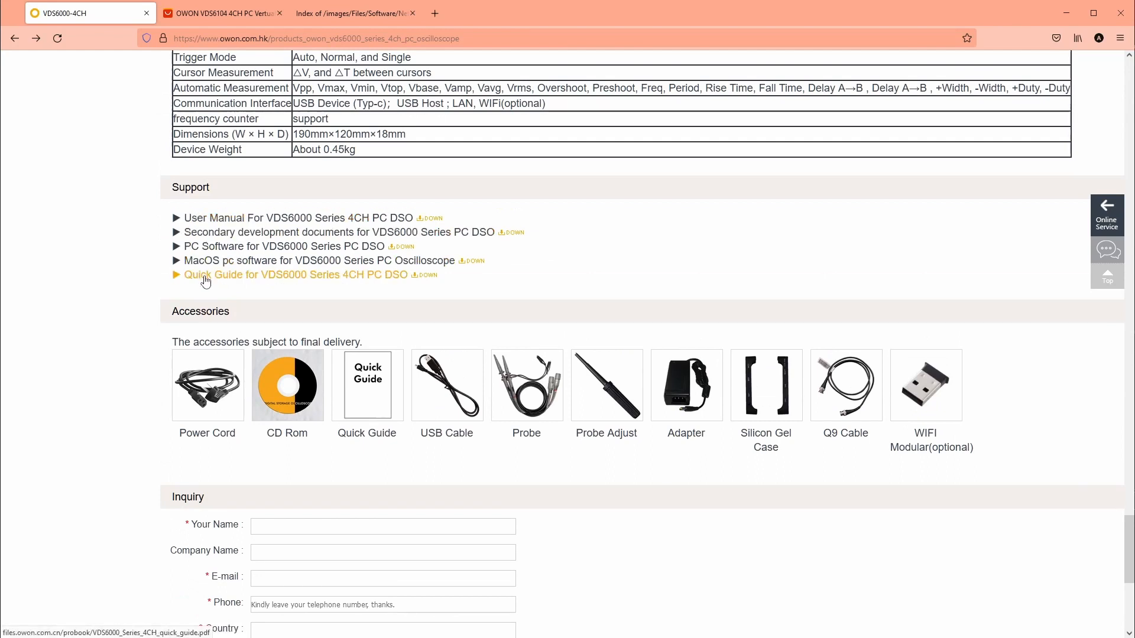
mouse_move(343, 227)
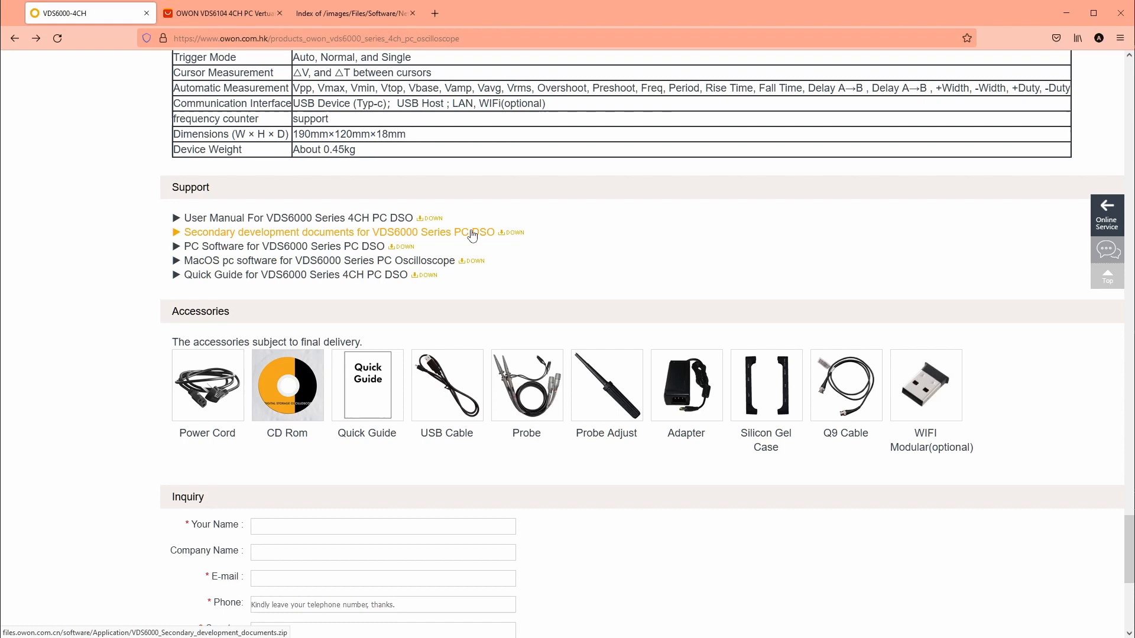
Save the 'Secondary development documents for VDS6000 Series PC DSO' archive via Save Link As
right_click(470, 234)
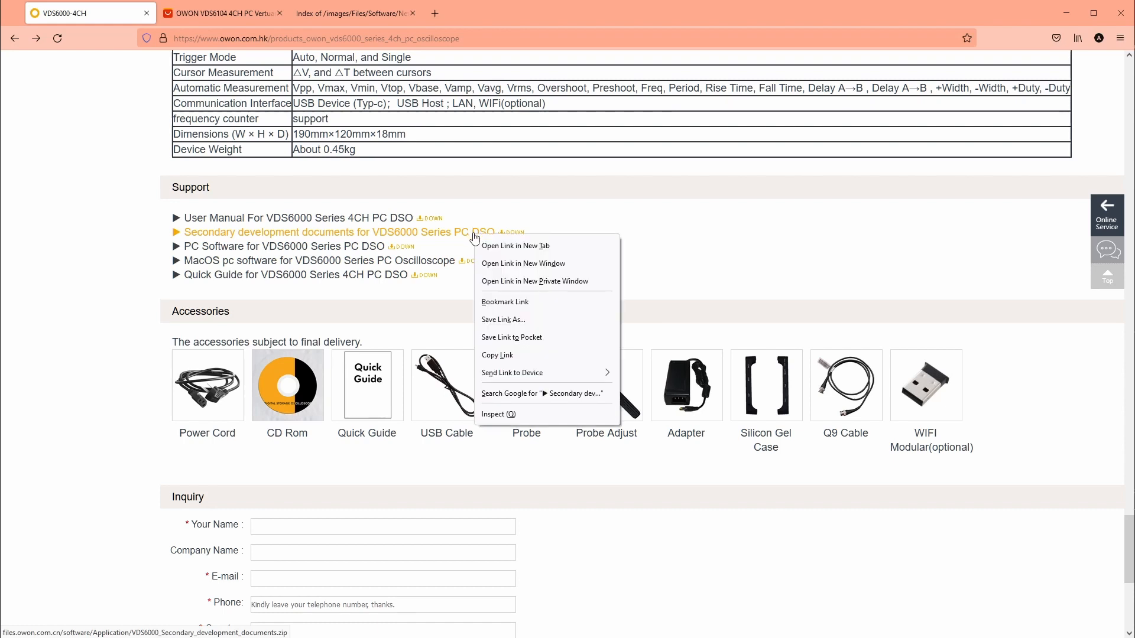
mouse_move(503, 320)
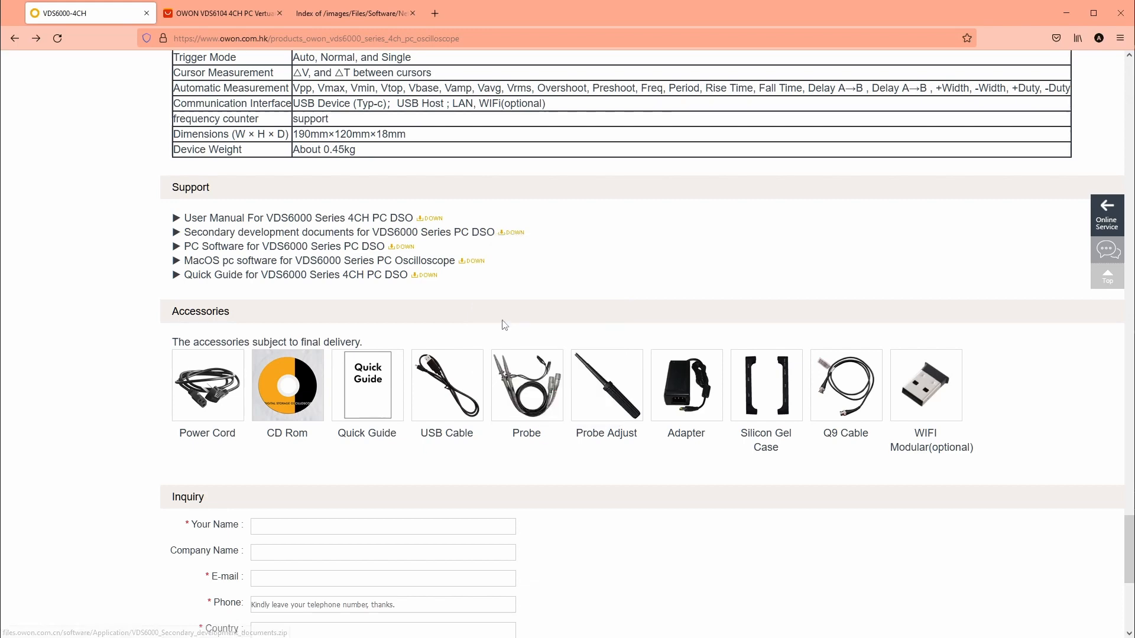
mouse_move(435, 331)
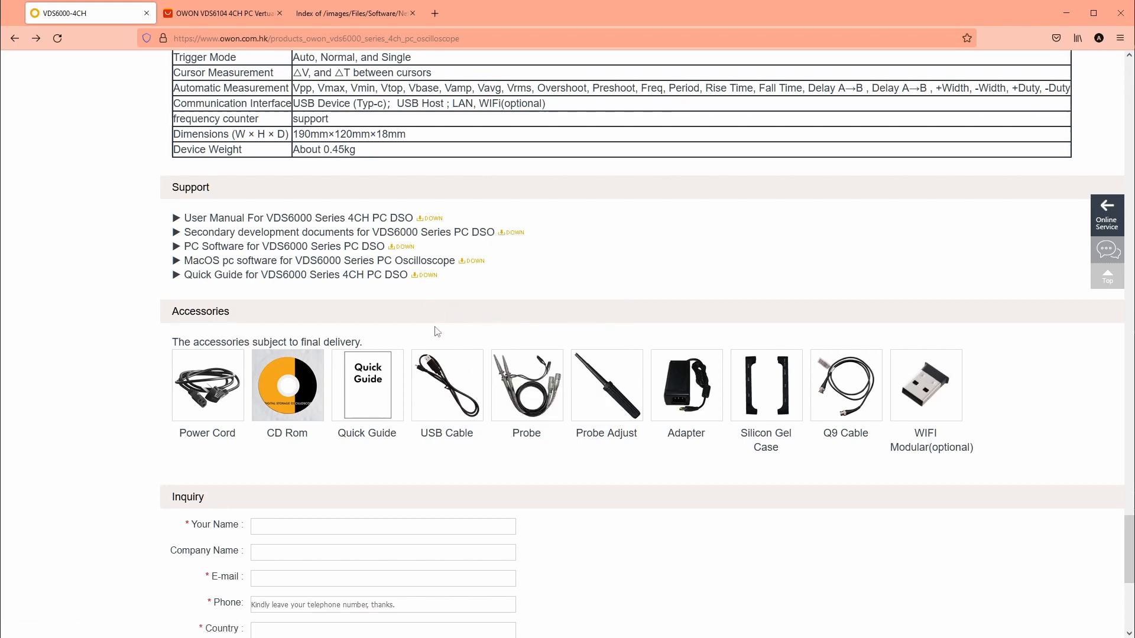
click(511, 233)
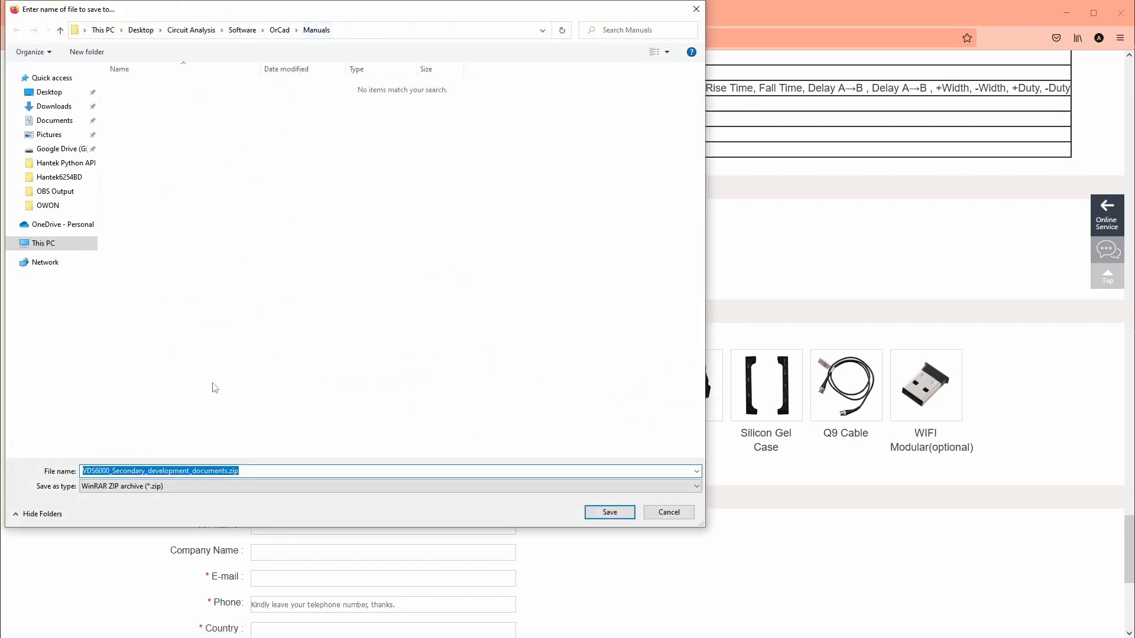
click(667, 512)
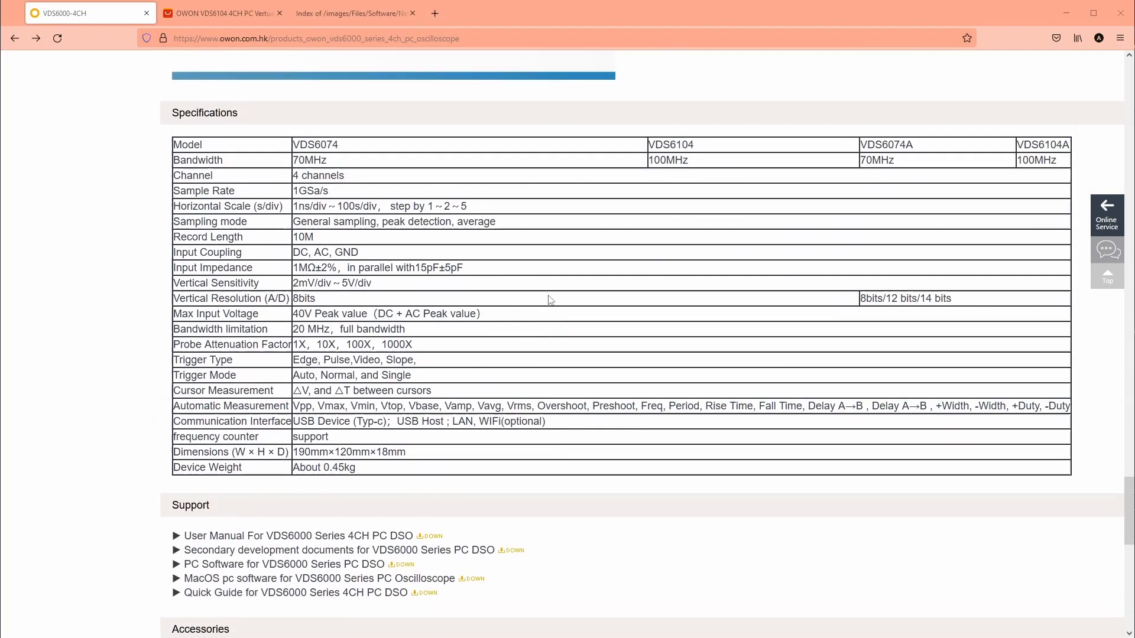
Highlight the VDS6104A model in the specifications table, then switch to the AliExpress listing
scroll(down, 3)
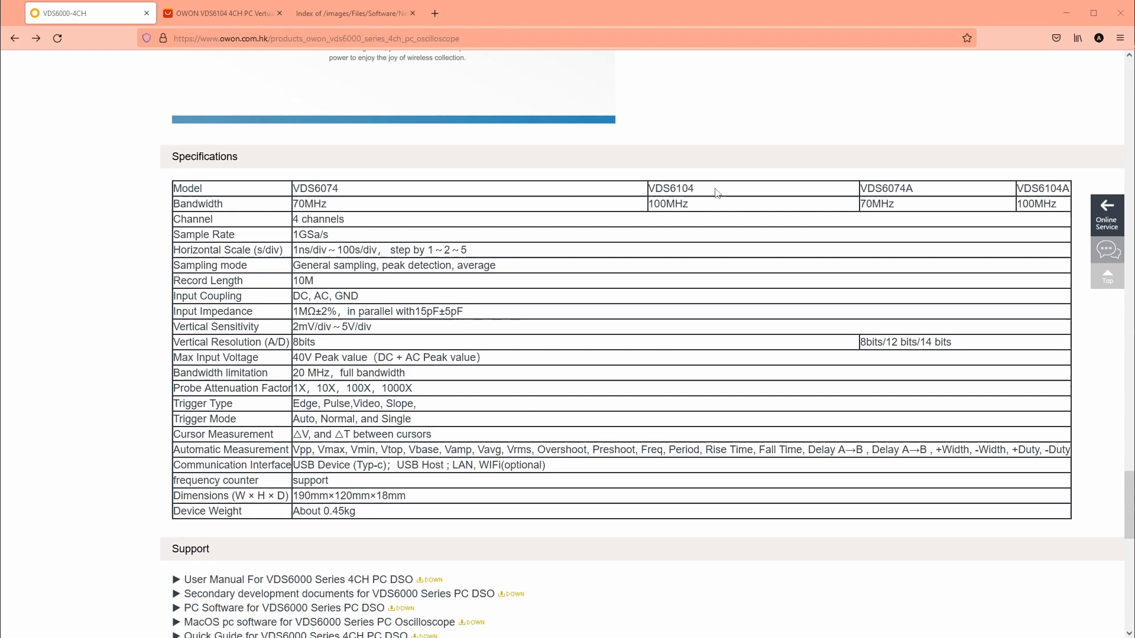
double_click(669, 188)
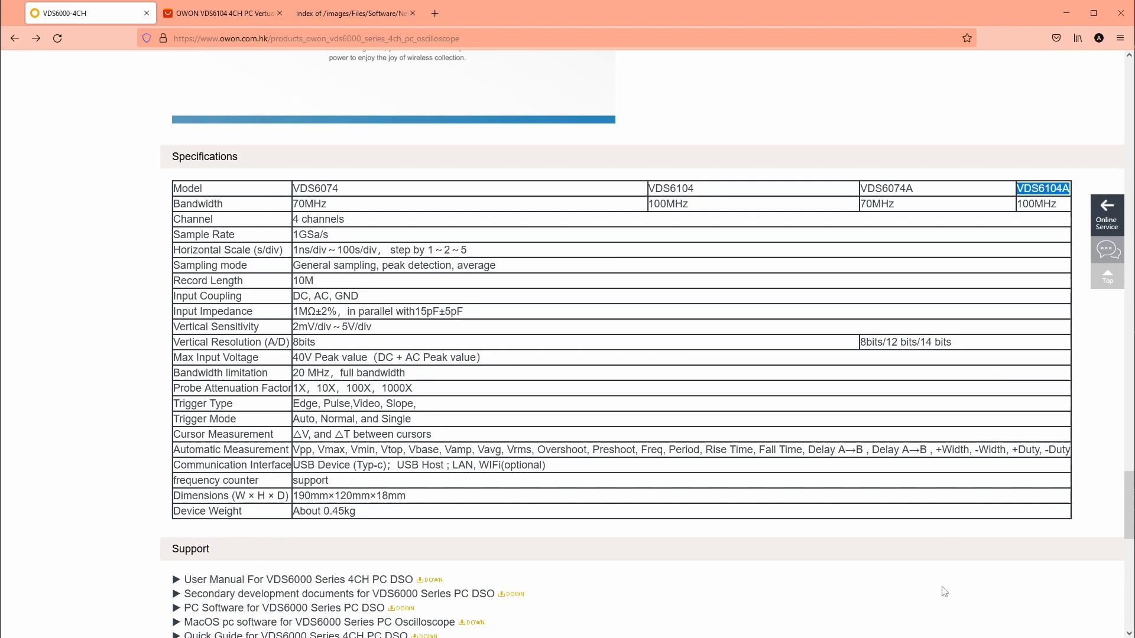
mouse_move(777, 534)
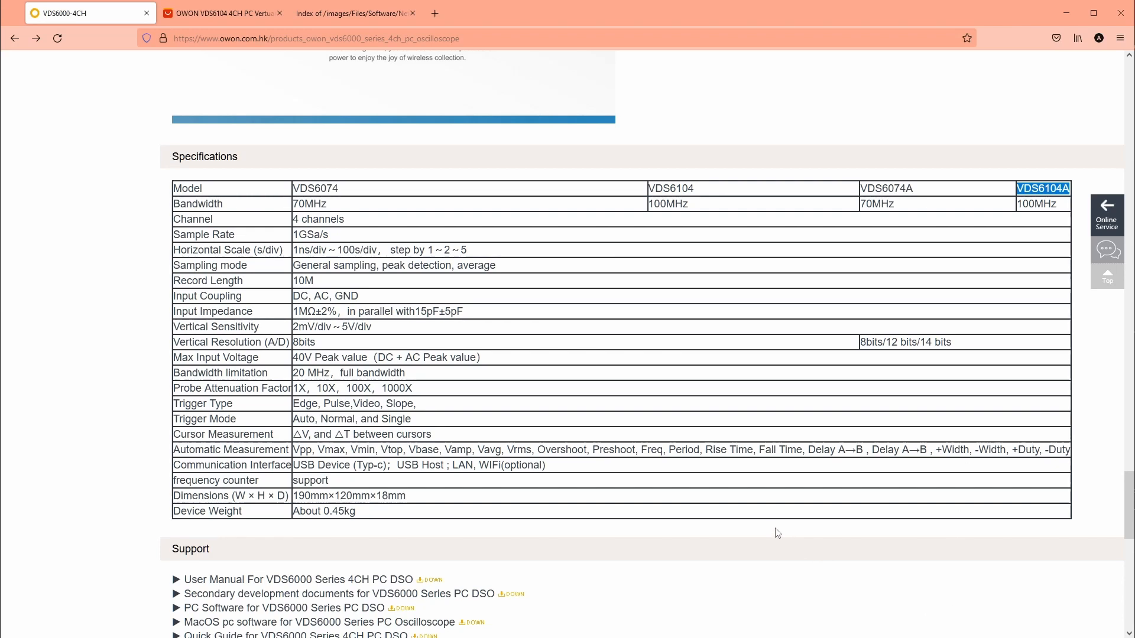
click(221, 13)
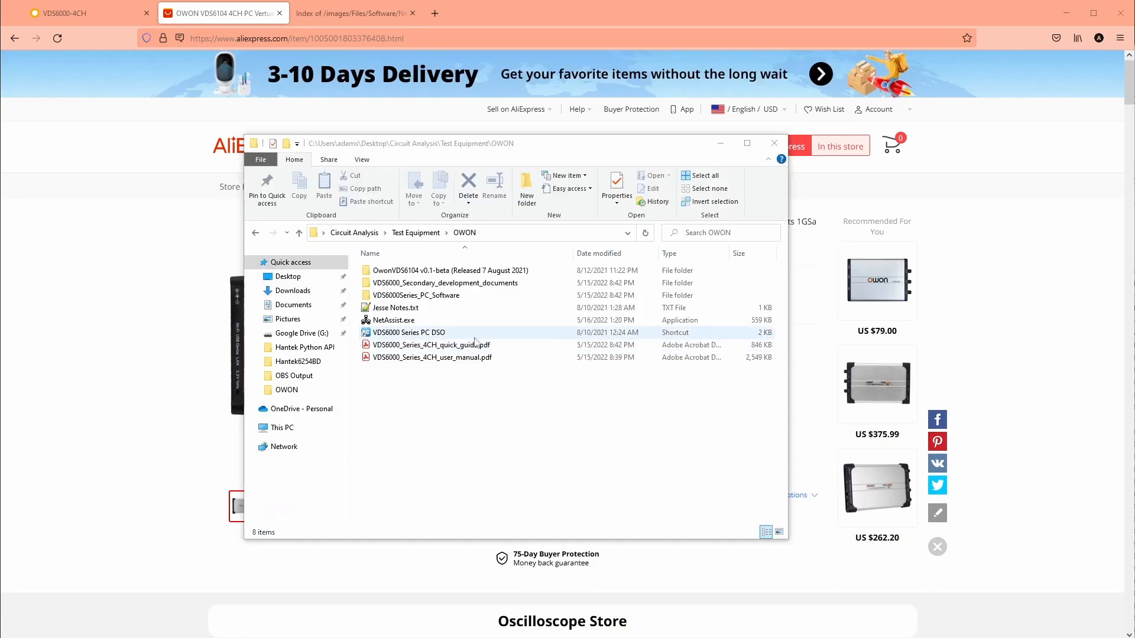
click(415, 295)
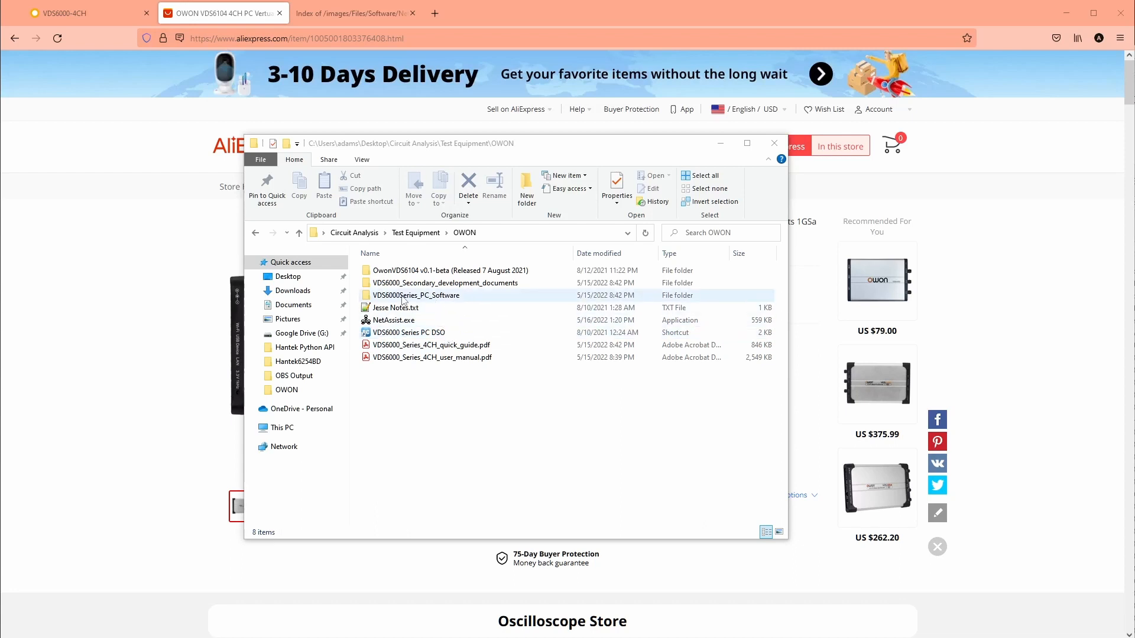
double_click(415, 295)
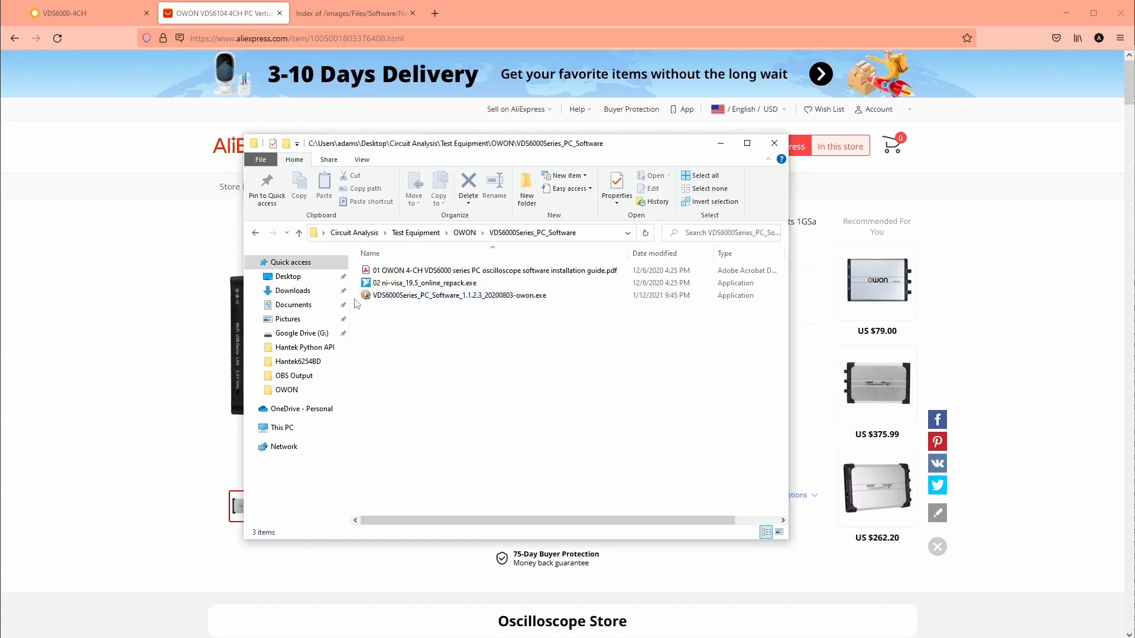
click(495, 270)
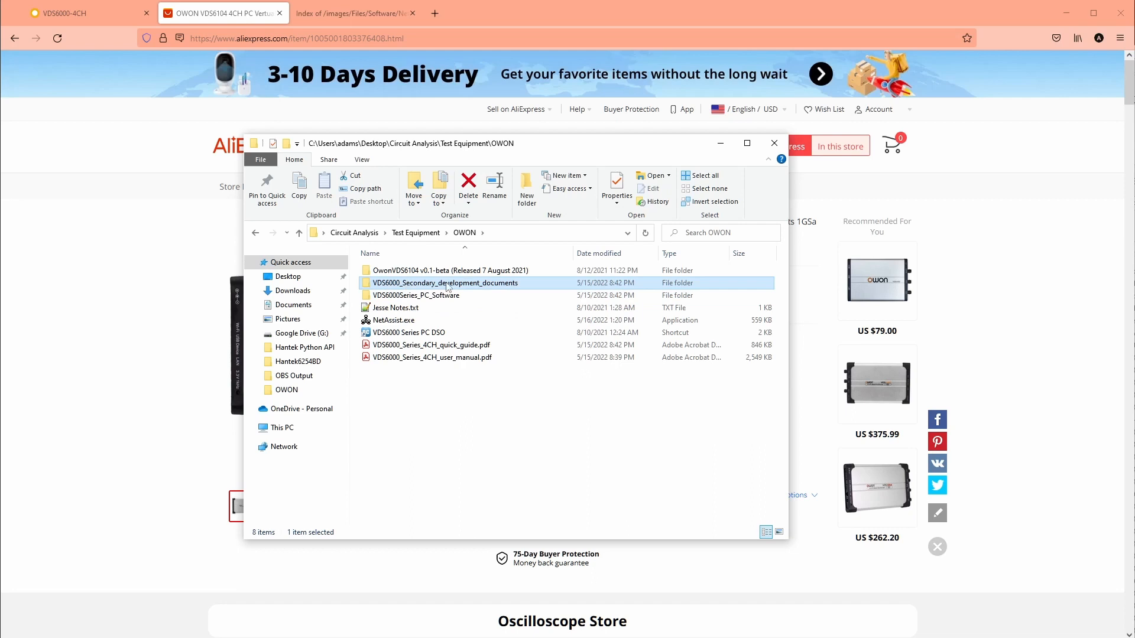
double_click(445, 283)
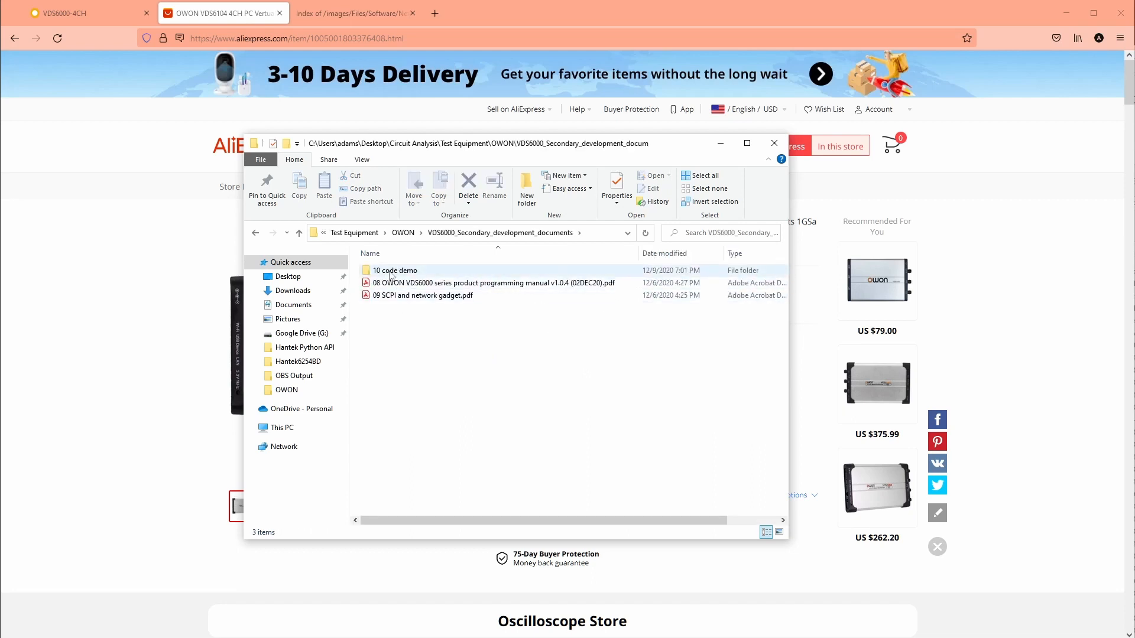
double_click(395, 270)
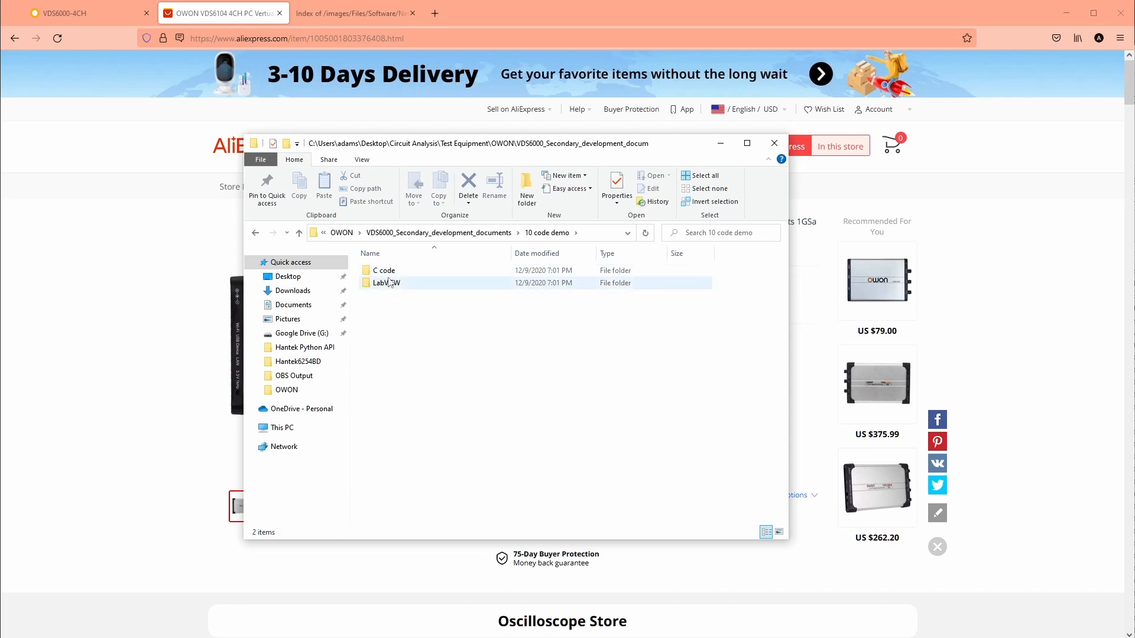
click(298, 233)
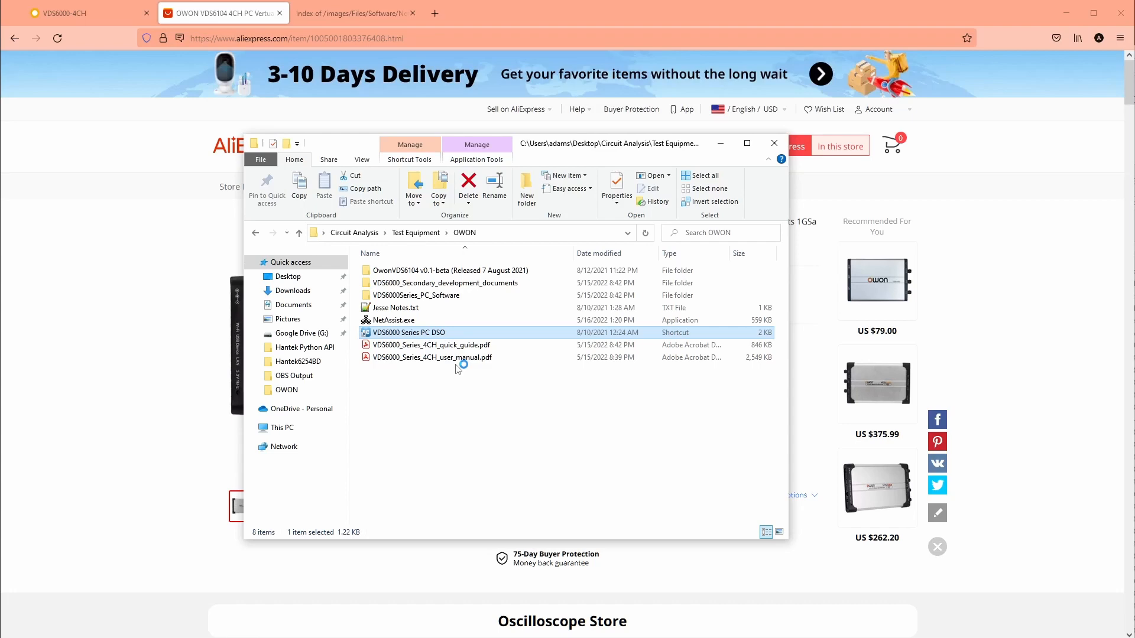
Launch VDS6000 Series PC DSO and connect to the detected USB oscilloscope
double_click(408, 332)
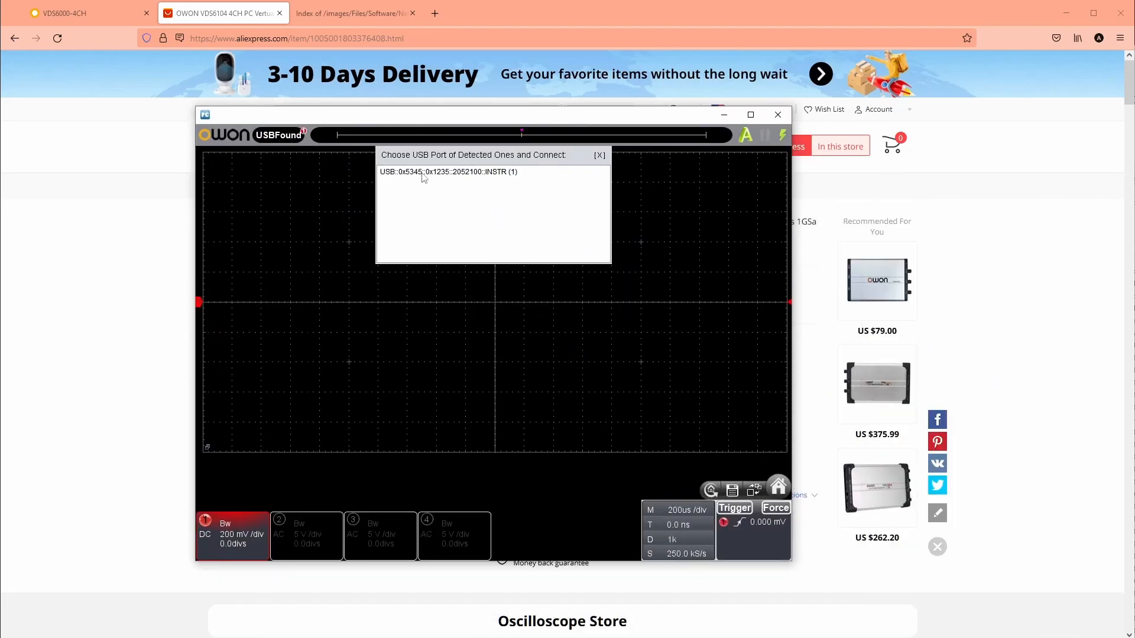
click(448, 171)
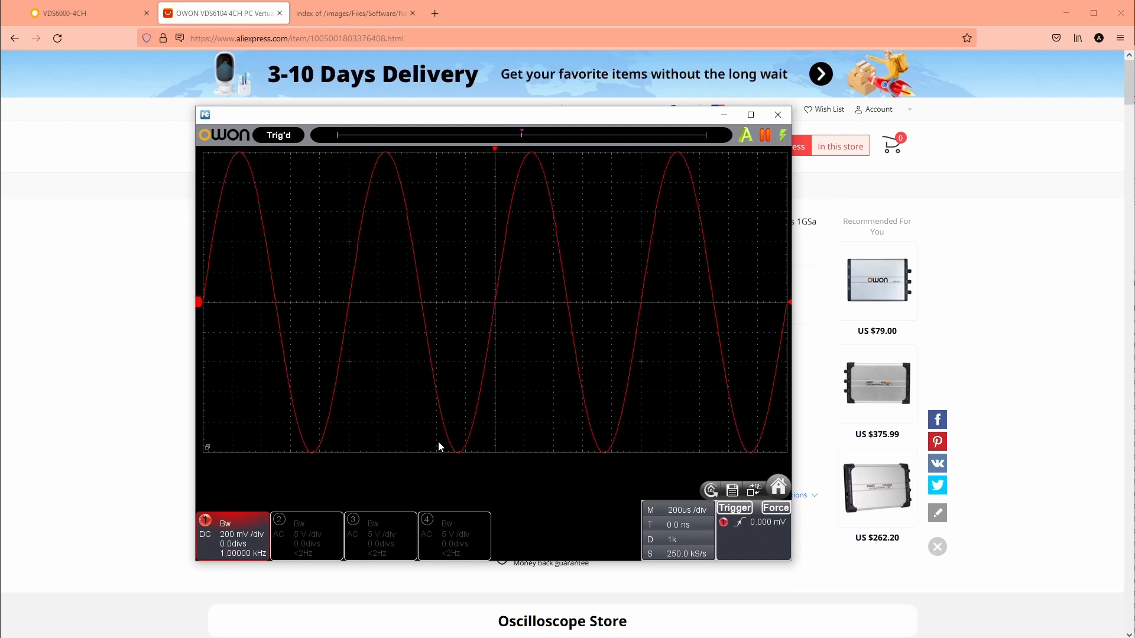
click(303, 536)
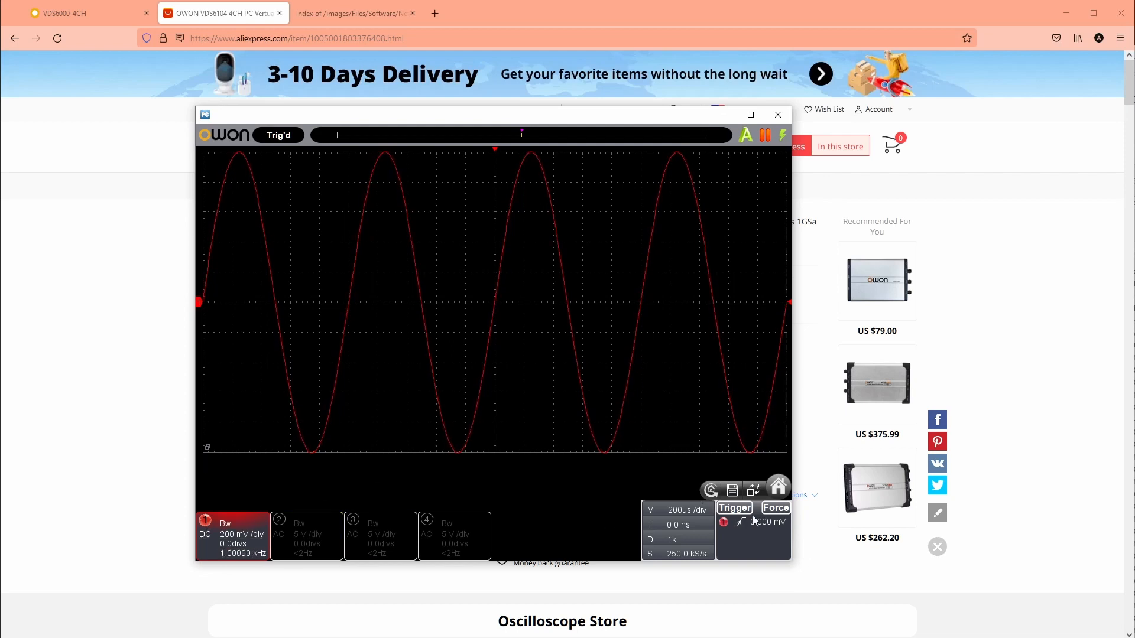
Review the trigger settings and the time-base scale list without changing them
click(734, 507)
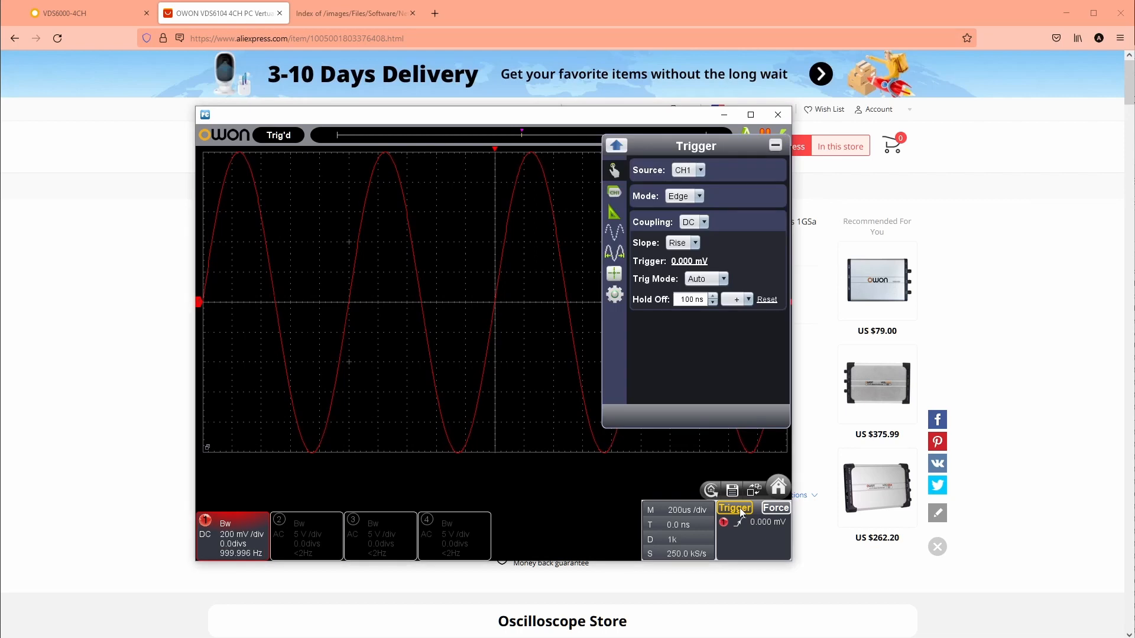
click(734, 507)
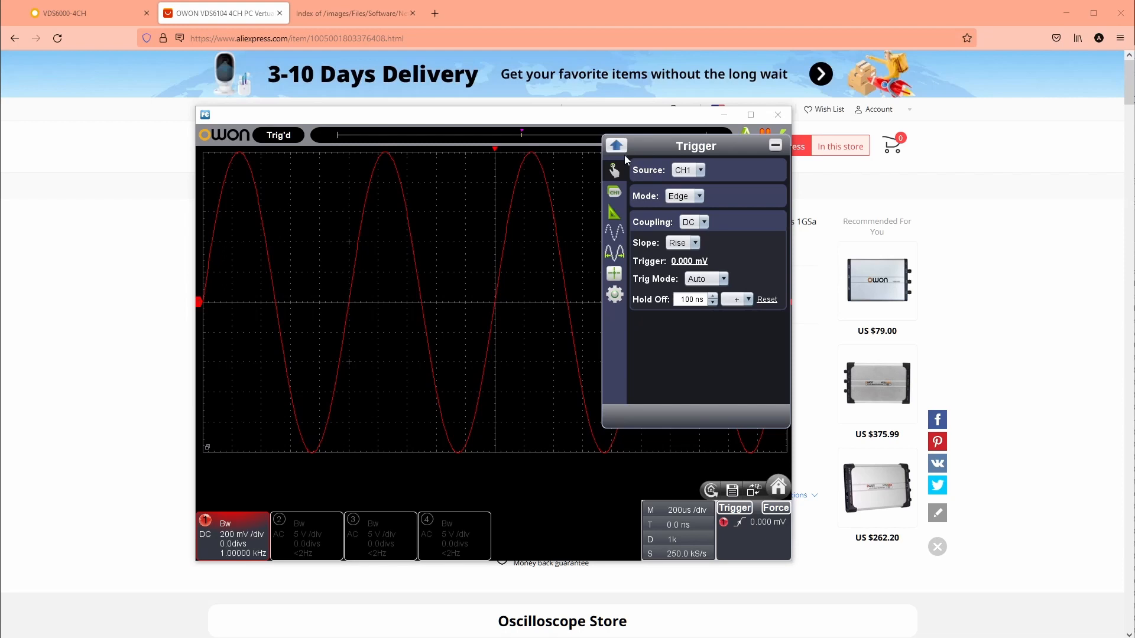
click(614, 212)
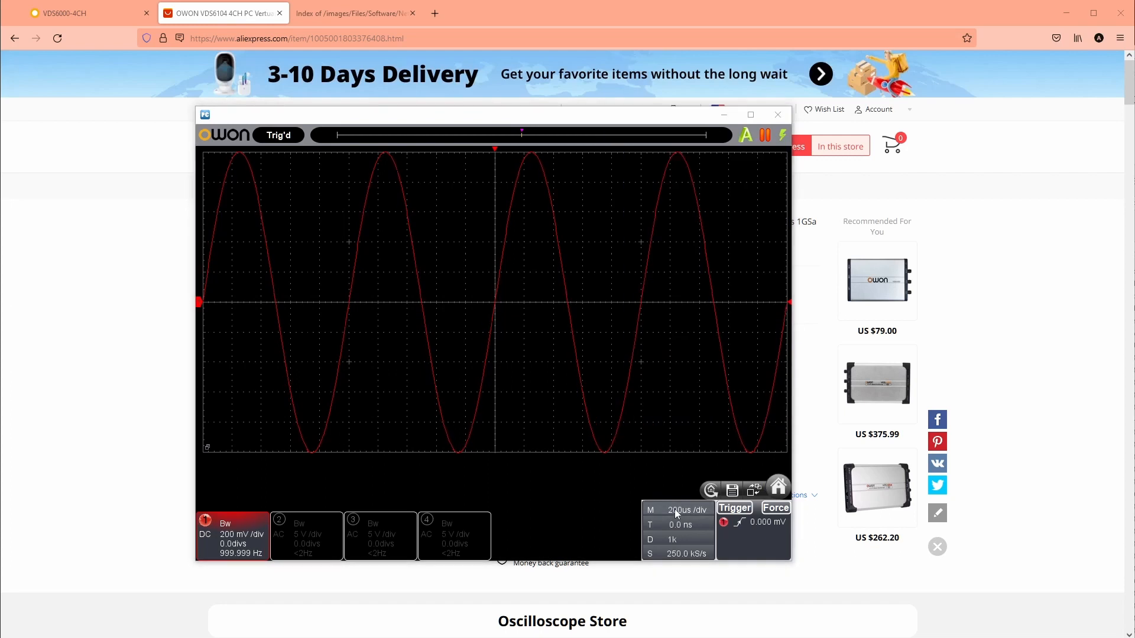
click(678, 509)
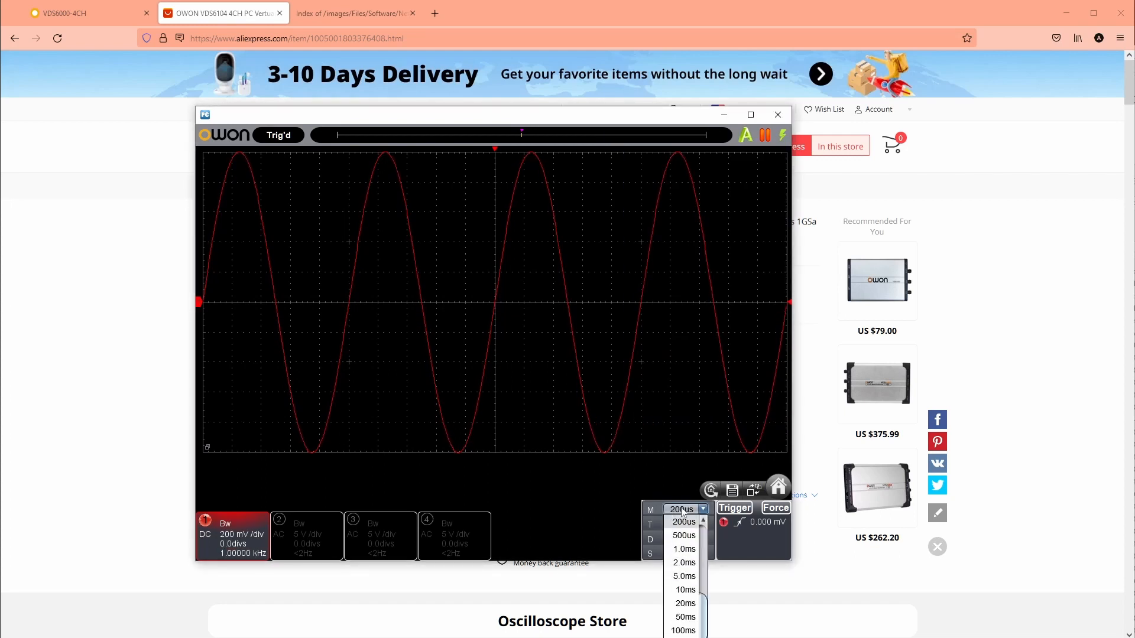
click(683, 508)
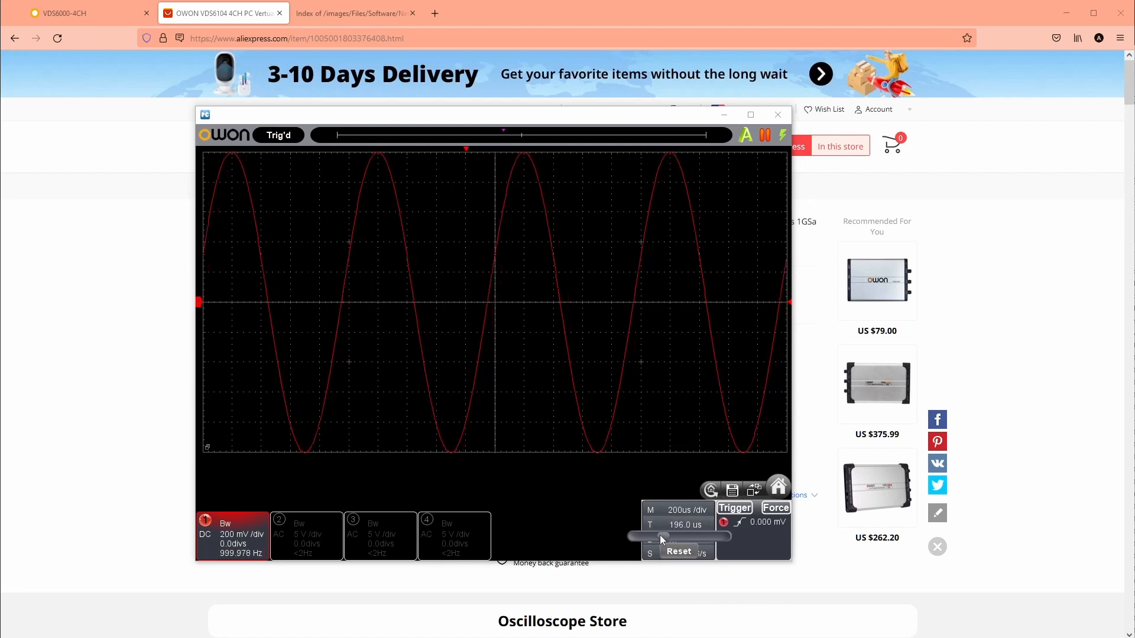
Return the horizontal time offset to 0 ns and set record depth to 1k (250 kS/s)
drag(660, 535, 678, 536)
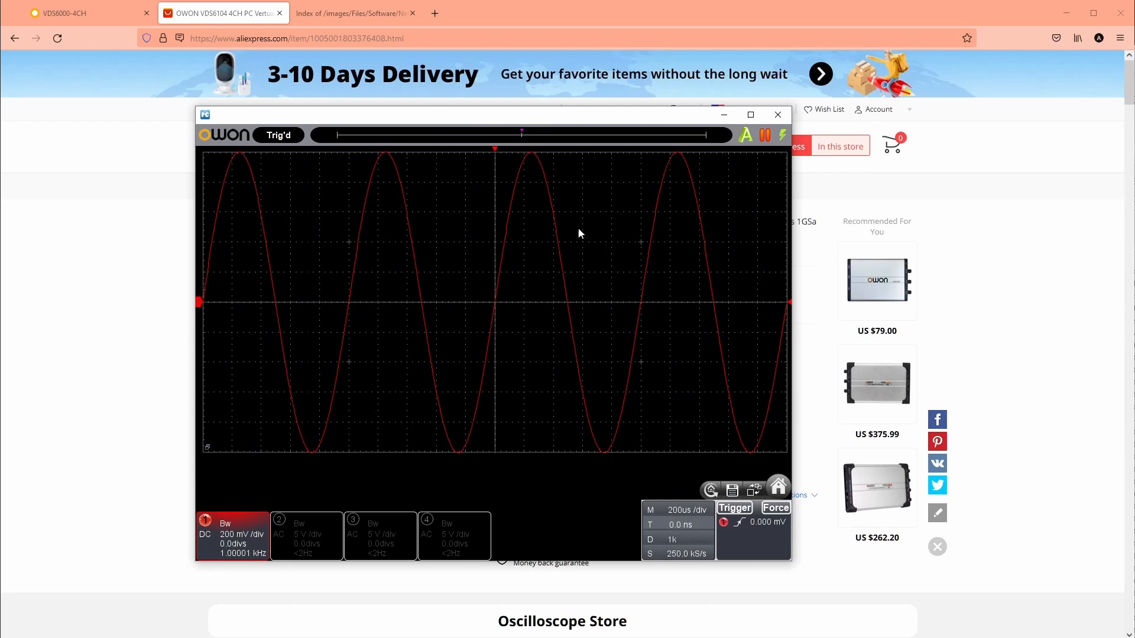
click(676, 540)
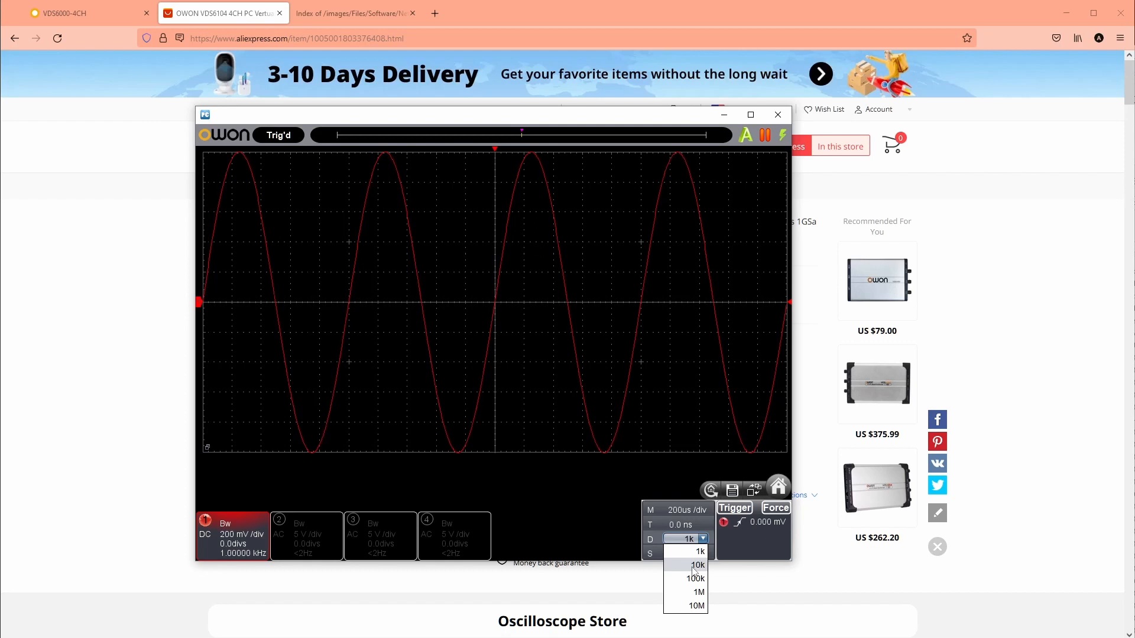
click(696, 565)
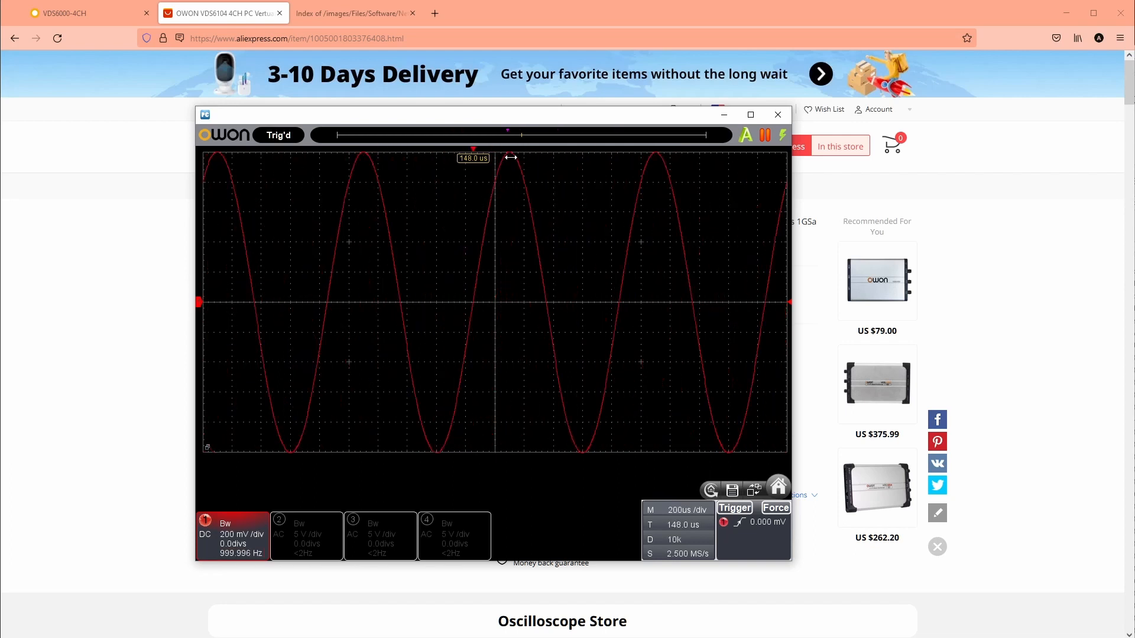
drag(659, 536, 685, 536)
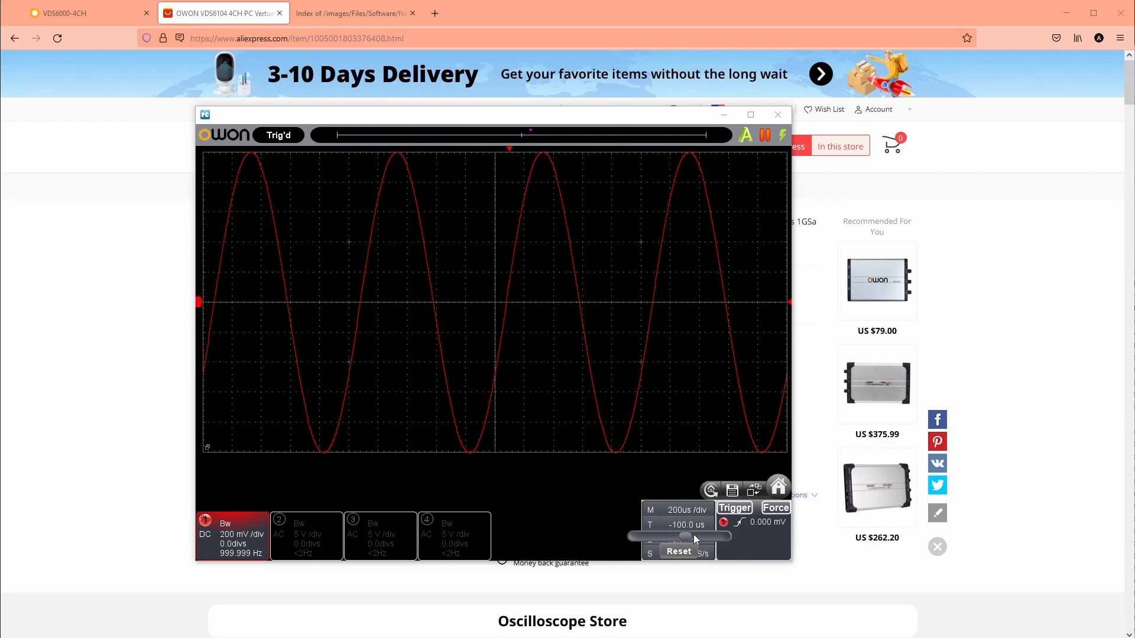
drag(685, 535, 681, 536)
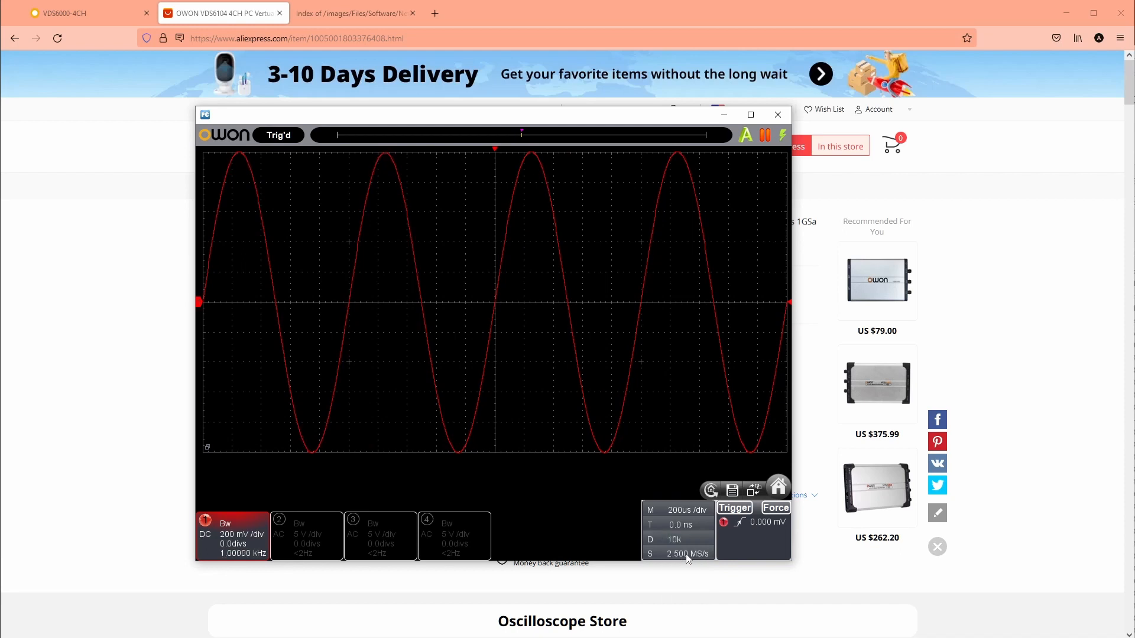
click(734, 508)
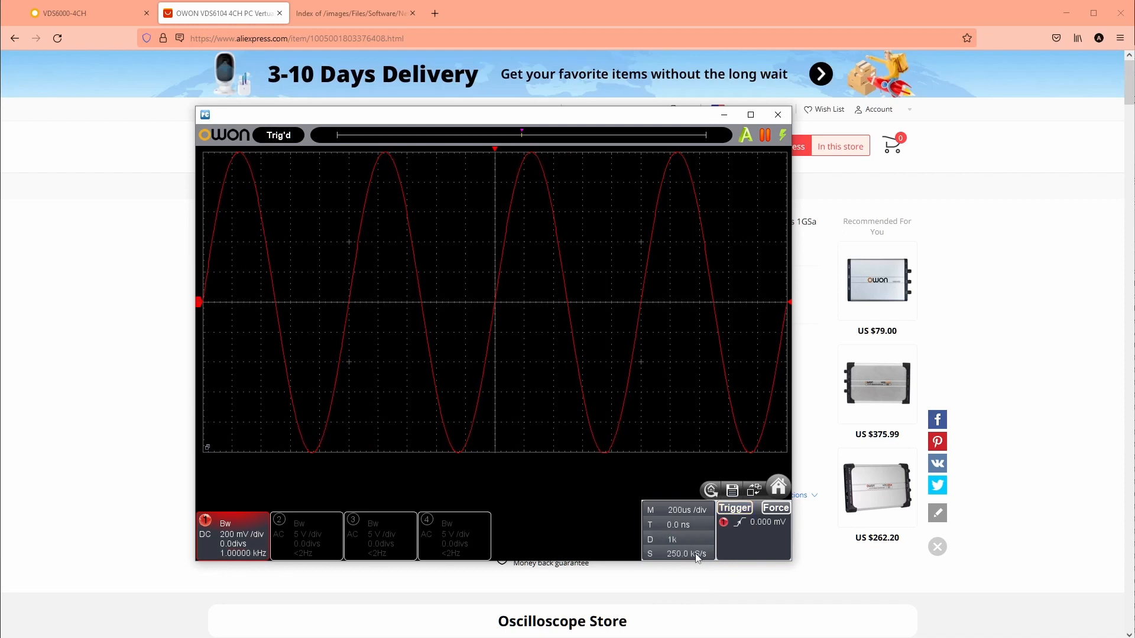
mouse_move(681, 553)
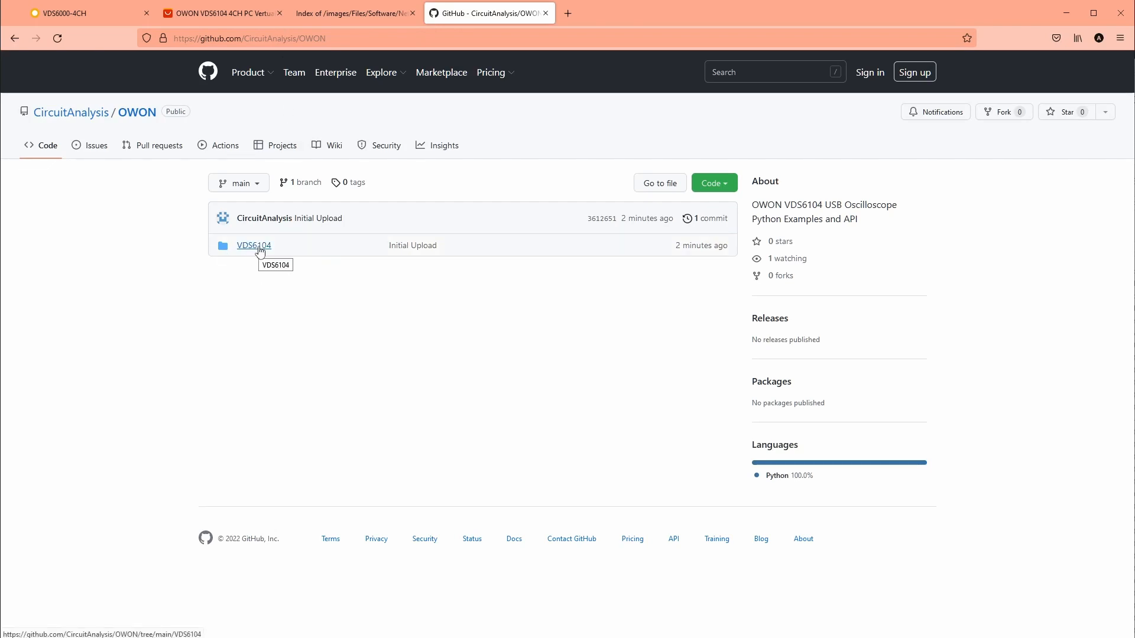
Open the VDS6104 folder of the CircuitAnalysis/OWON GitHub repository
click(253, 246)
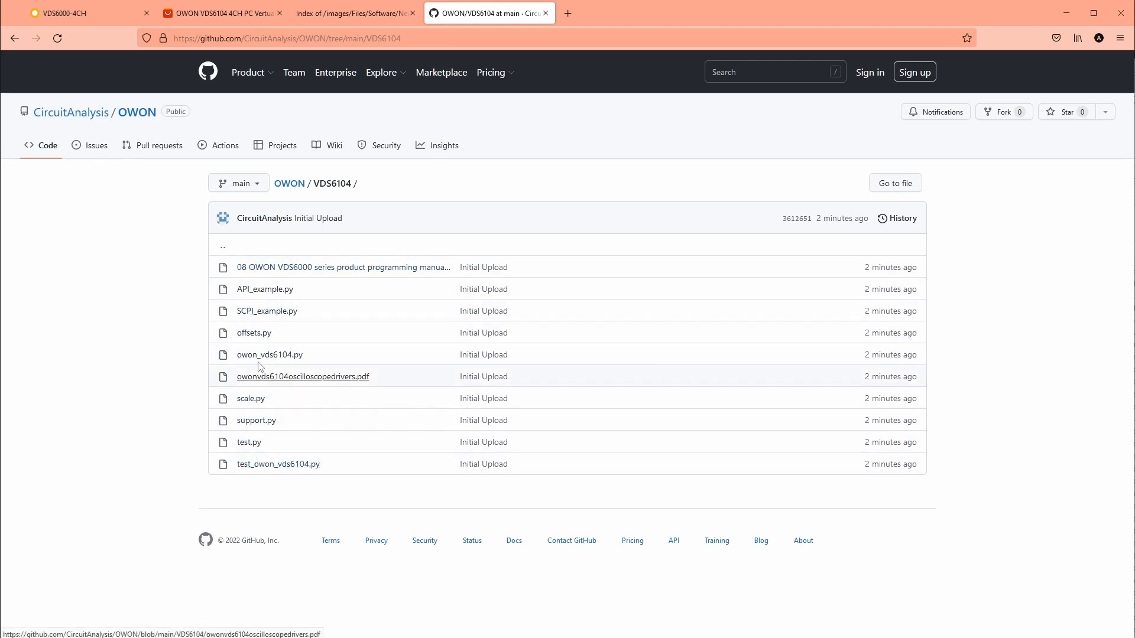
mouse_move(263, 289)
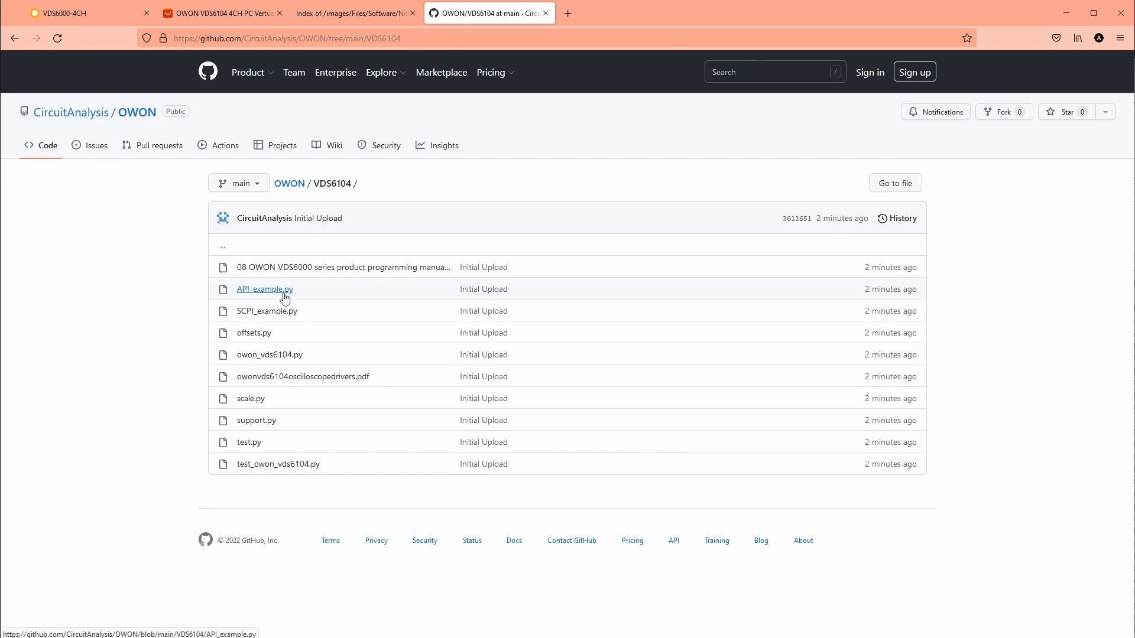
mouse_move(288, 321)
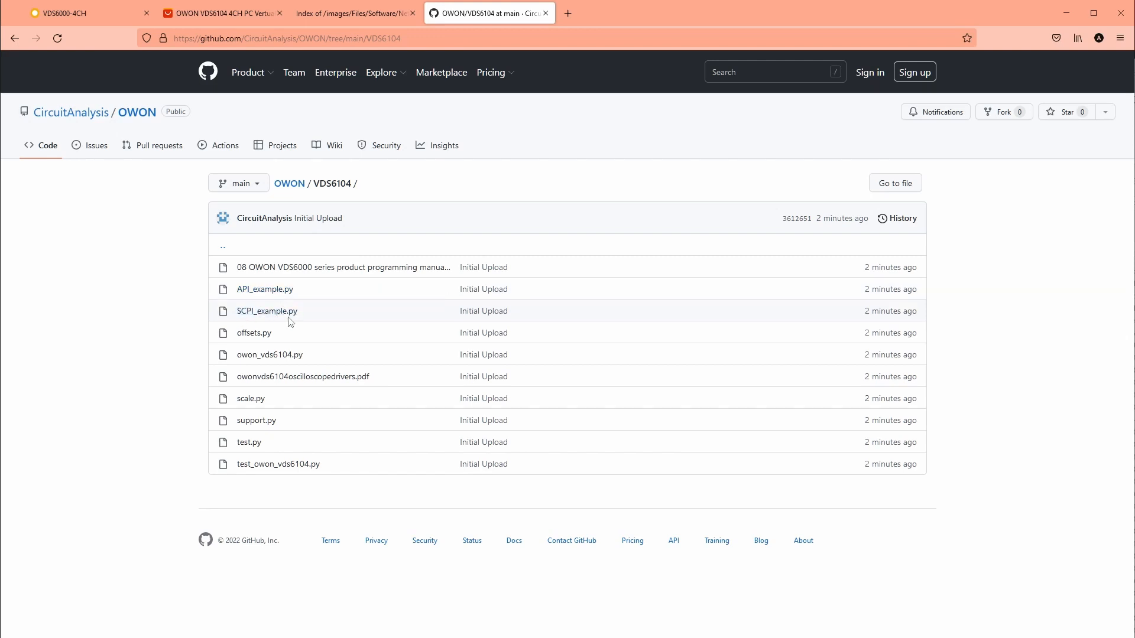
mouse_move(266, 311)
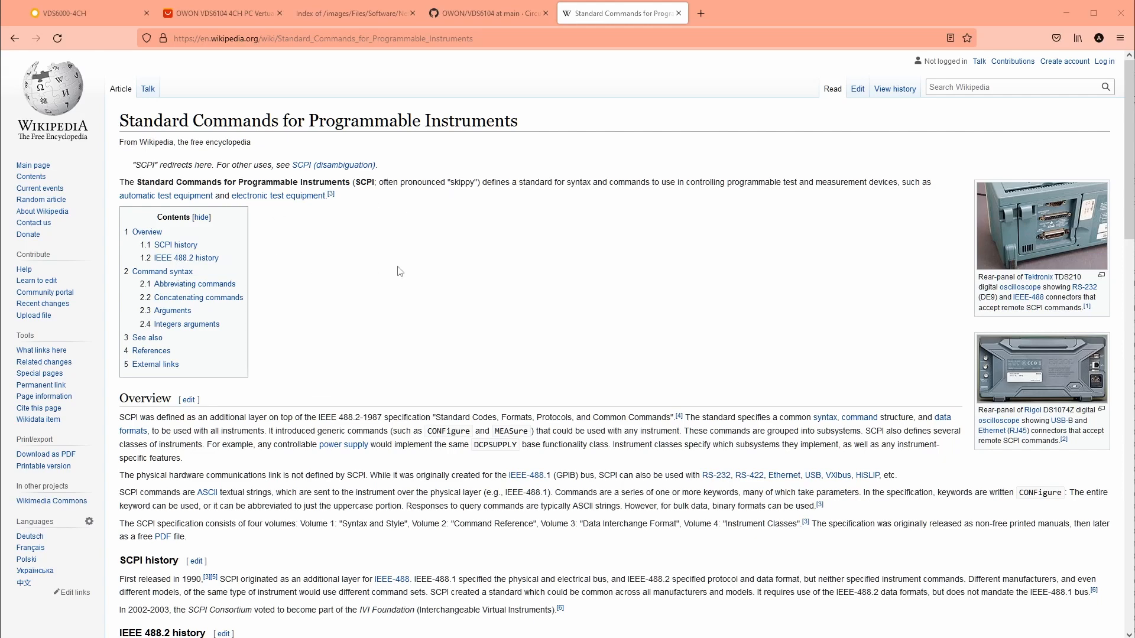
mouse_move(275, 406)
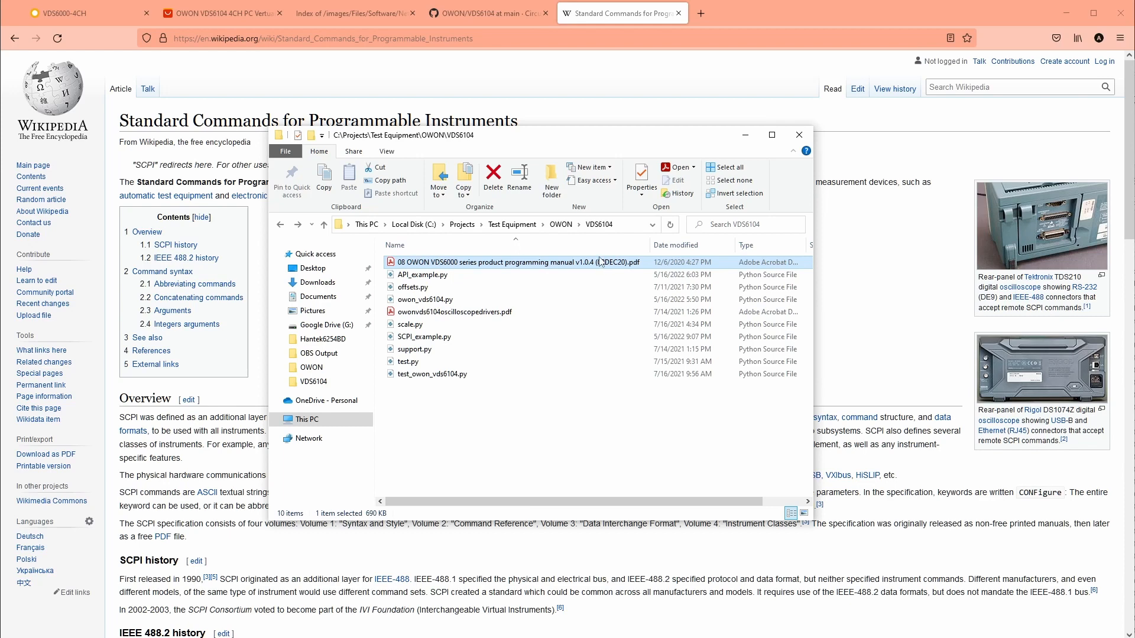
mouse_move(514, 263)
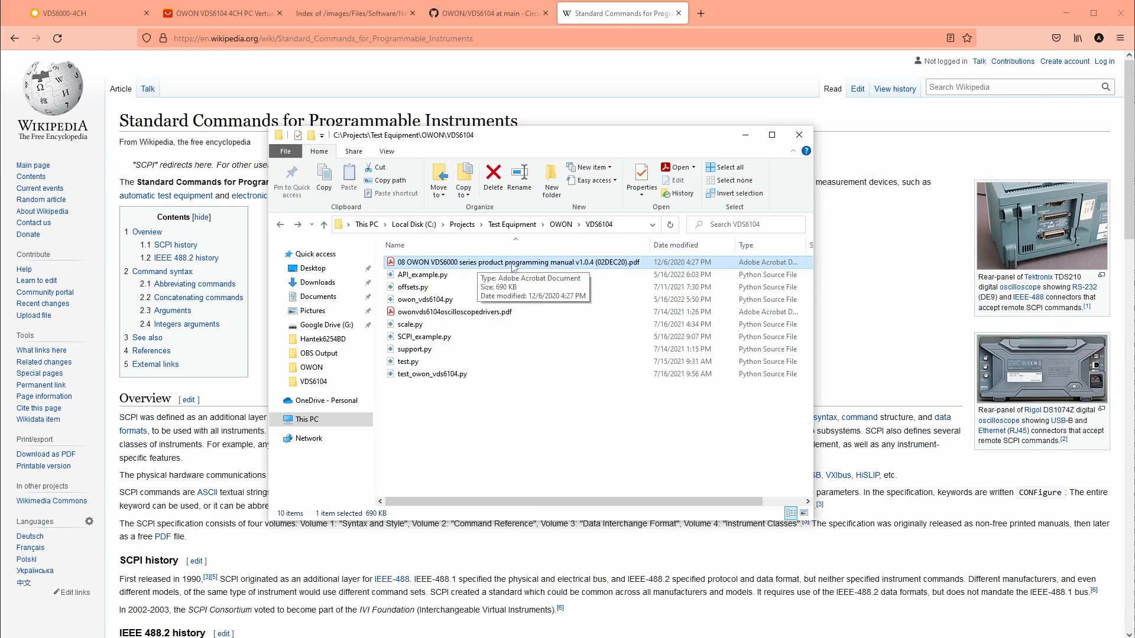
mouse_move(594, 270)
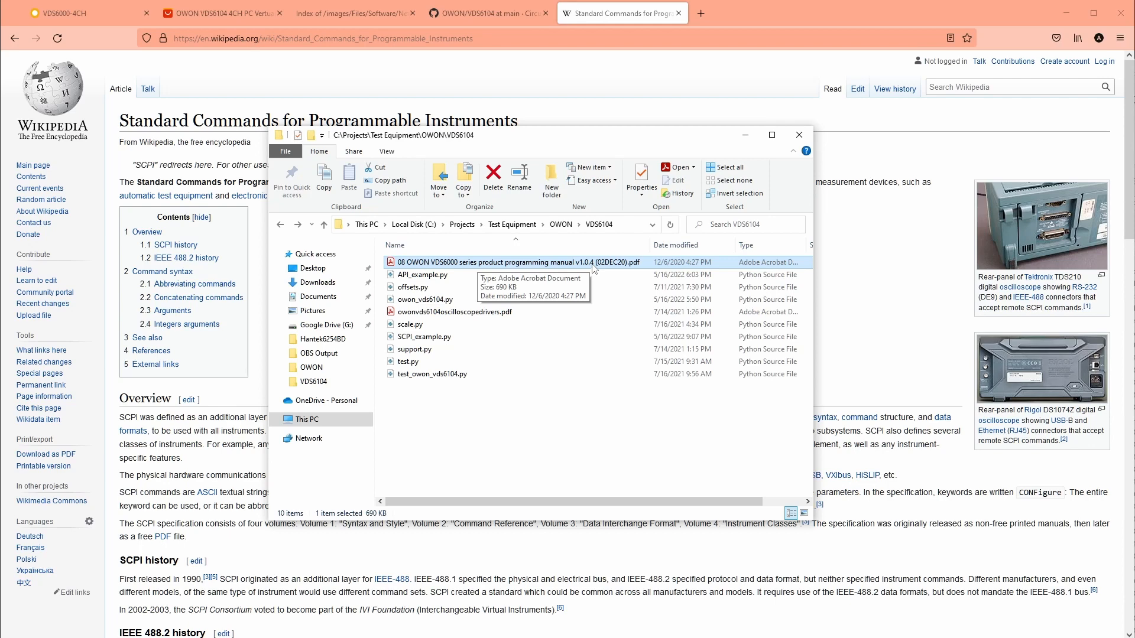
mouse_move(411, 270)
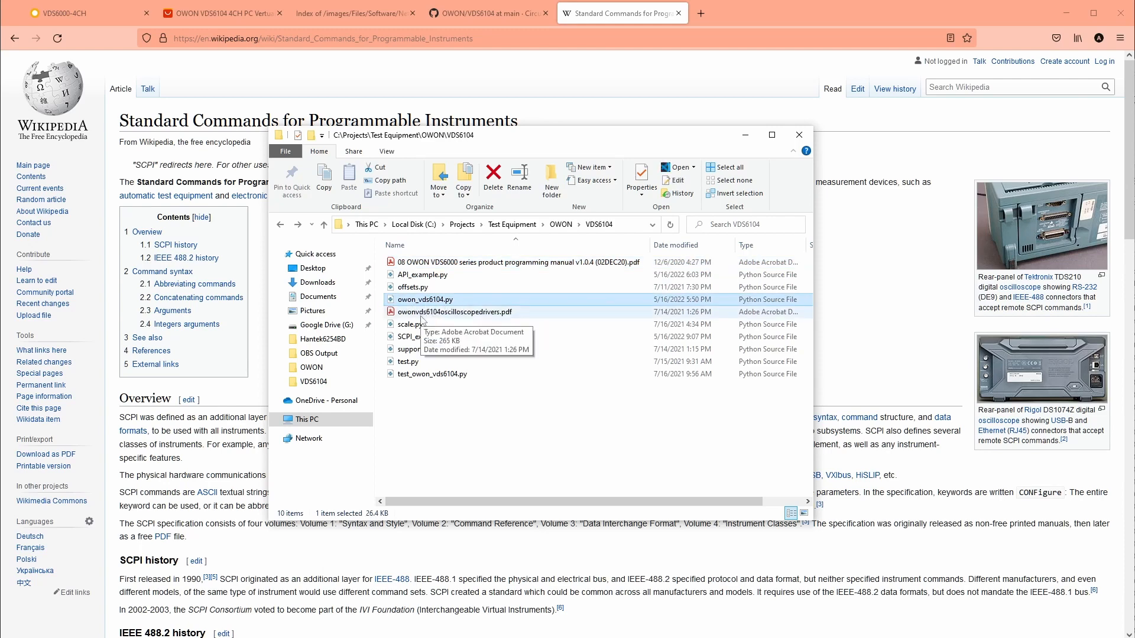
Open SCPI_example.py from the local VDS6104 folder into VS Code
click(454, 311)
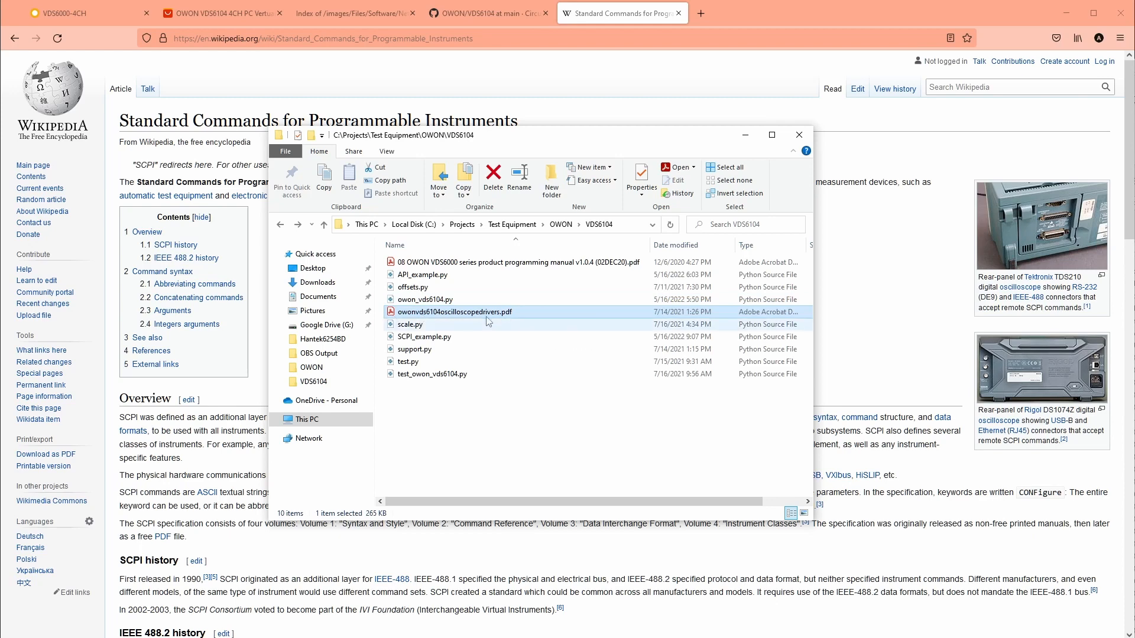
mouse_move(454, 312)
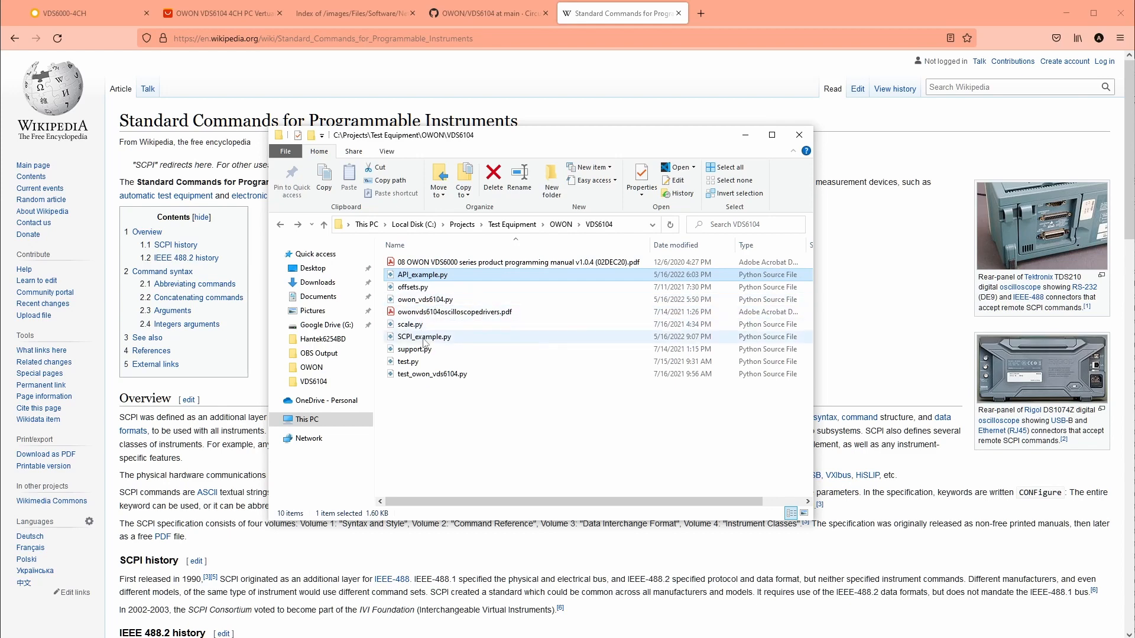
double_click(423, 337)
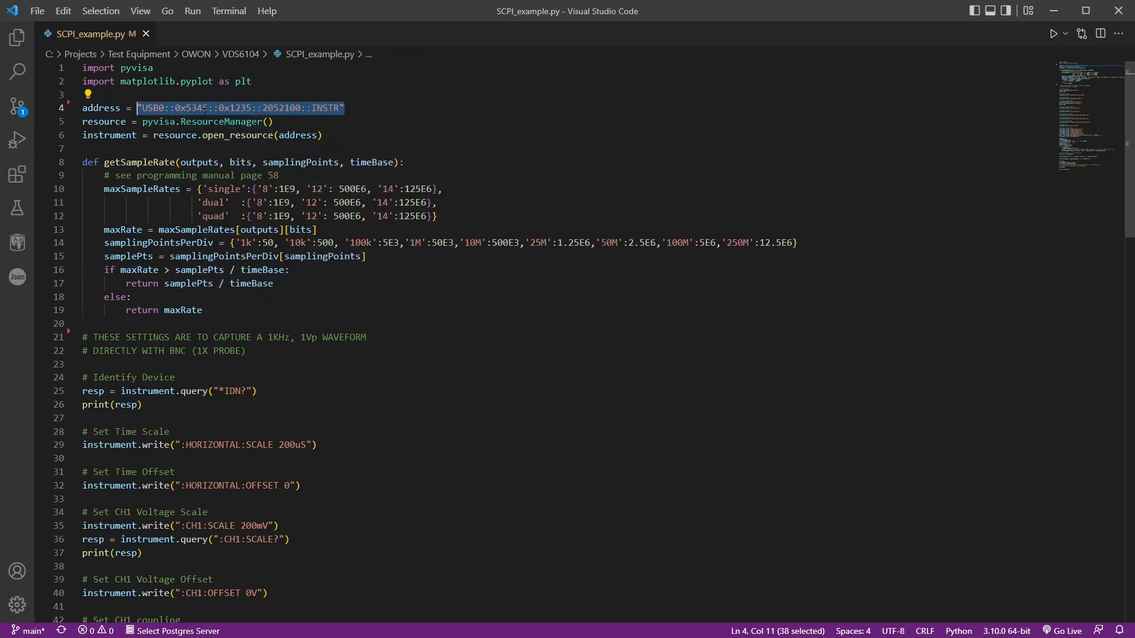
Highlight the instrument and samplingPointsPerDiv variables, then scroll to the SCPI command section
double_click(156, 121)
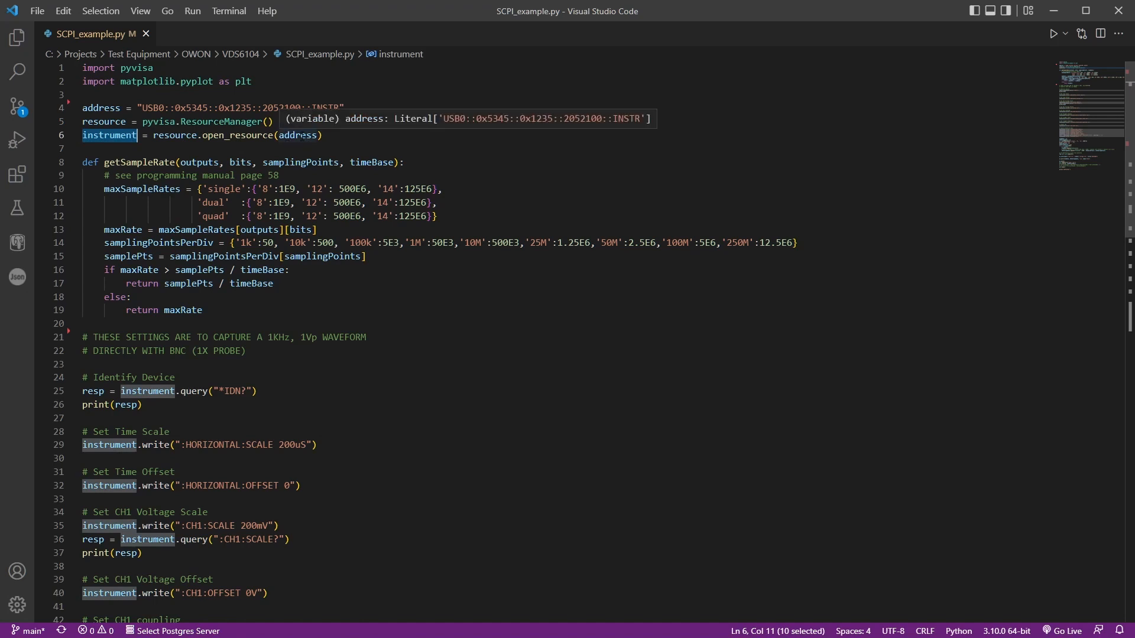
click(130, 297)
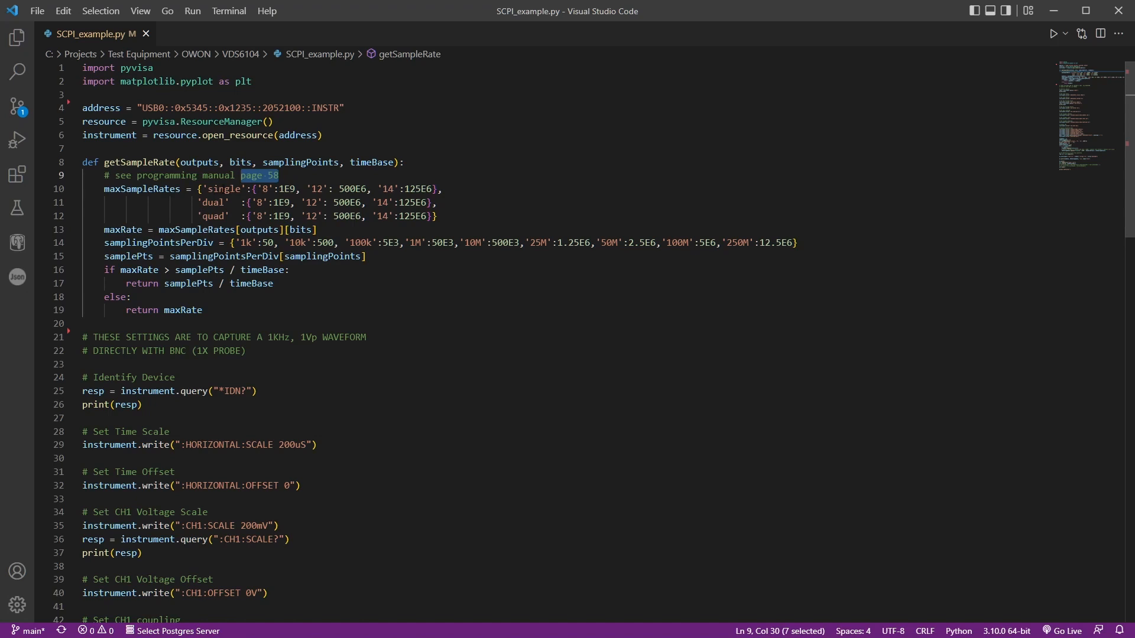
double_click(158, 242)
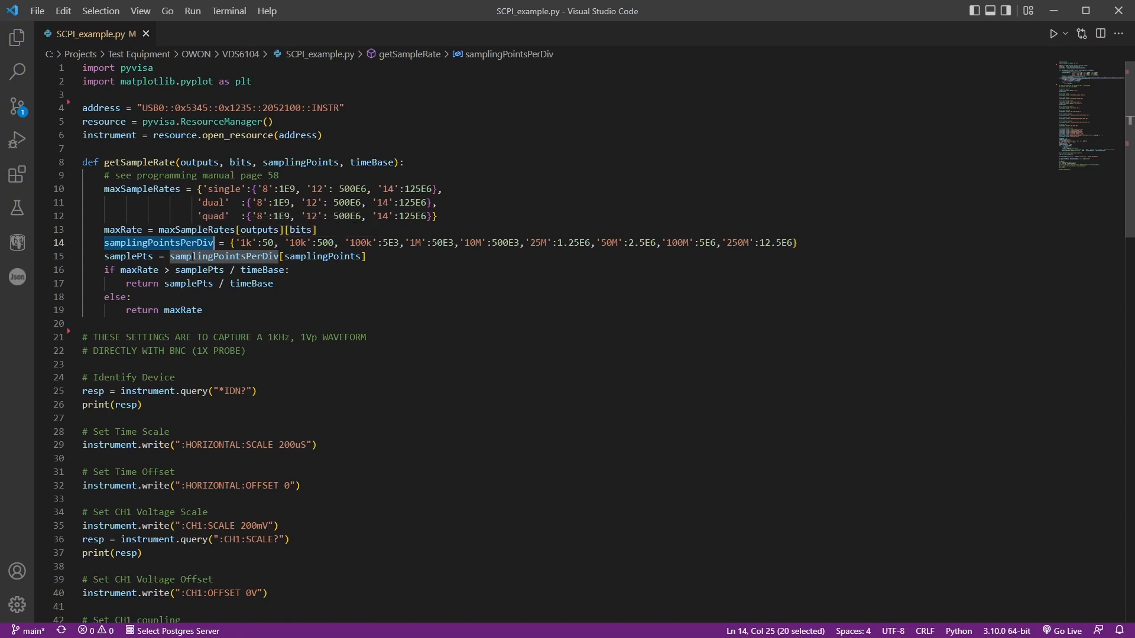
mouse_move(123, 229)
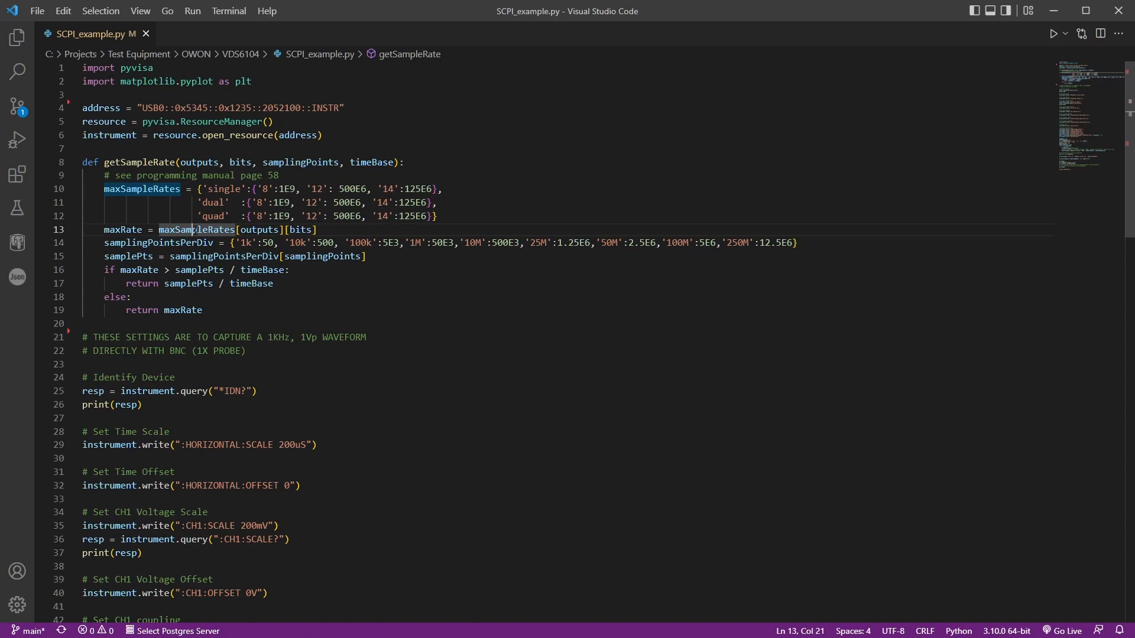
scroll(down, 3)
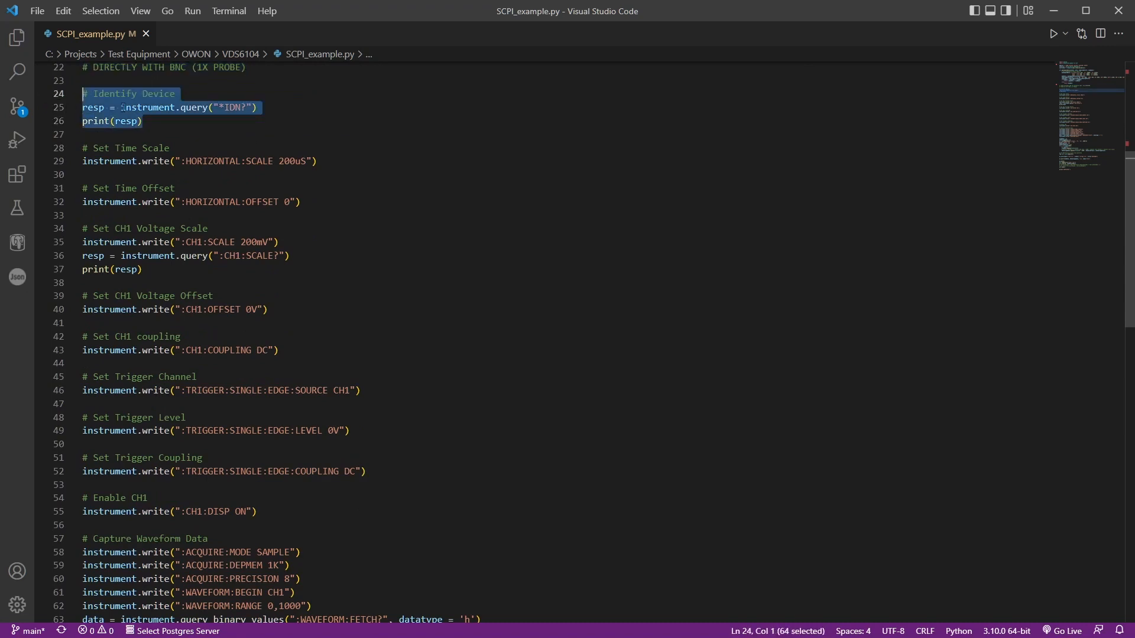
click(225, 108)
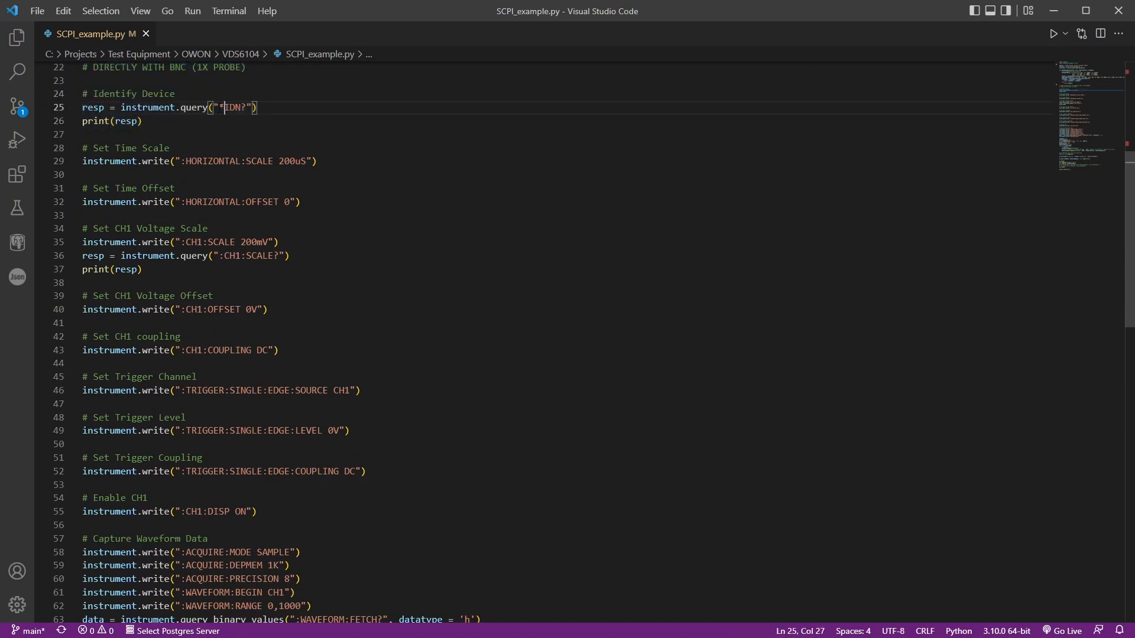
double_click(232, 108)
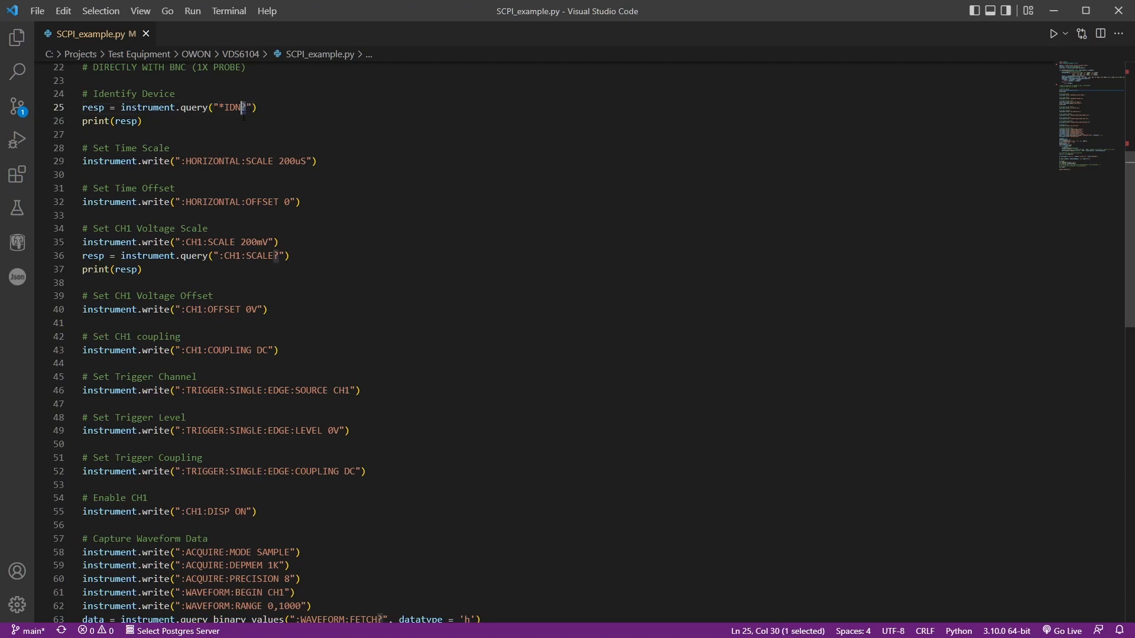
double_click(193, 107)
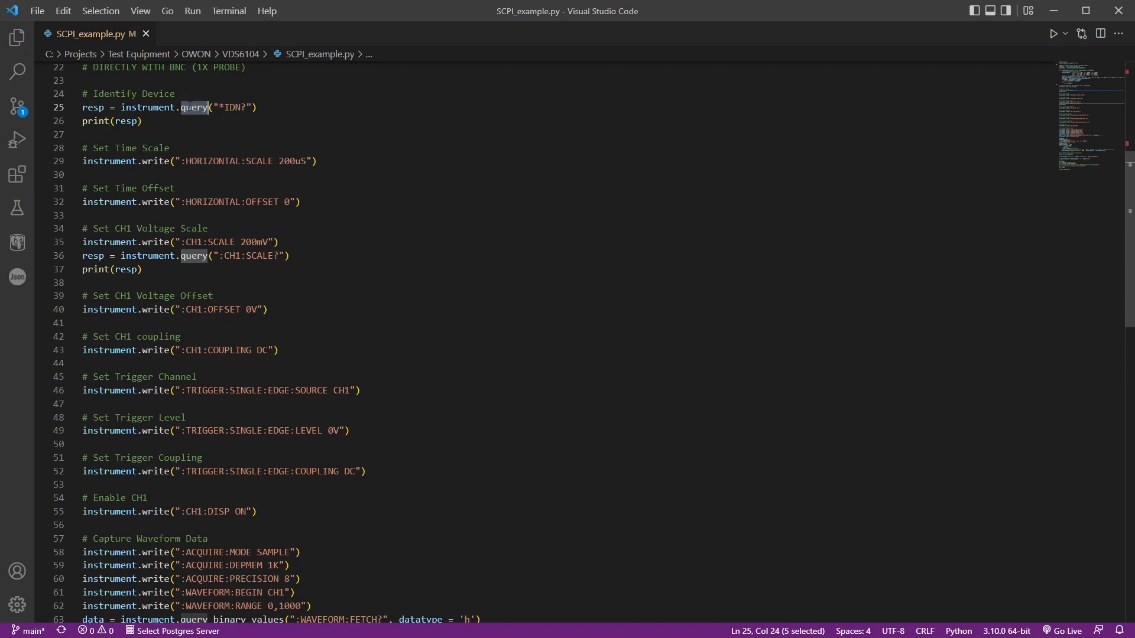
double_click(125, 120)
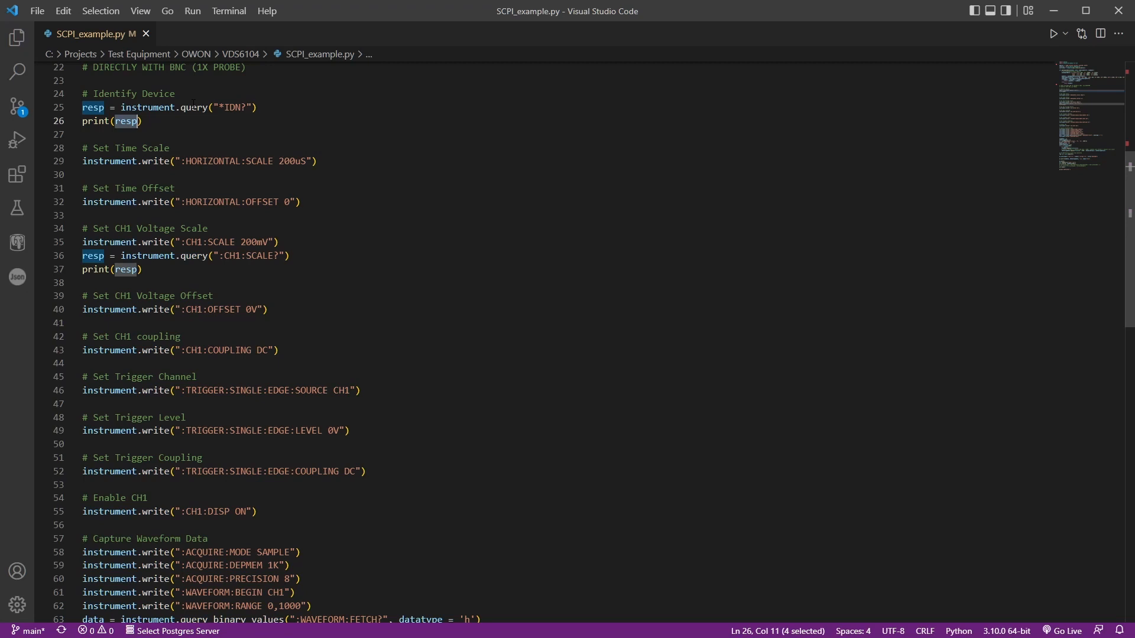
double_click(153, 161)
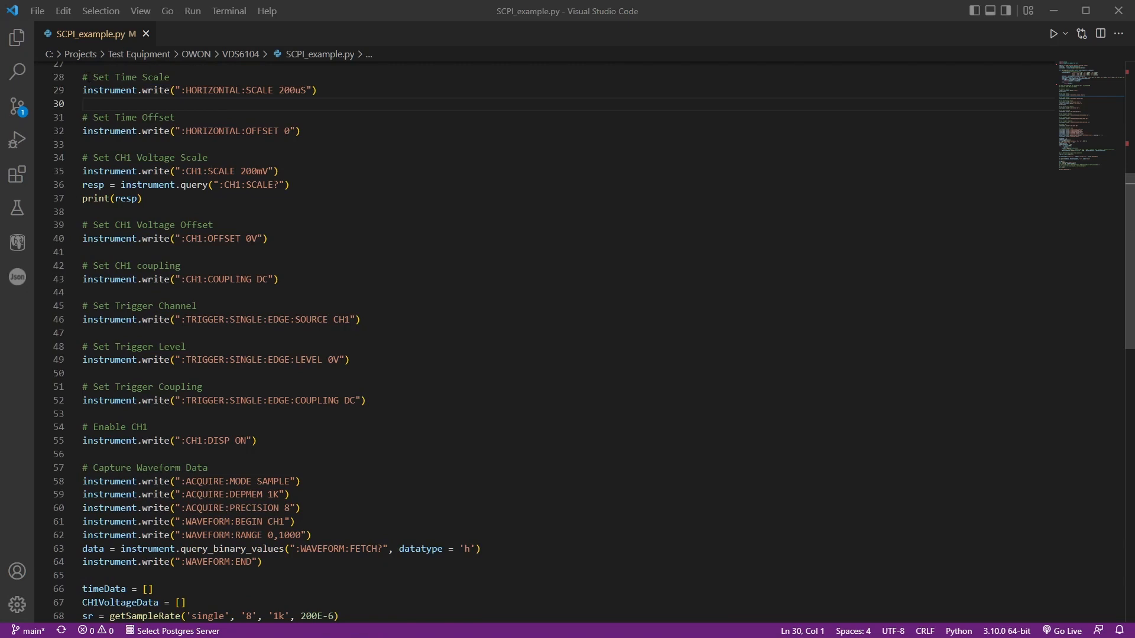
click(130, 117)
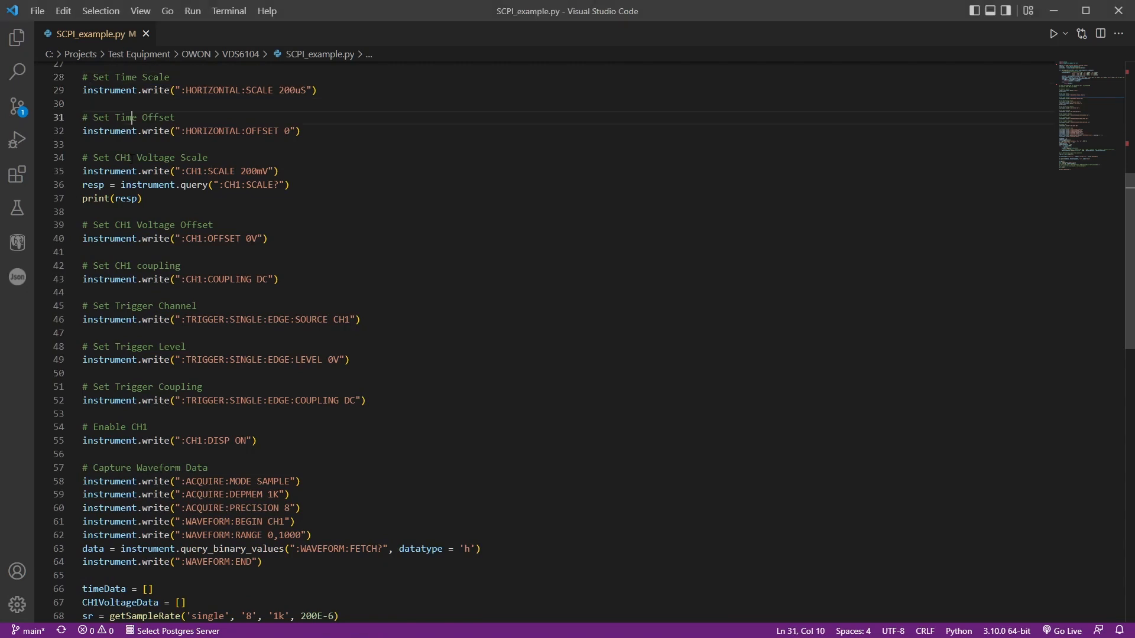
click(130, 224)
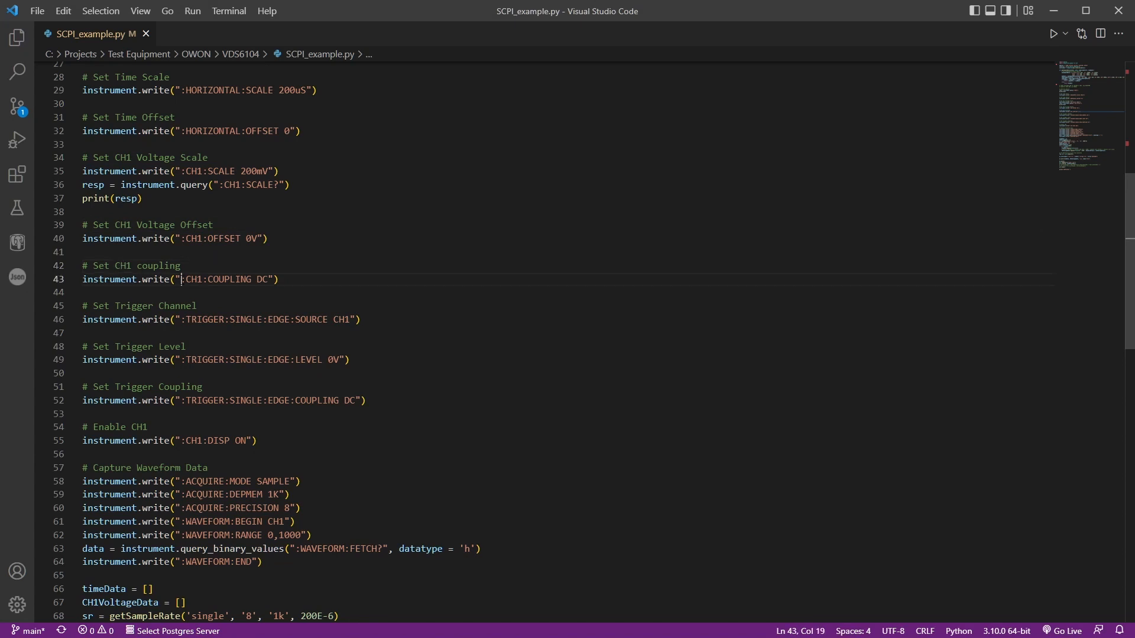
double_click(192, 279)
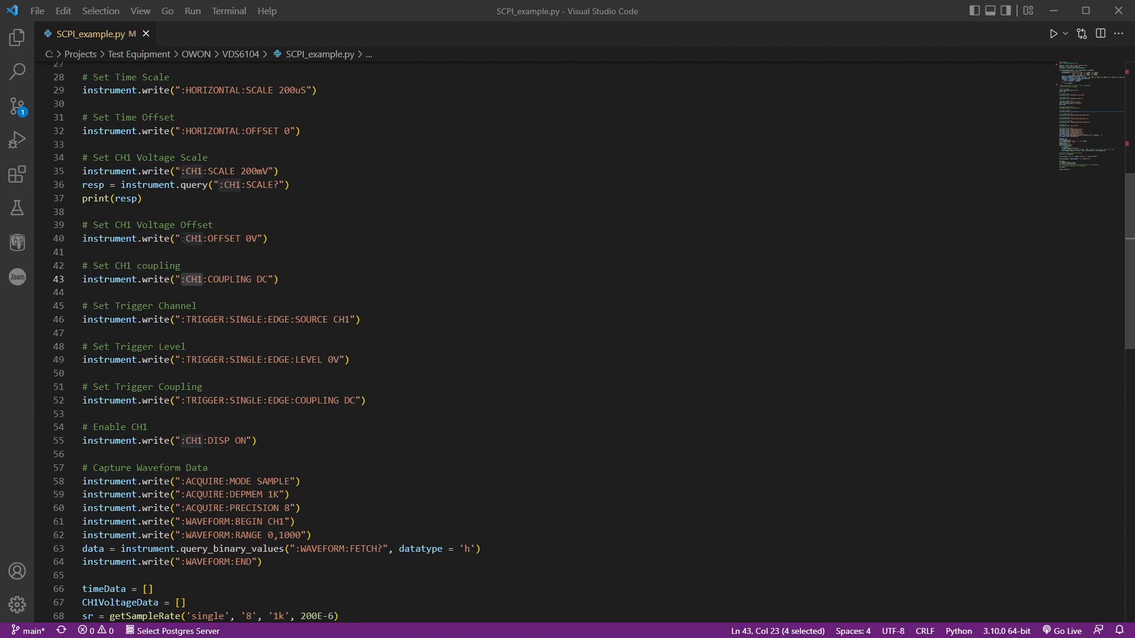
click(253, 238)
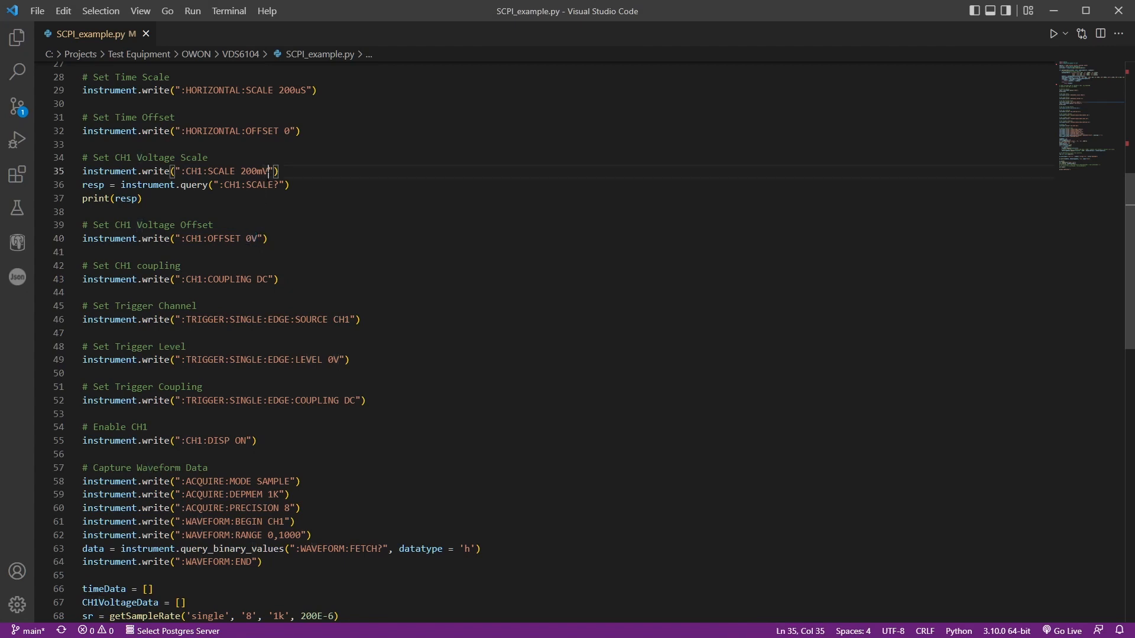
drag(272, 170, 266, 170)
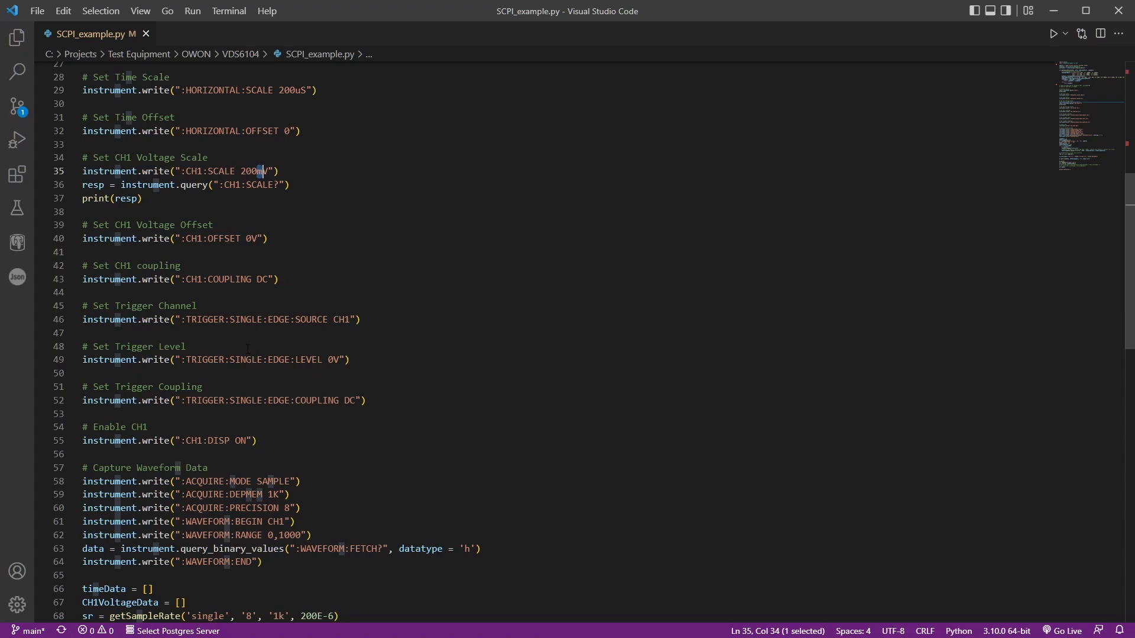
scroll(down, 3)
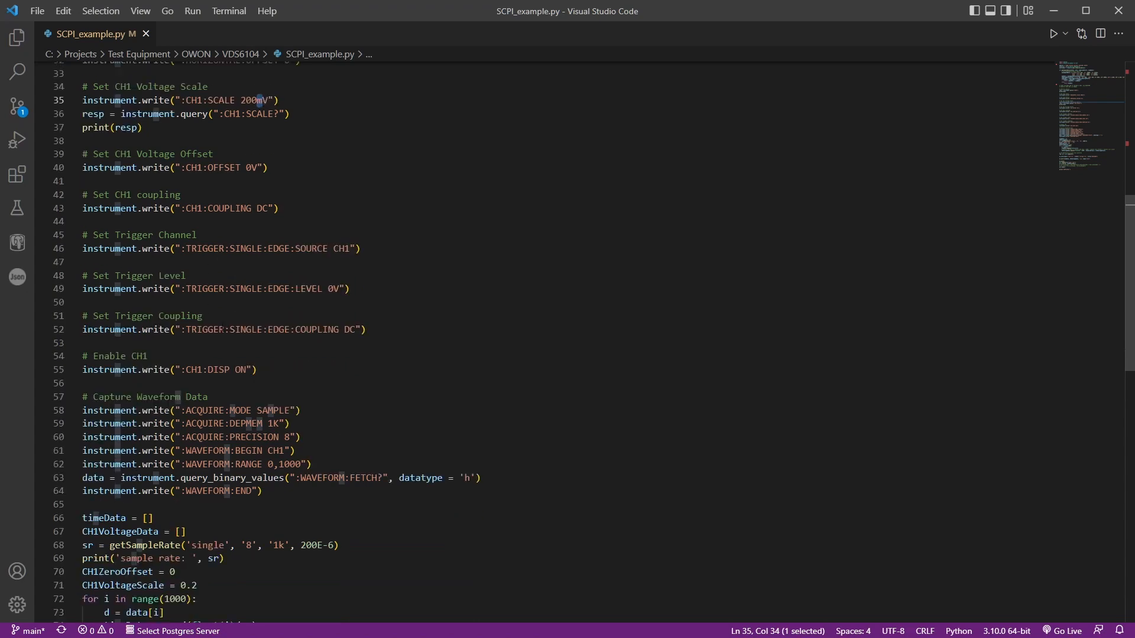
scroll(down, 3)
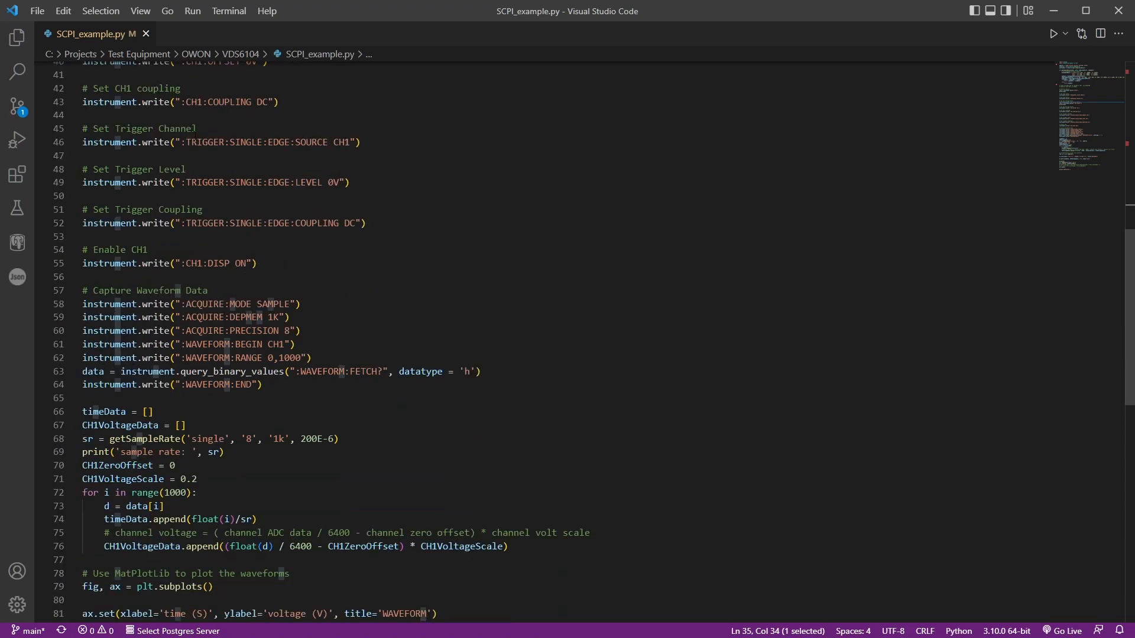
scroll(down, 3)
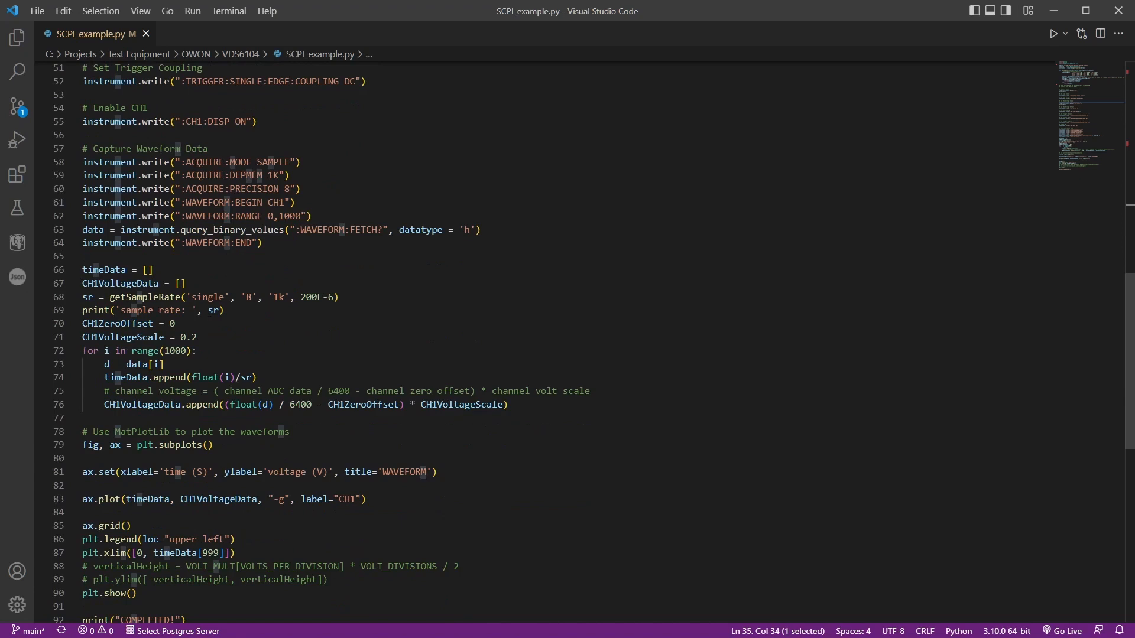
double_click(205, 162)
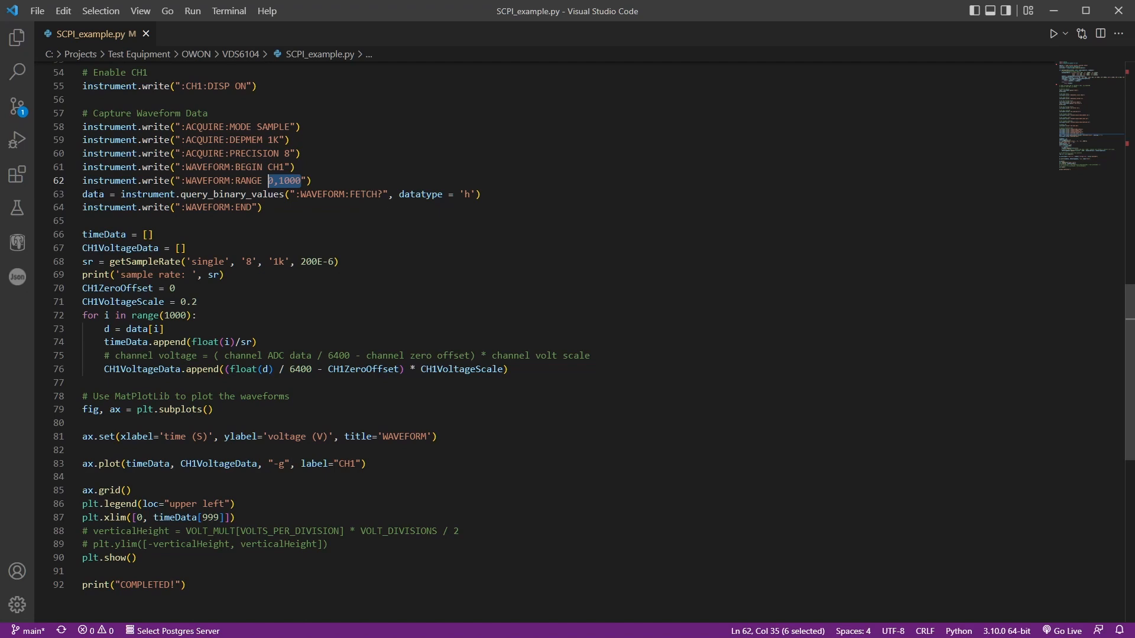
double_click(233, 194)
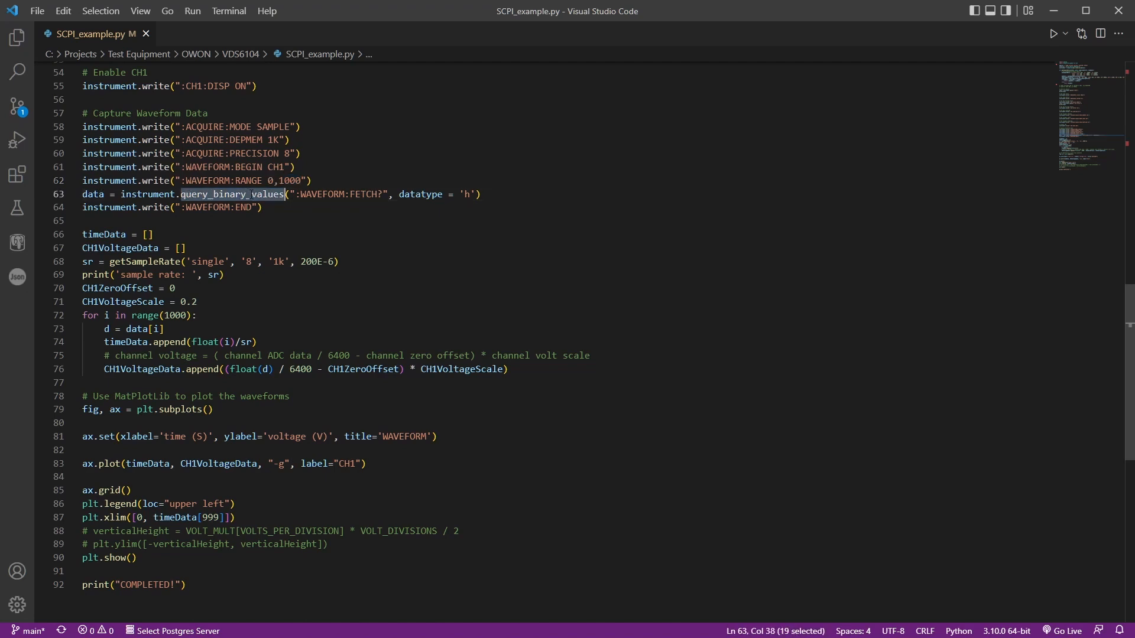
double_click(92, 194)
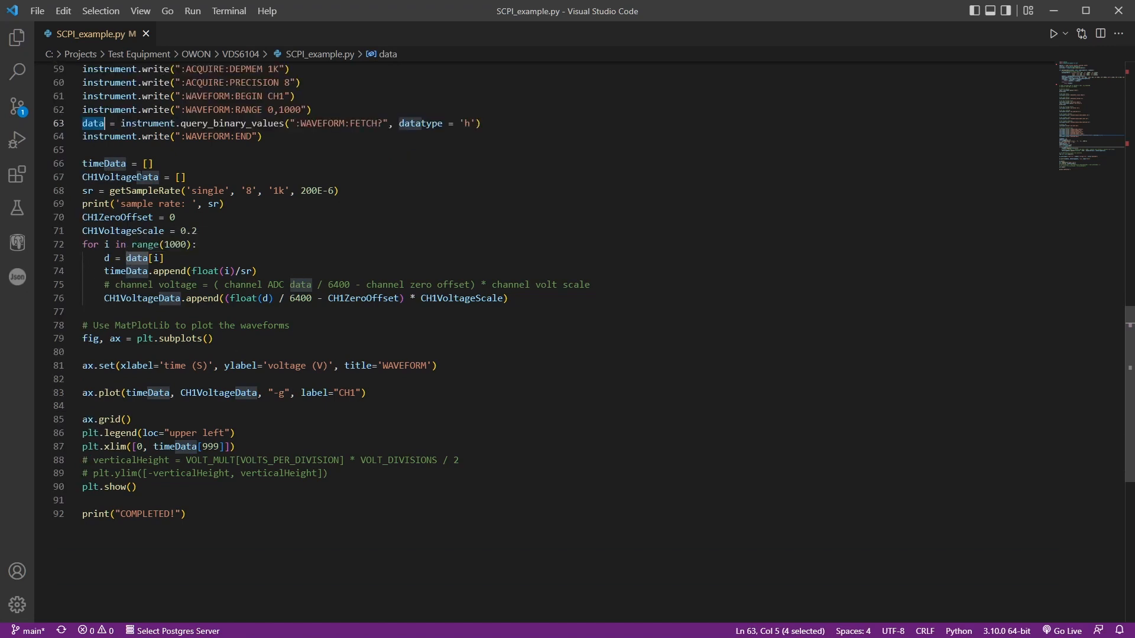
scroll(down, 3)
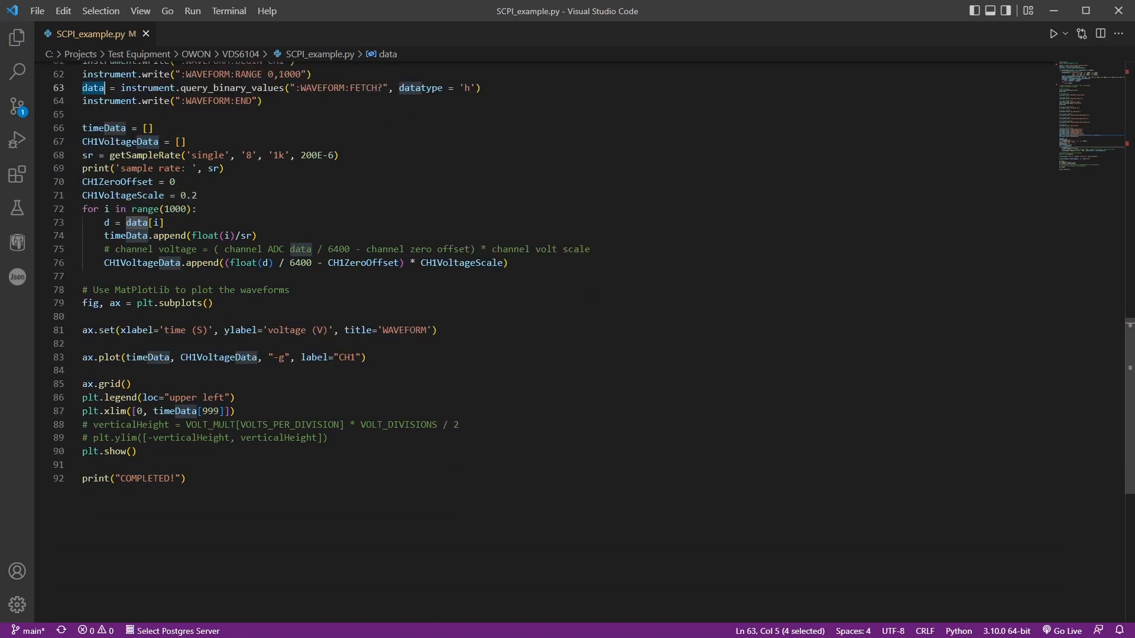
mouse_move(92, 88)
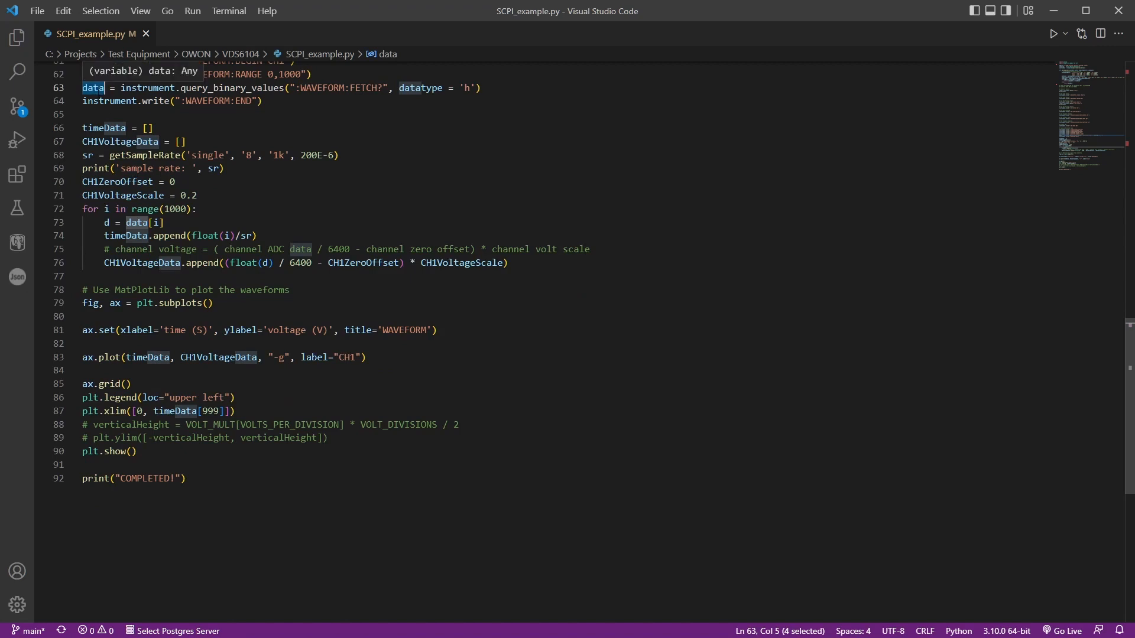
click(290, 262)
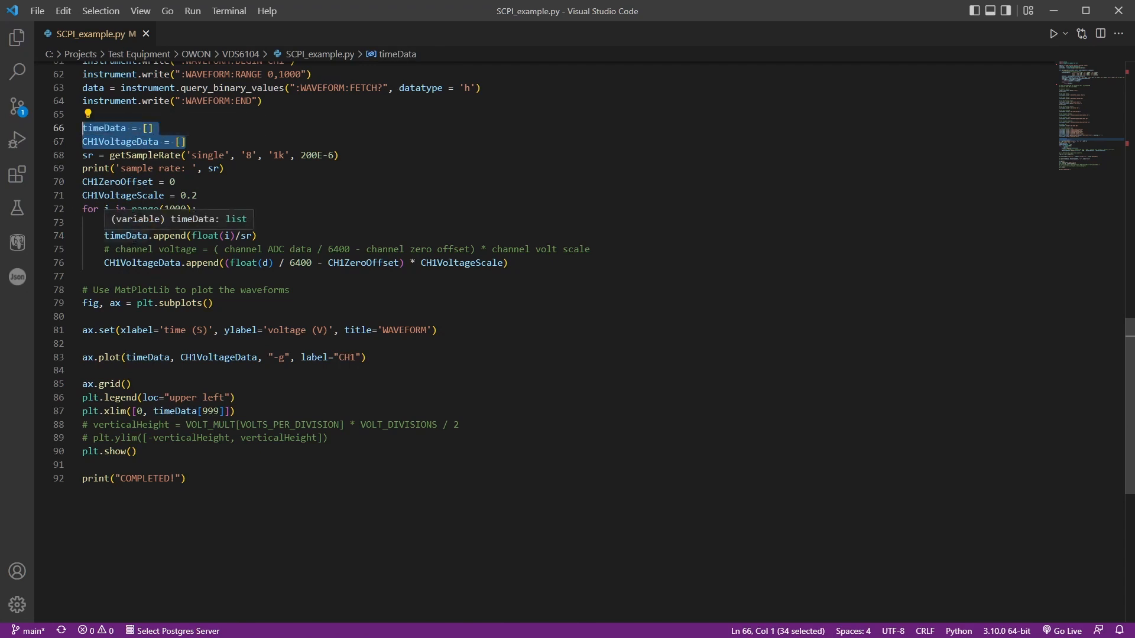
double_click(124, 235)
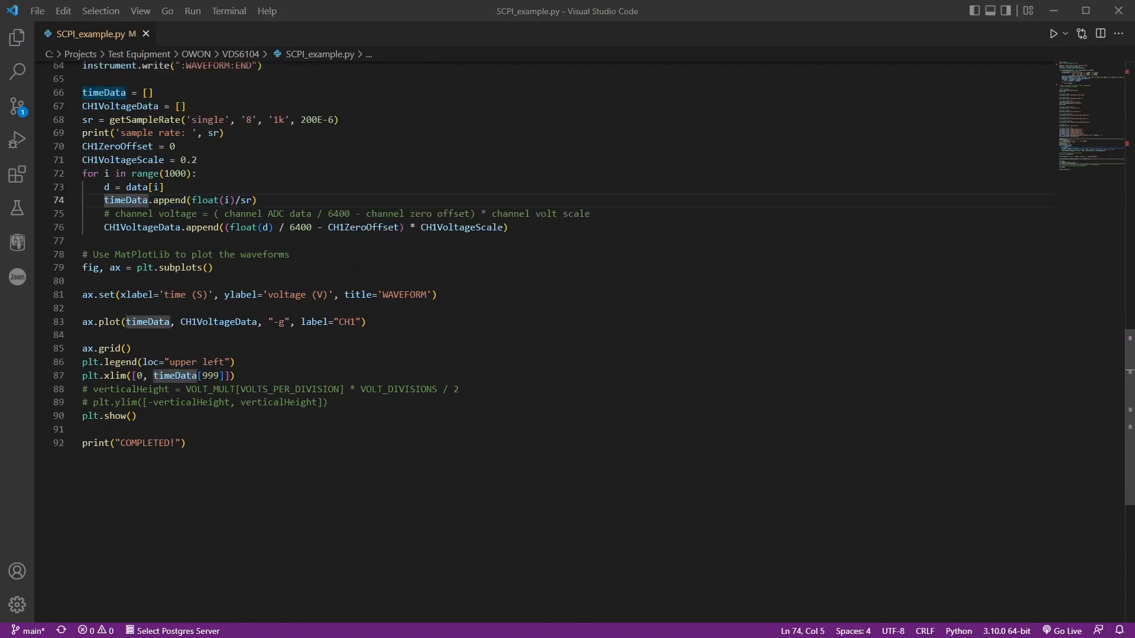
double_click(245, 201)
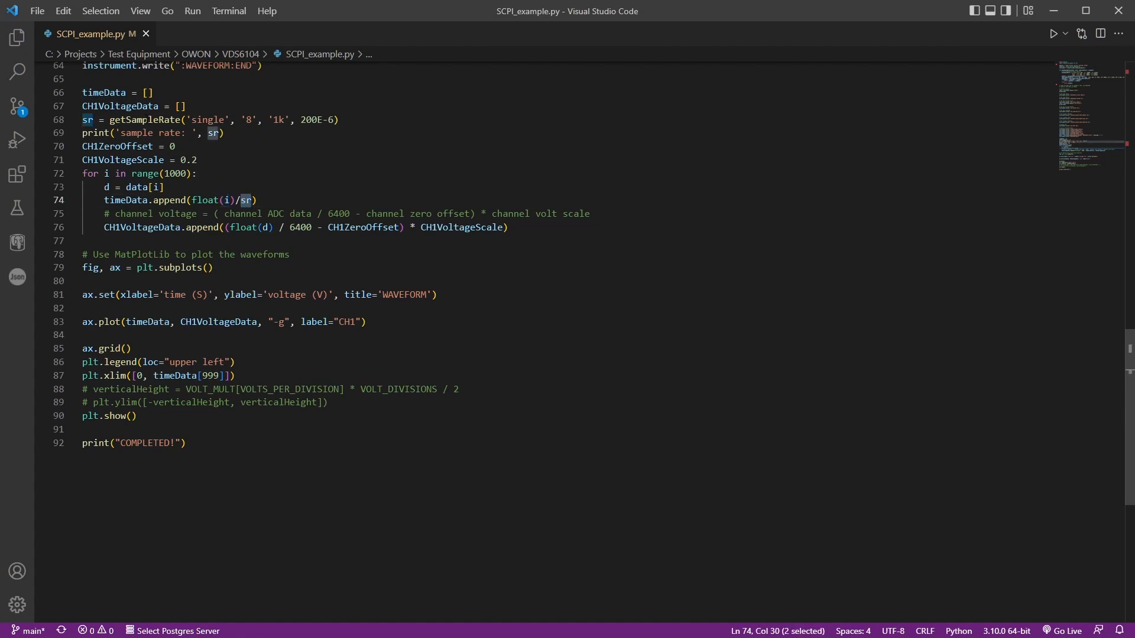
double_click(144, 119)
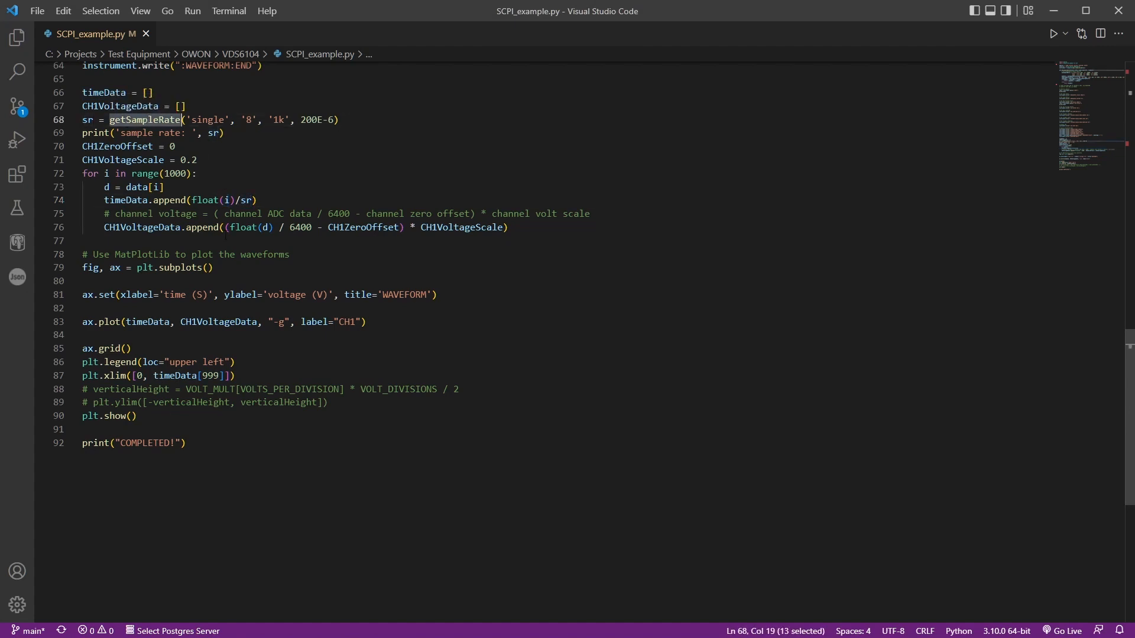
double_click(143, 227)
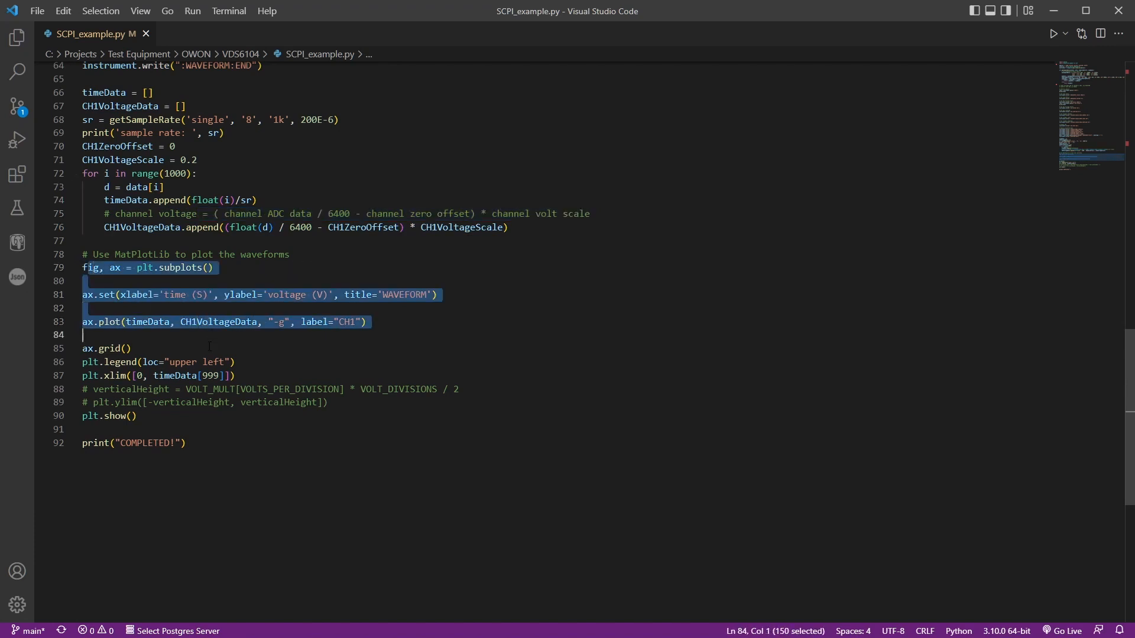
click(185, 443)
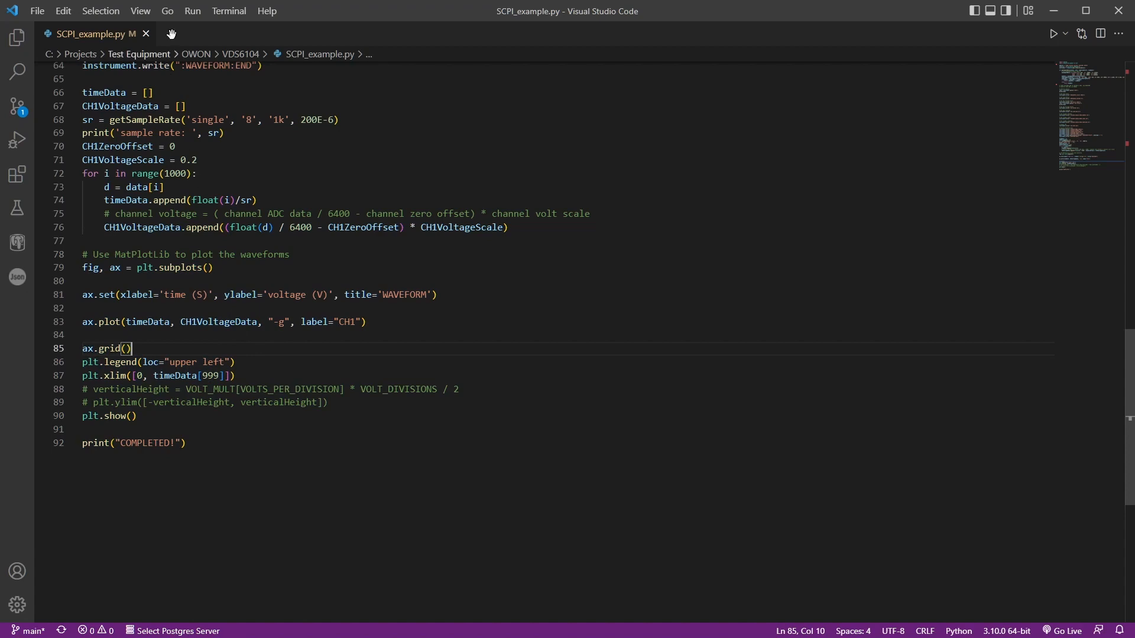
Run SCPI_example.py as a Python file twice, view the 1 kHz sine plot and close it
click(1055, 33)
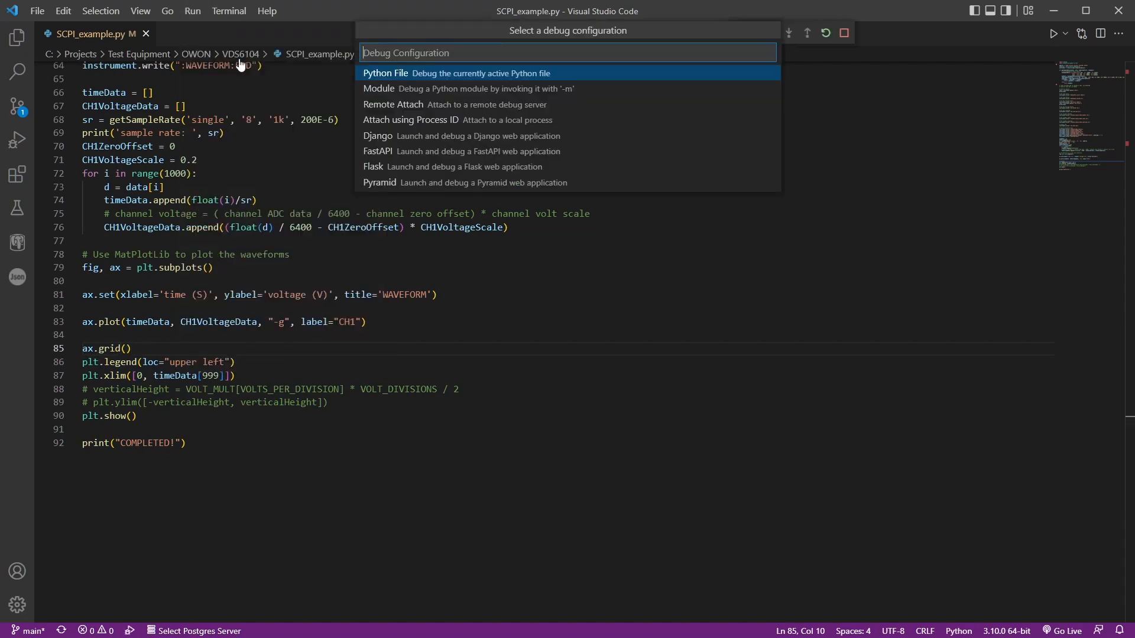
click(385, 72)
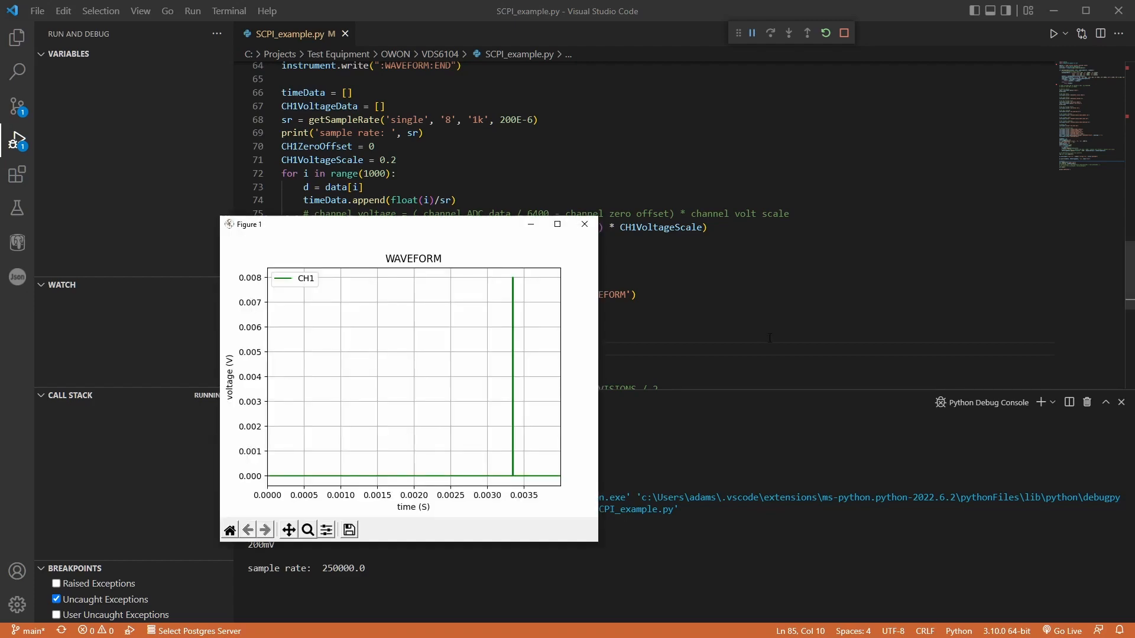
mouse_move(527, 305)
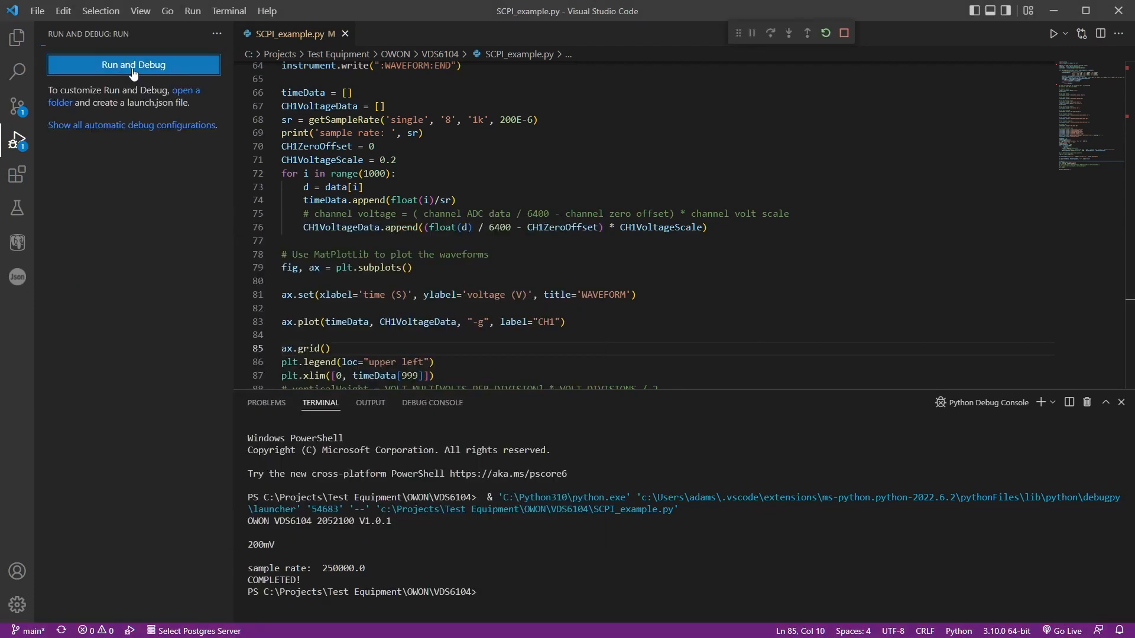
click(134, 64)
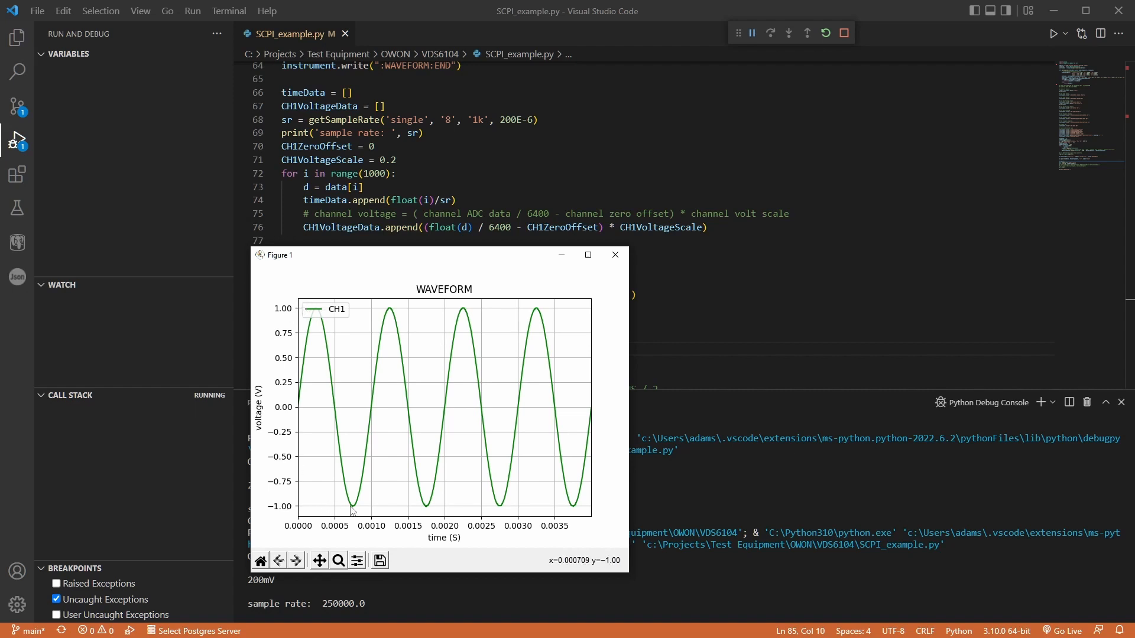
mouse_move(423, 532)
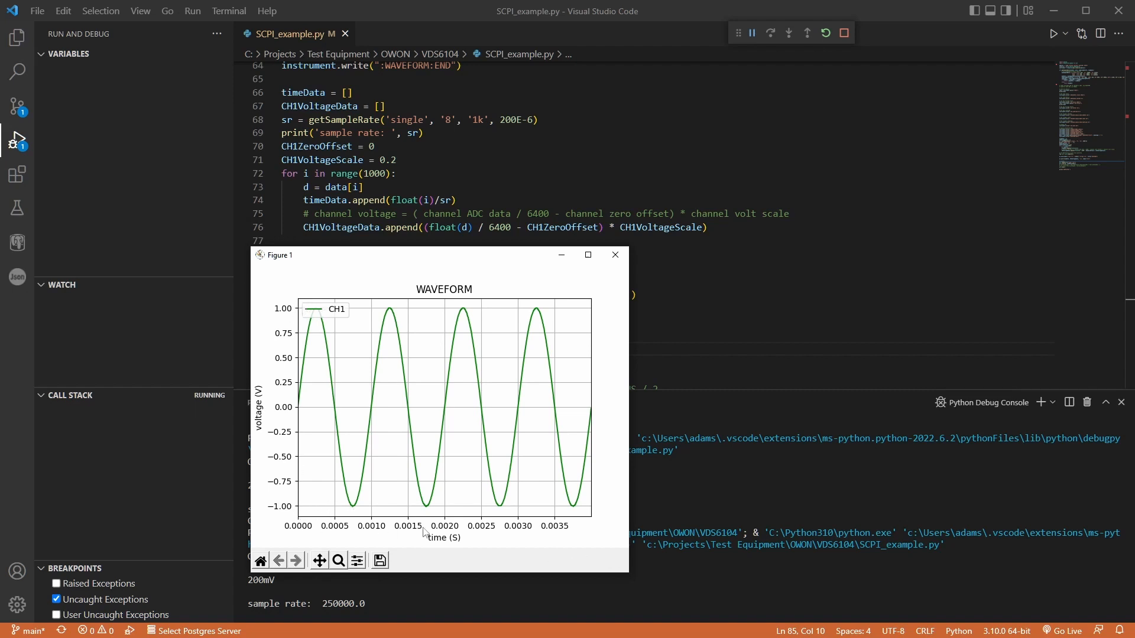
mouse_move(593, 523)
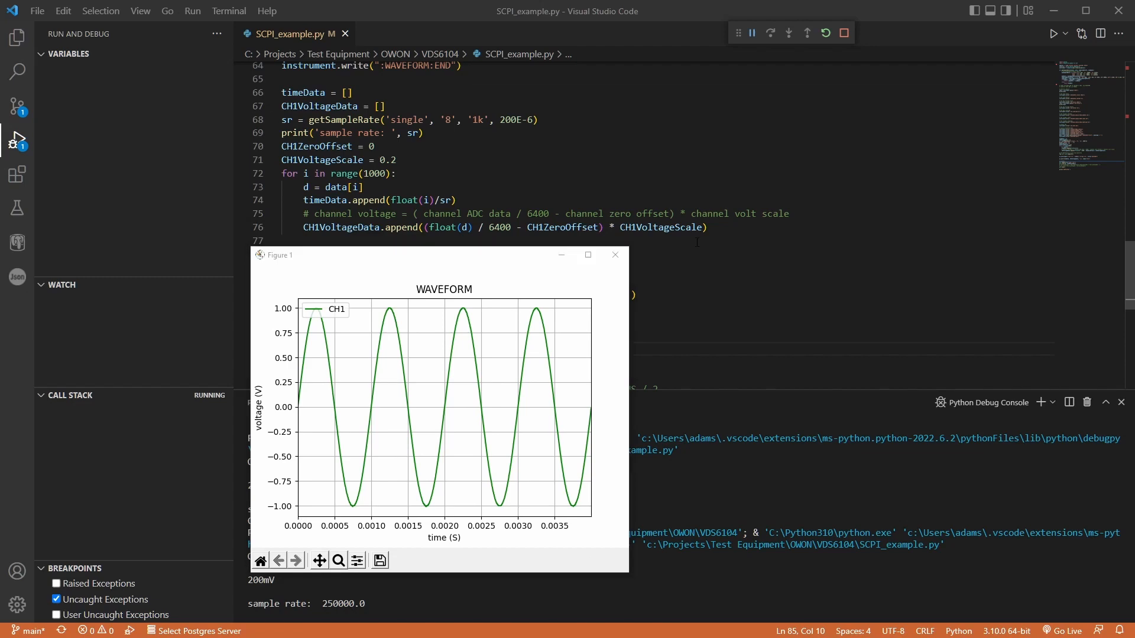
click(615, 255)
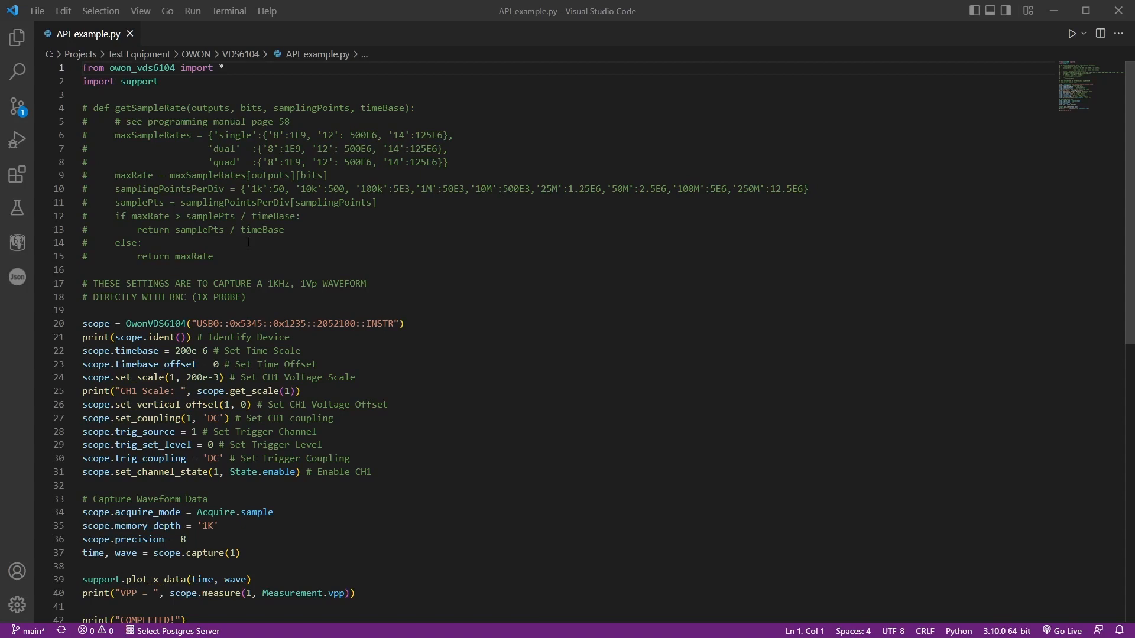
Review API_example.py's settings and capture code, marking the owon_vds6104 module name
drag(84, 107, 214, 257)
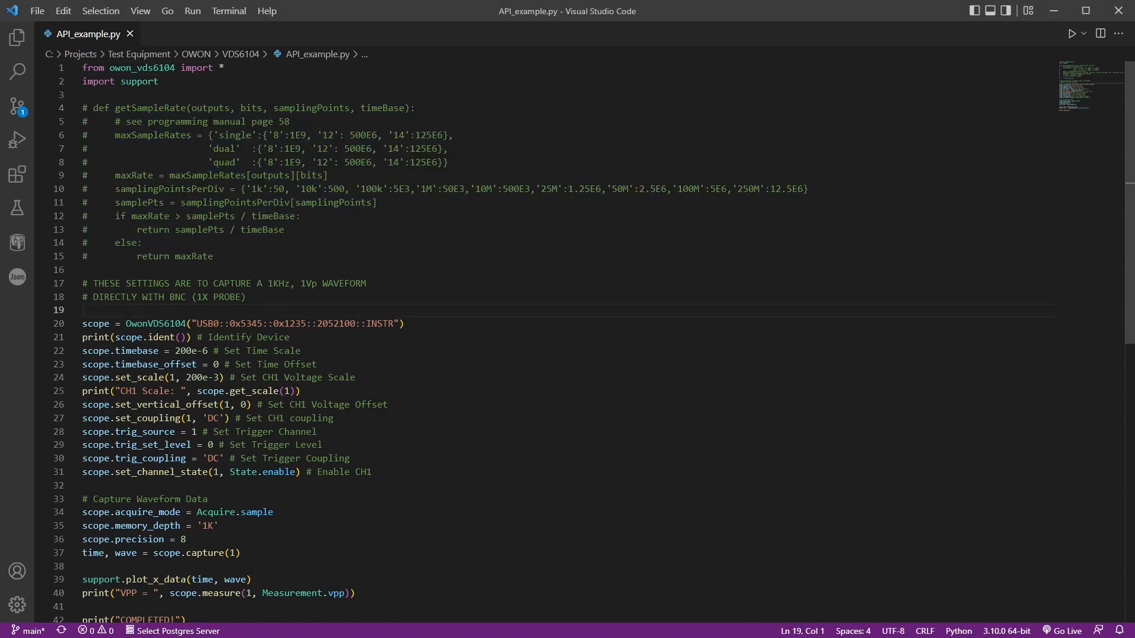
scroll(down, 3)
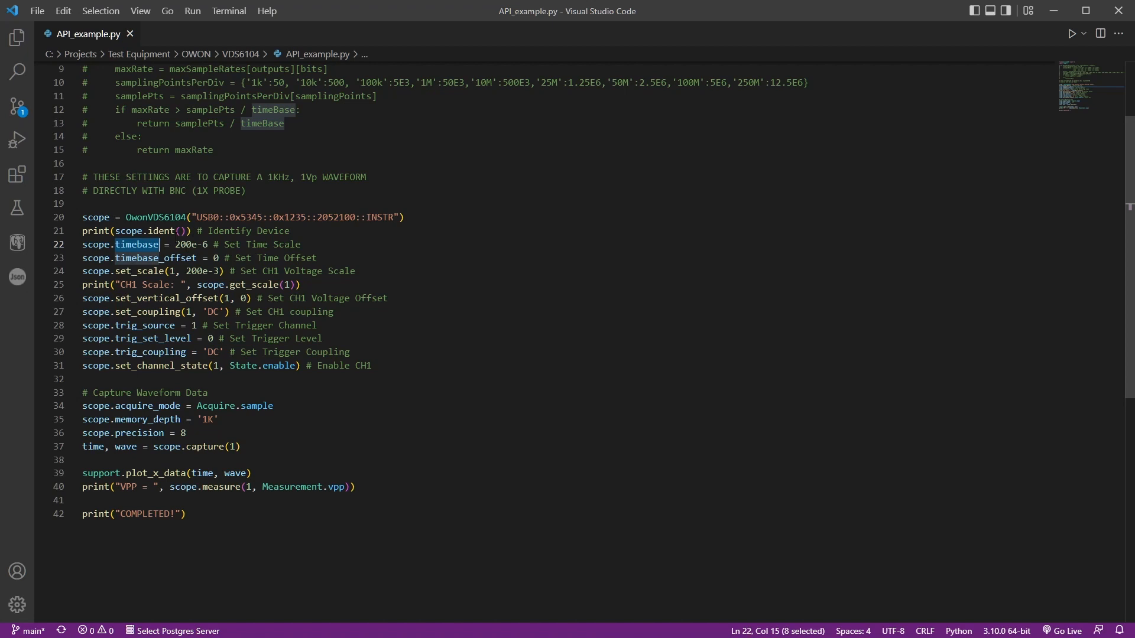
click(173, 271)
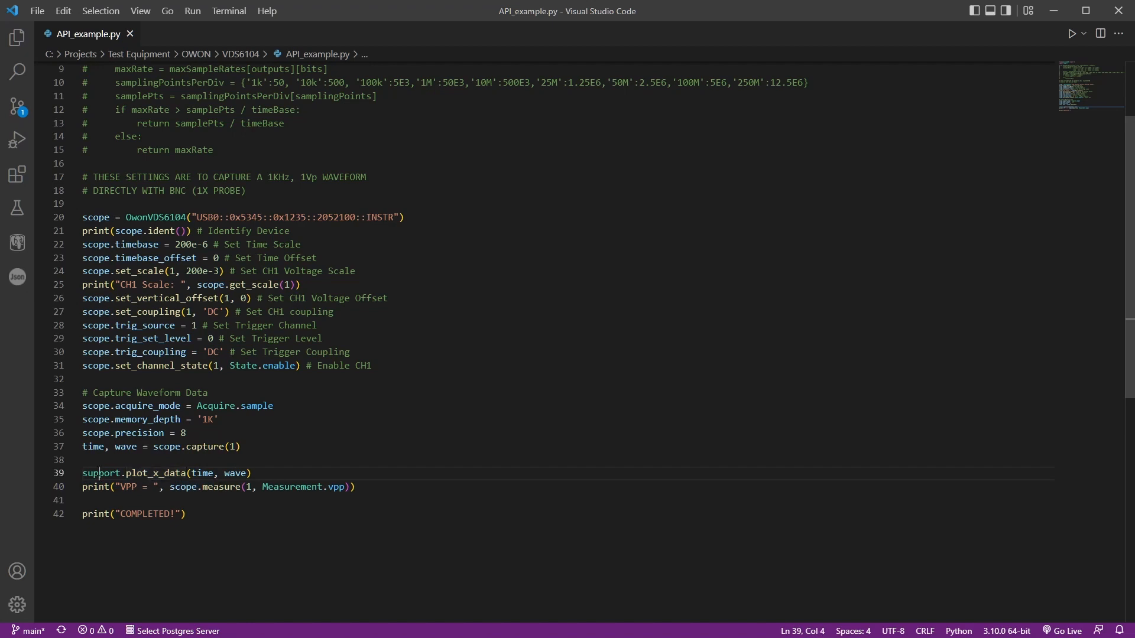
double_click(102, 473)
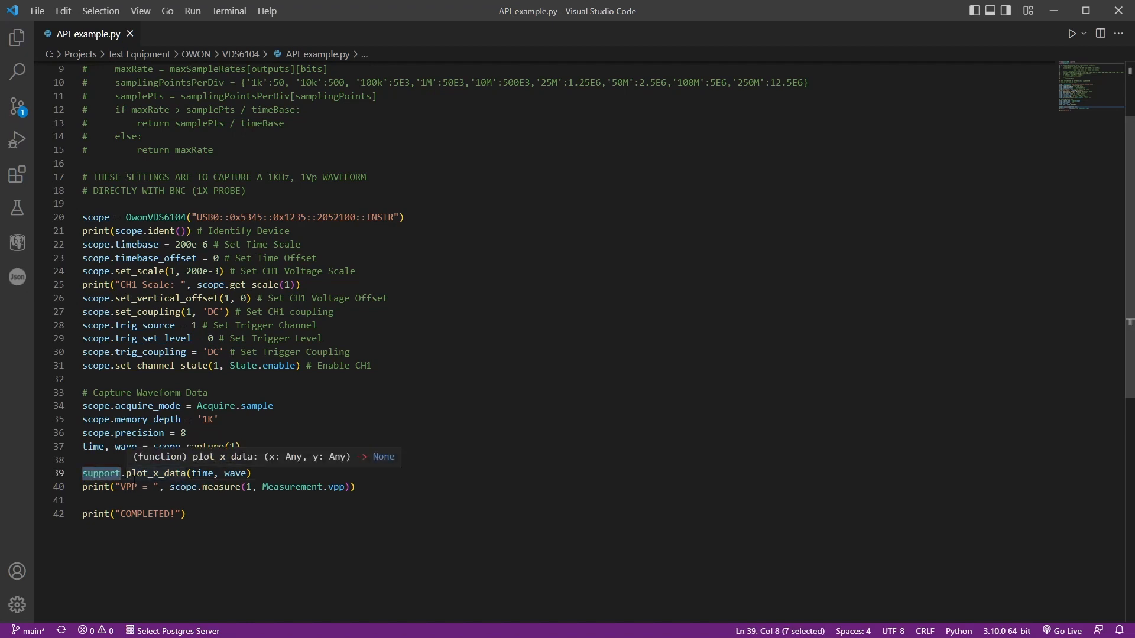
click(192, 10)
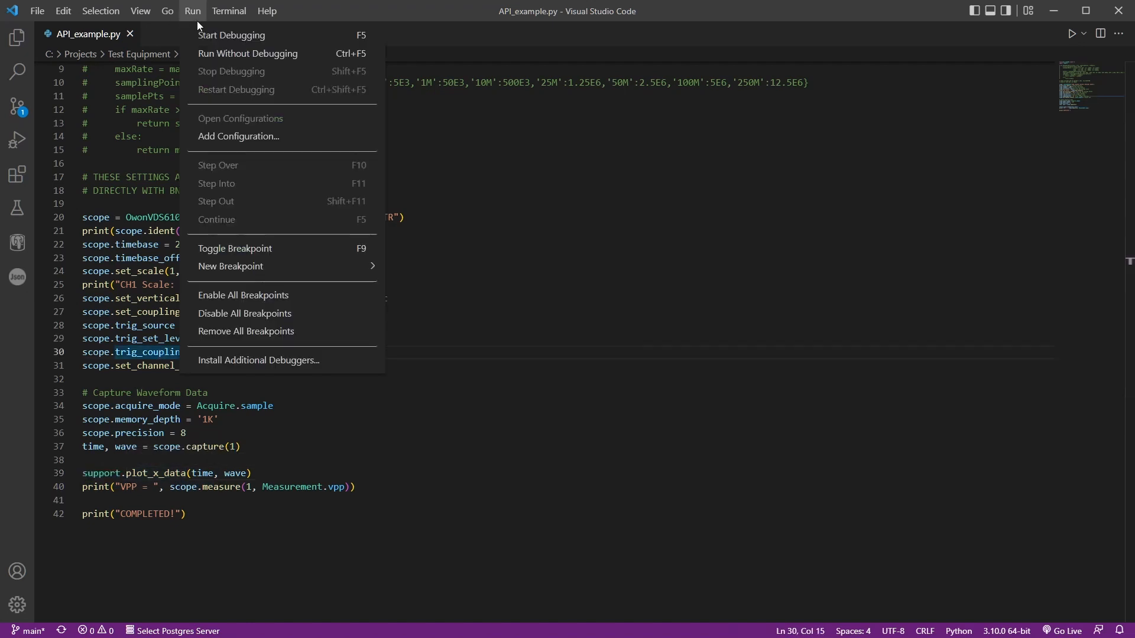
Start debugging API_example.py as a Python file to plot the sine and print CH1 scale
click(231, 34)
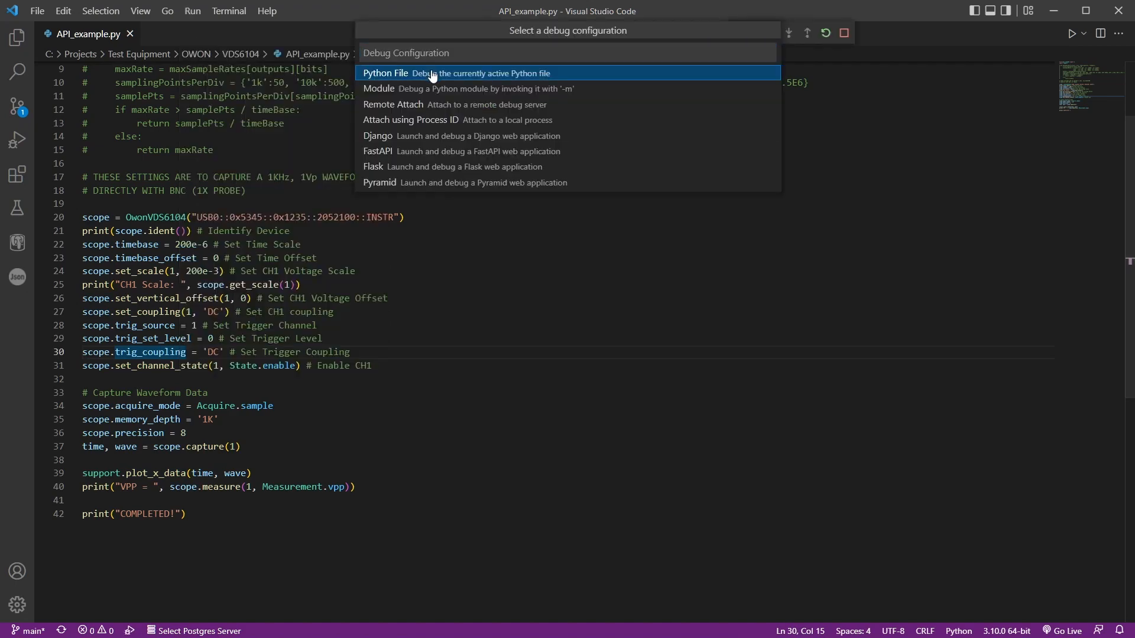
click(385, 74)
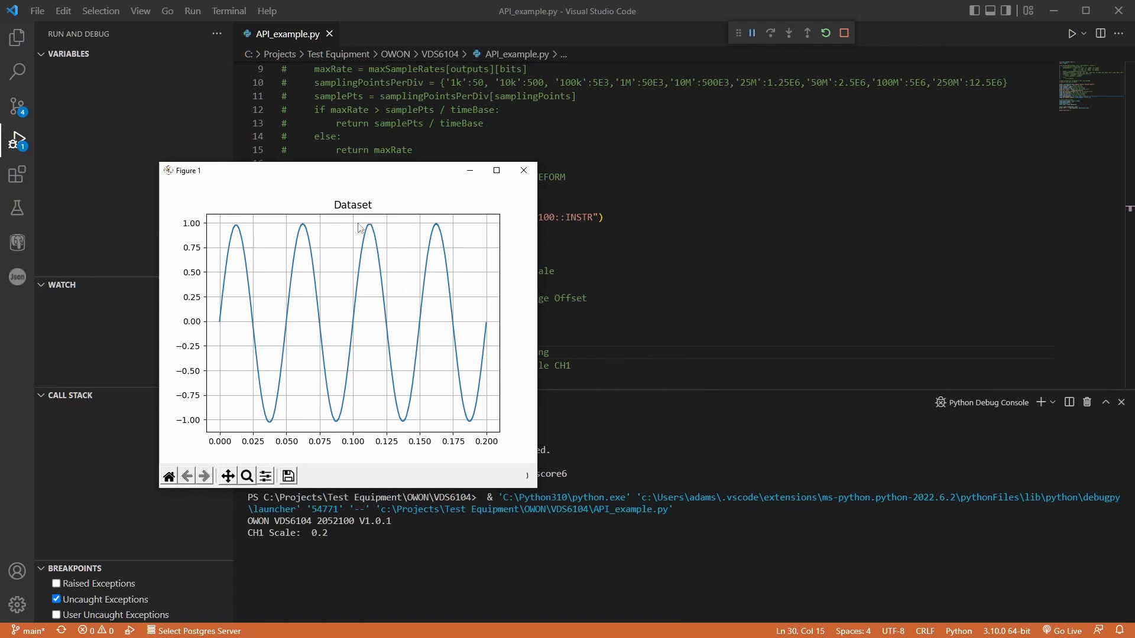
mouse_move(211, 442)
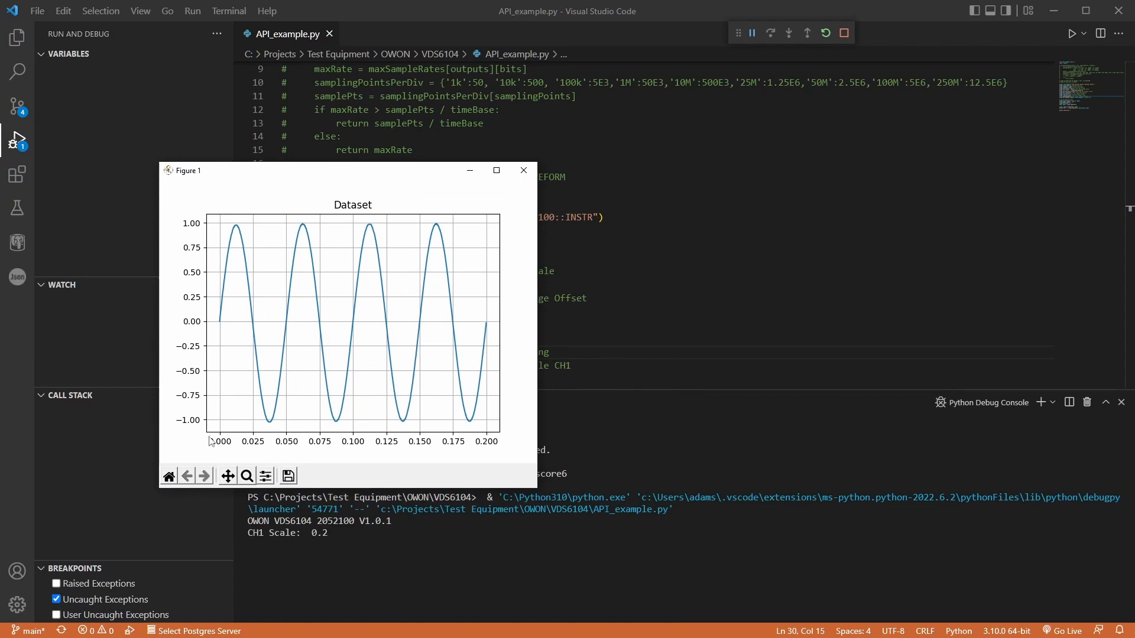
mouse_move(295, 440)
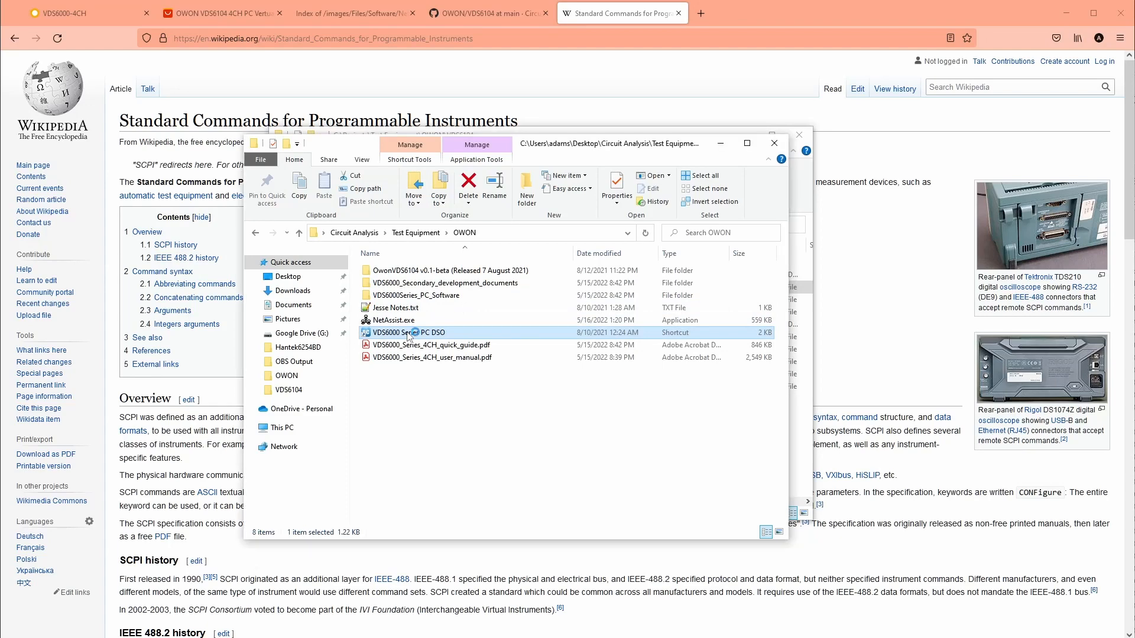
Launch the VDS6000 PC scope software and reach its network connection settings via Utility
double_click(413, 333)
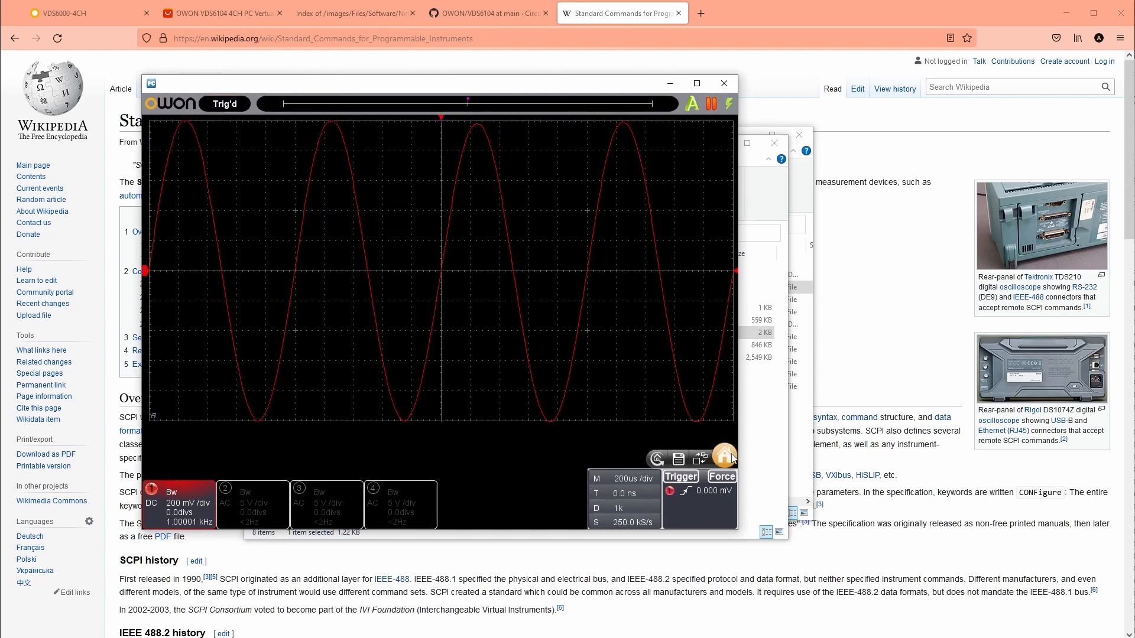
click(725, 459)
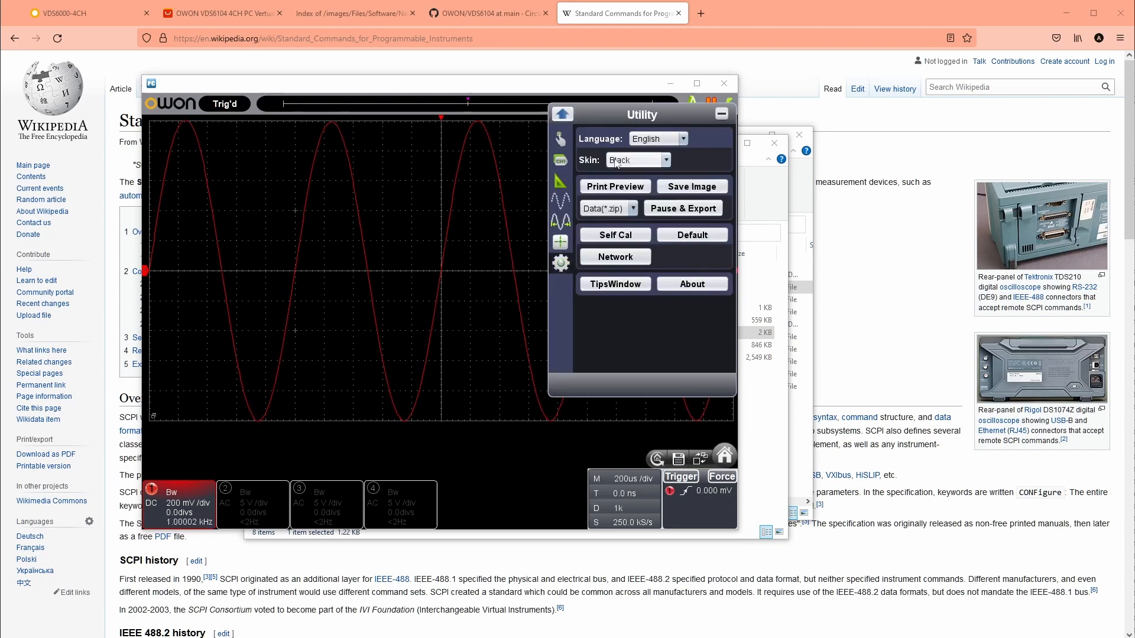
click(615, 257)
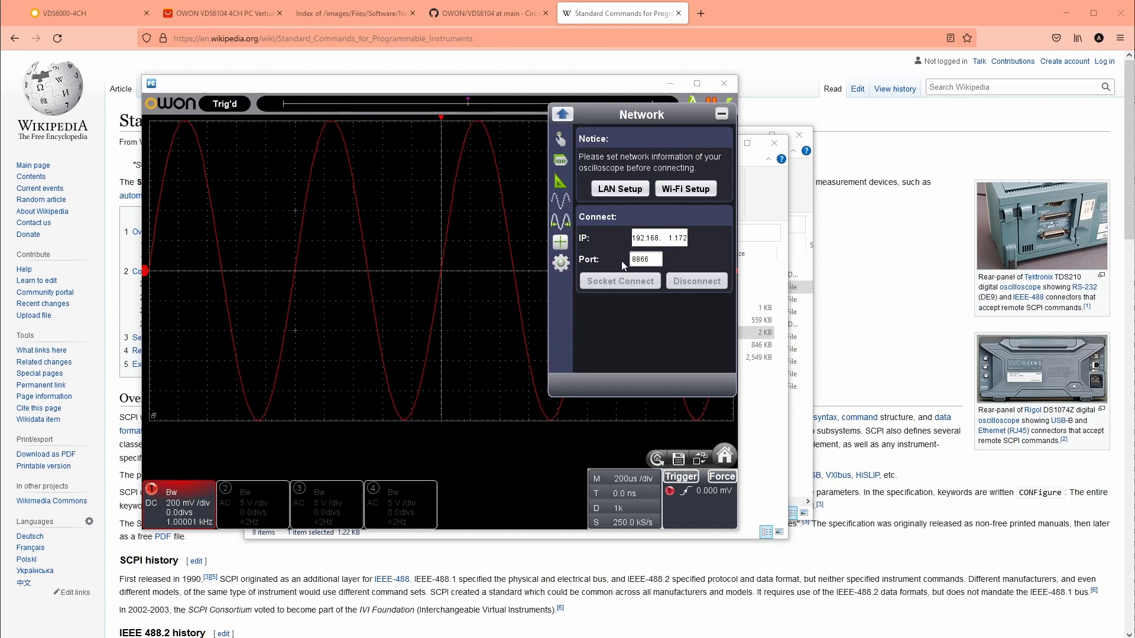
mouse_move(685, 188)
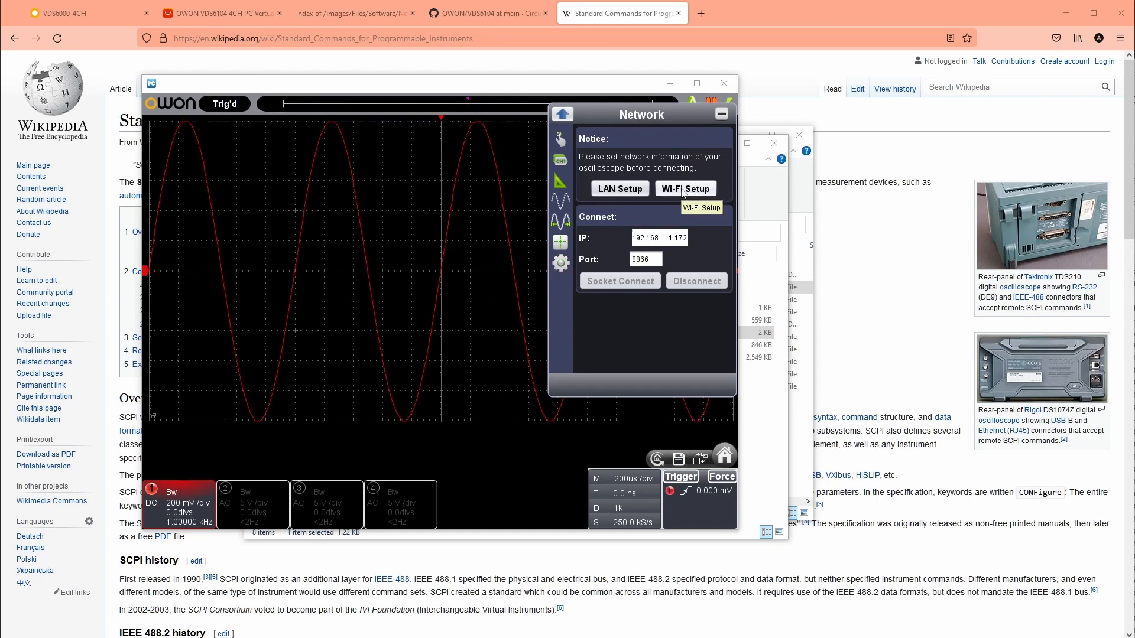
Review the LAN/Wi-Fi setup showing IP 192.168.1.172 and port 8866, then close the software
click(685, 188)
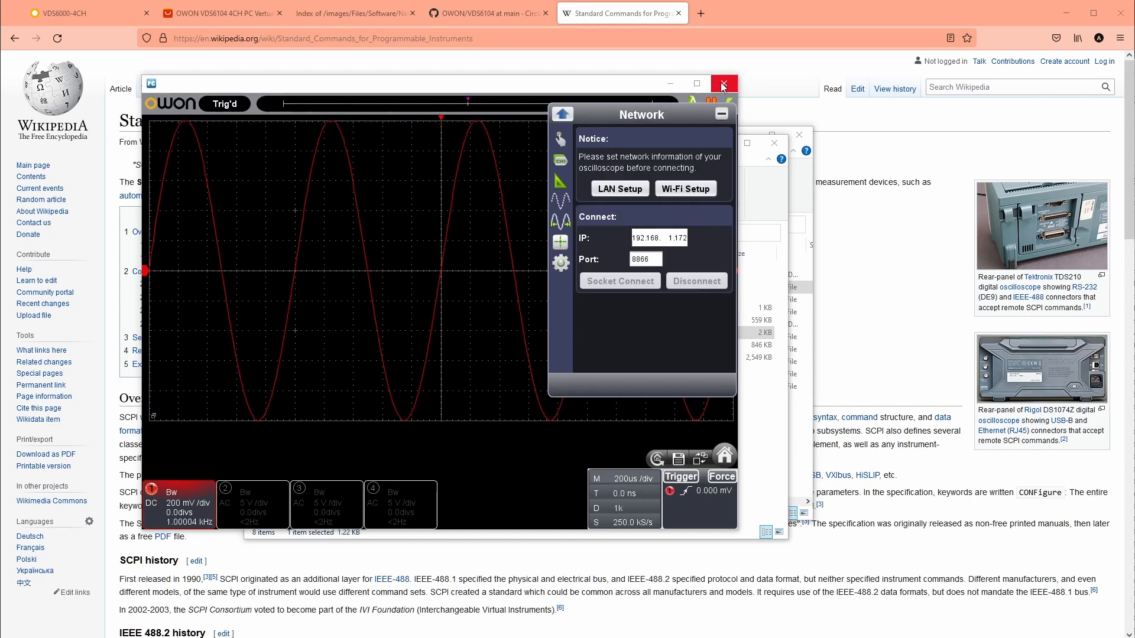
click(722, 82)
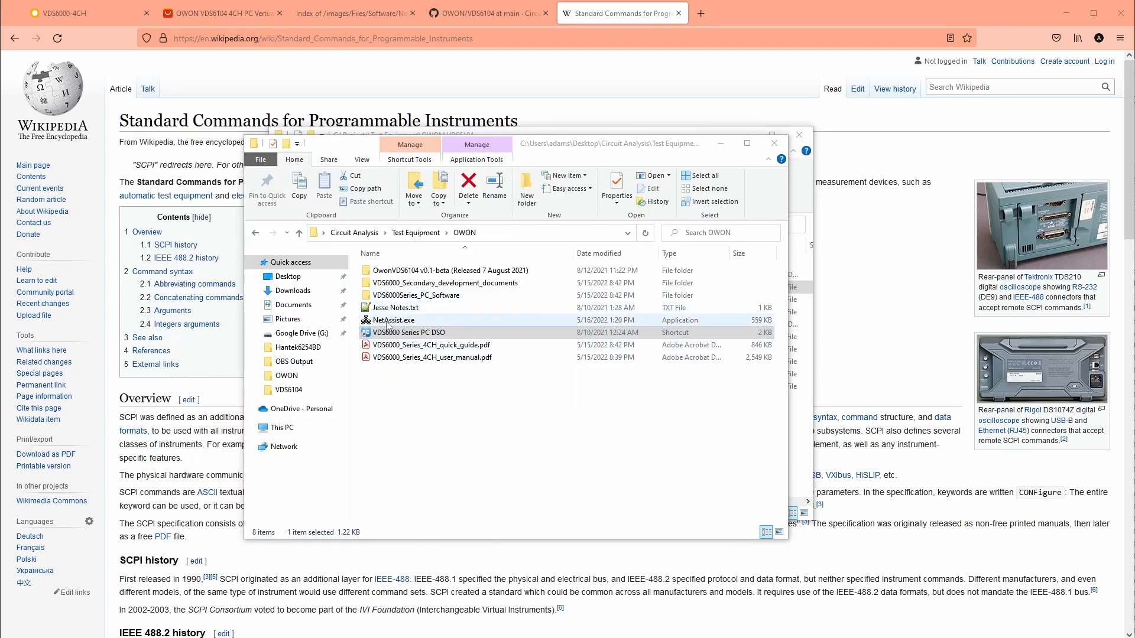
Launch NetAssist.exe from File Explorer
click(393, 320)
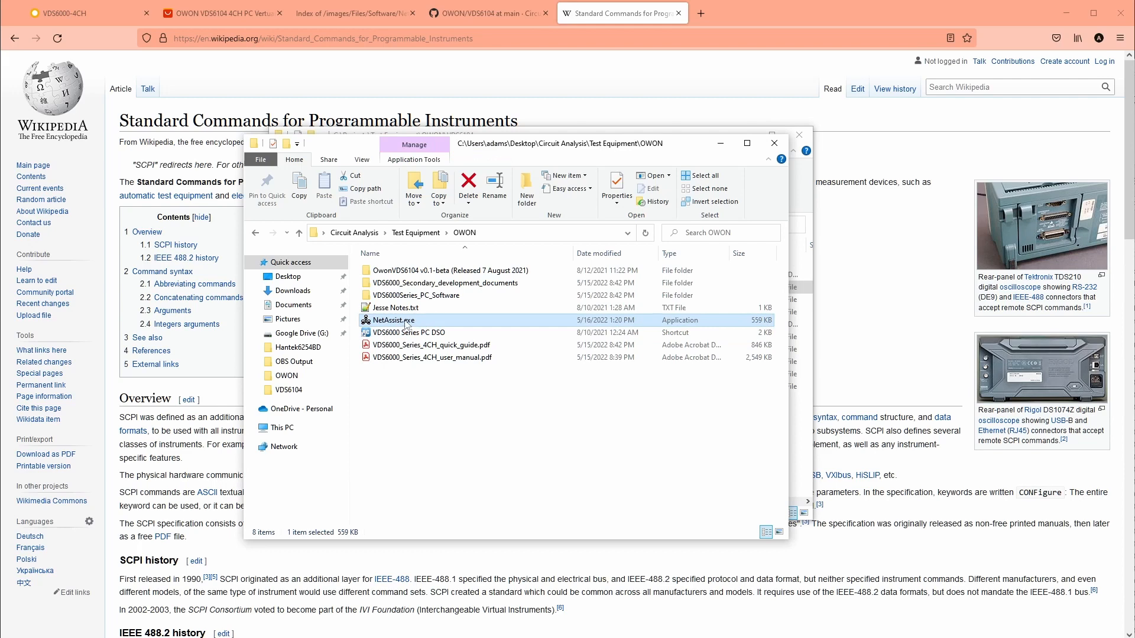
double_click(392, 321)
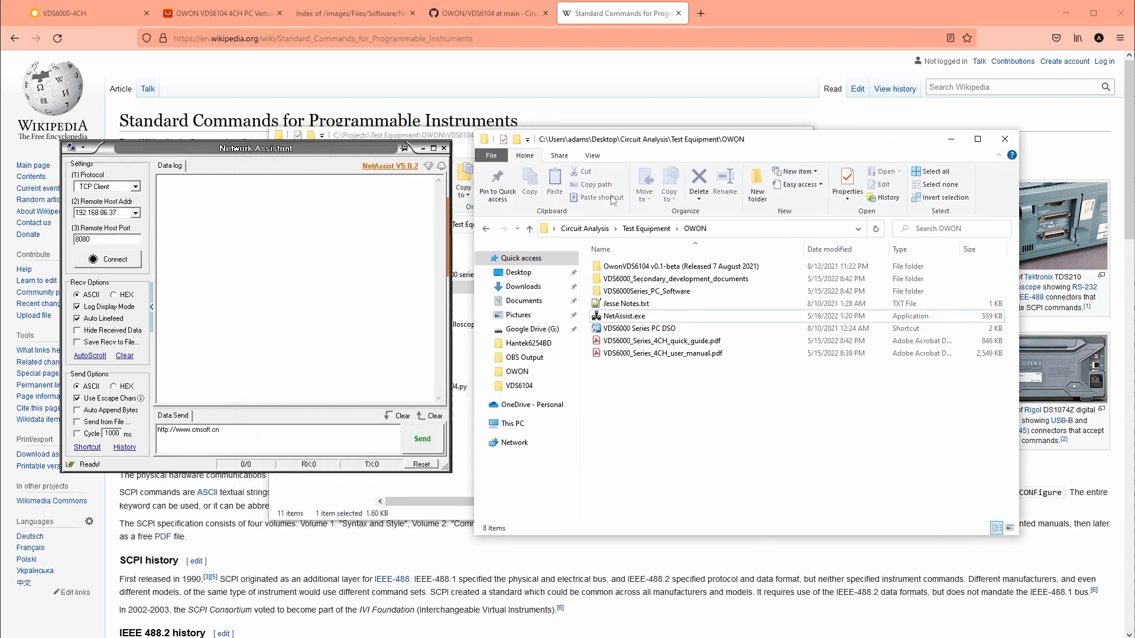
mouse_move(646, 290)
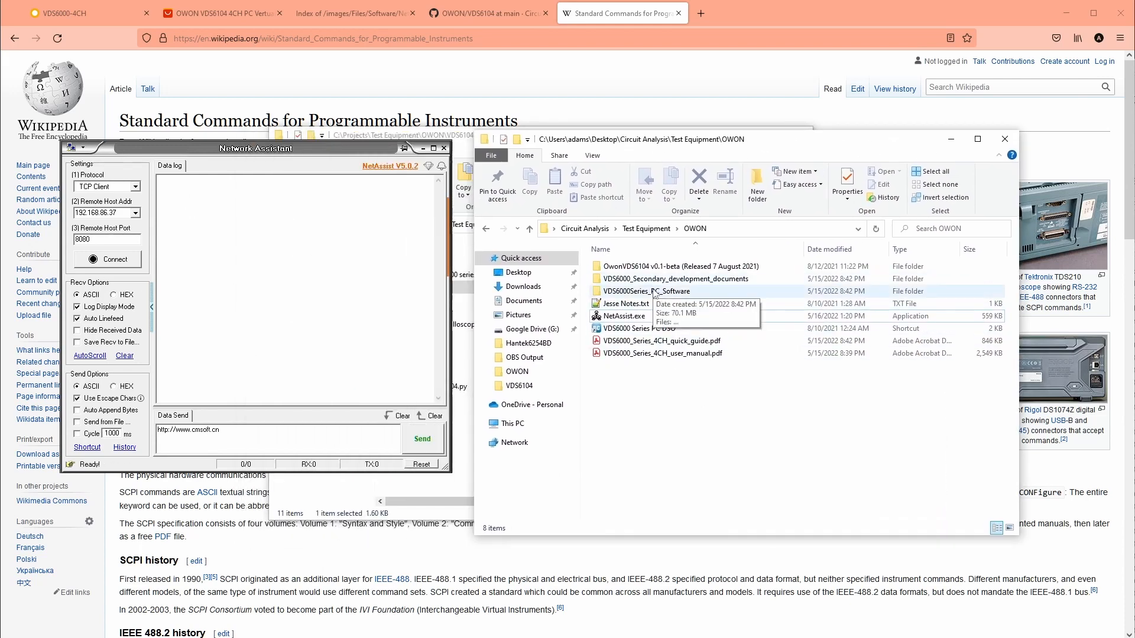
Open '09 SCPI and network gadget.pdf' from the VDS6000 secondary development documents folder
double_click(665, 279)
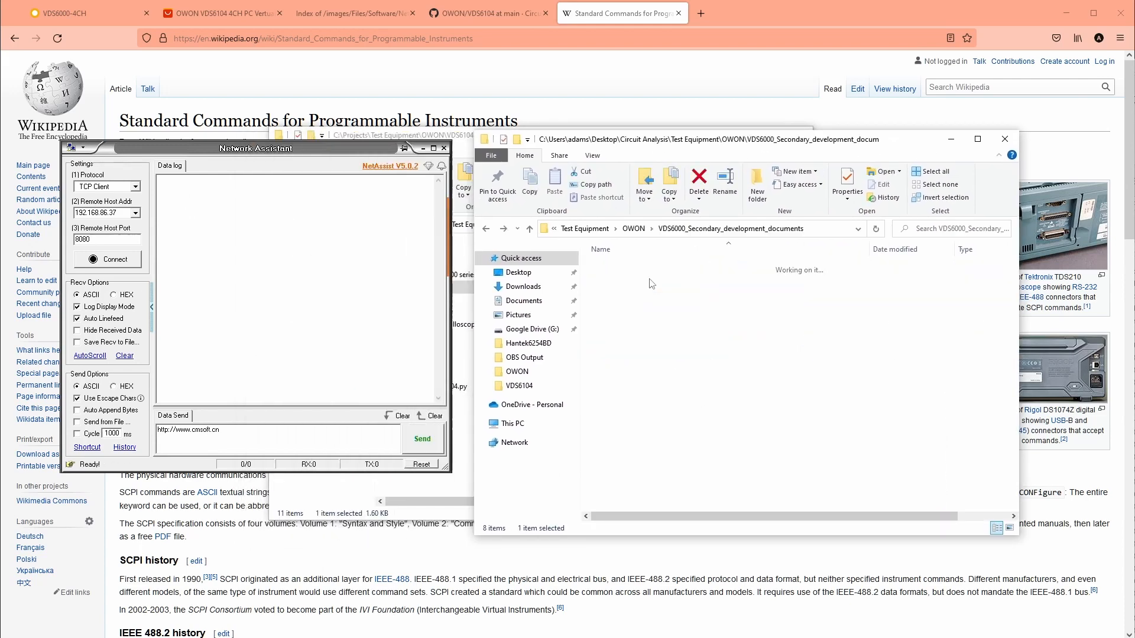
click(652, 291)
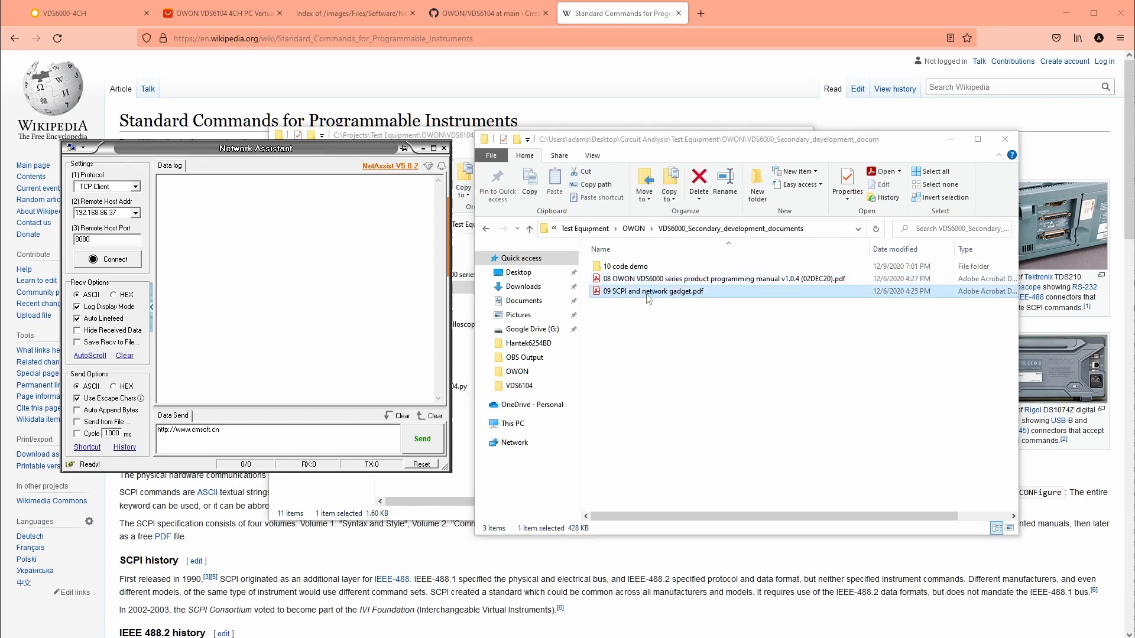
double_click(654, 291)
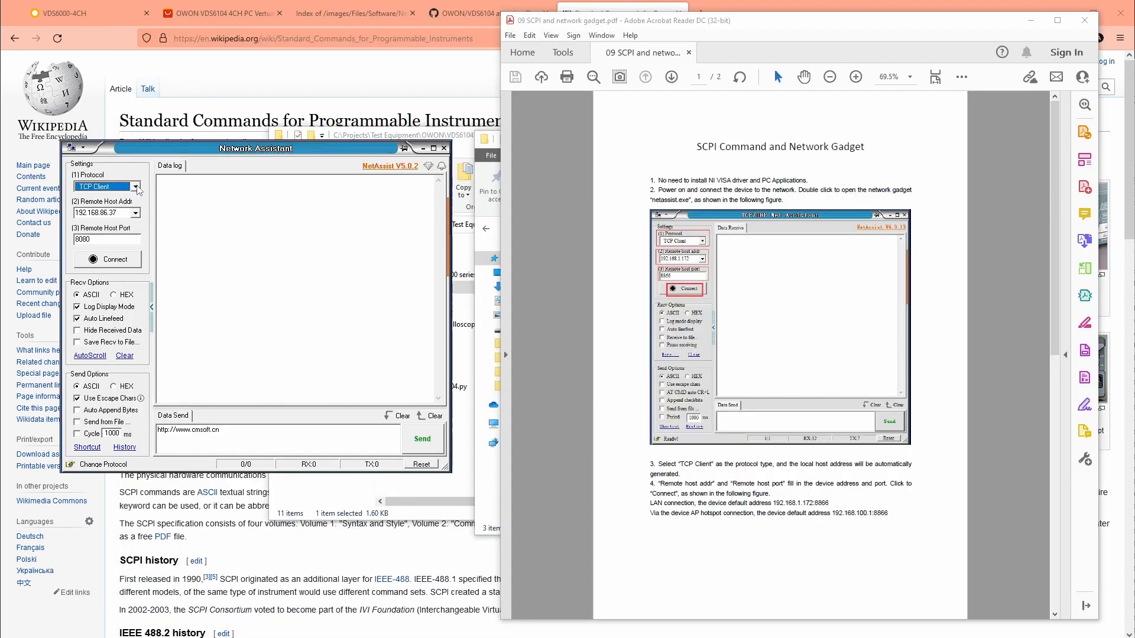
Target remote host 192.168.1.172 port 8866 in NetAssist and attempt a TCP connection, which times out
click(102, 212)
text(8)
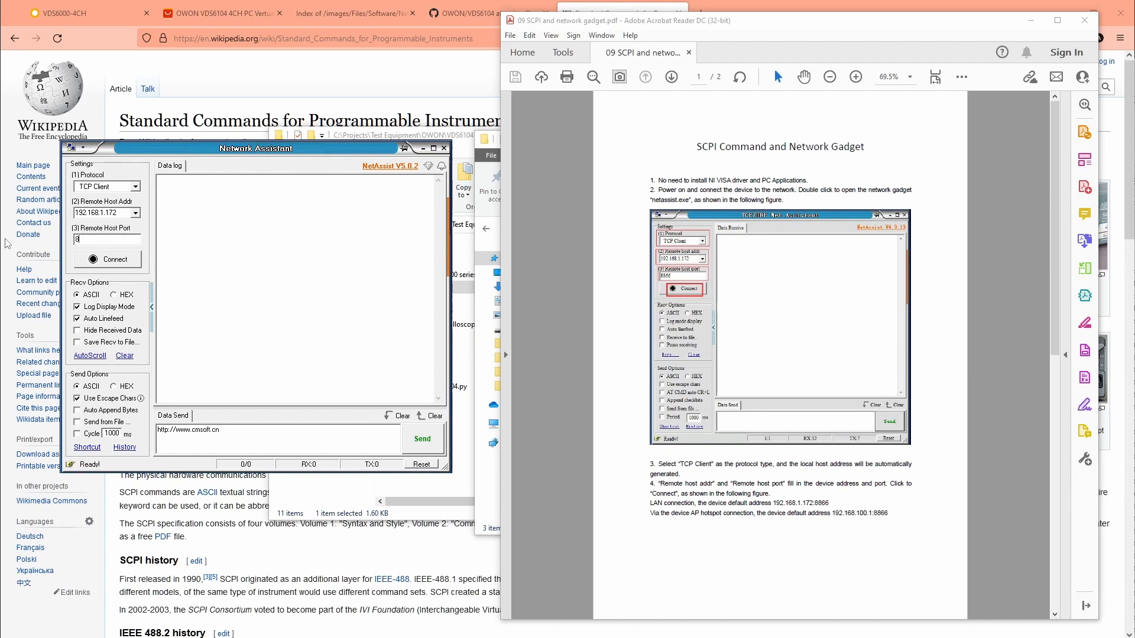
click(109, 259)
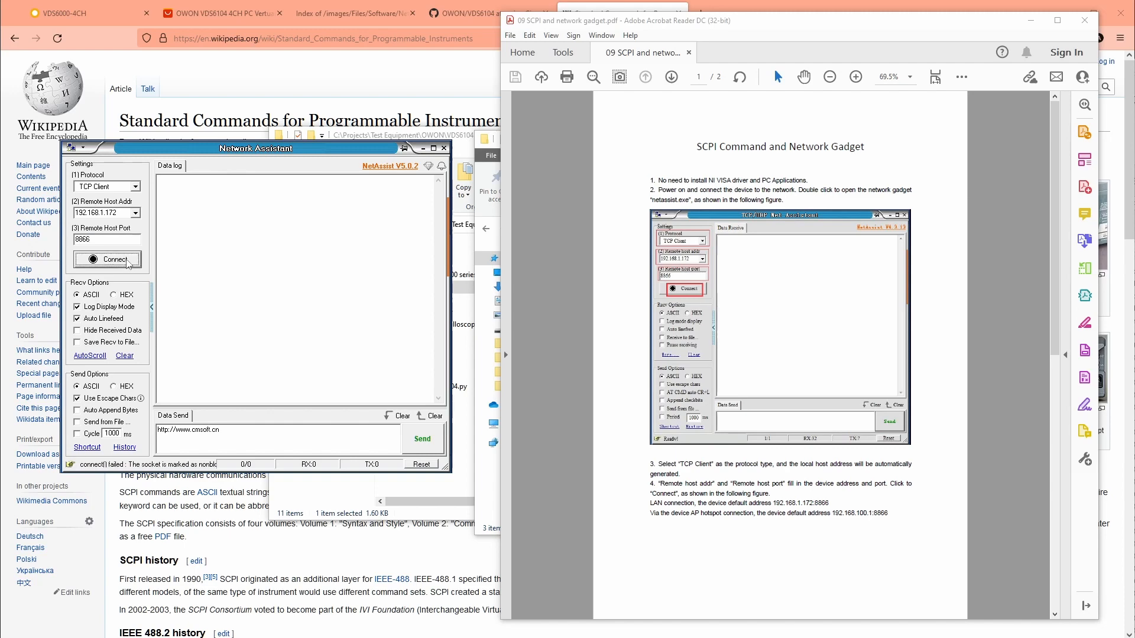
mouse_move(108, 262)
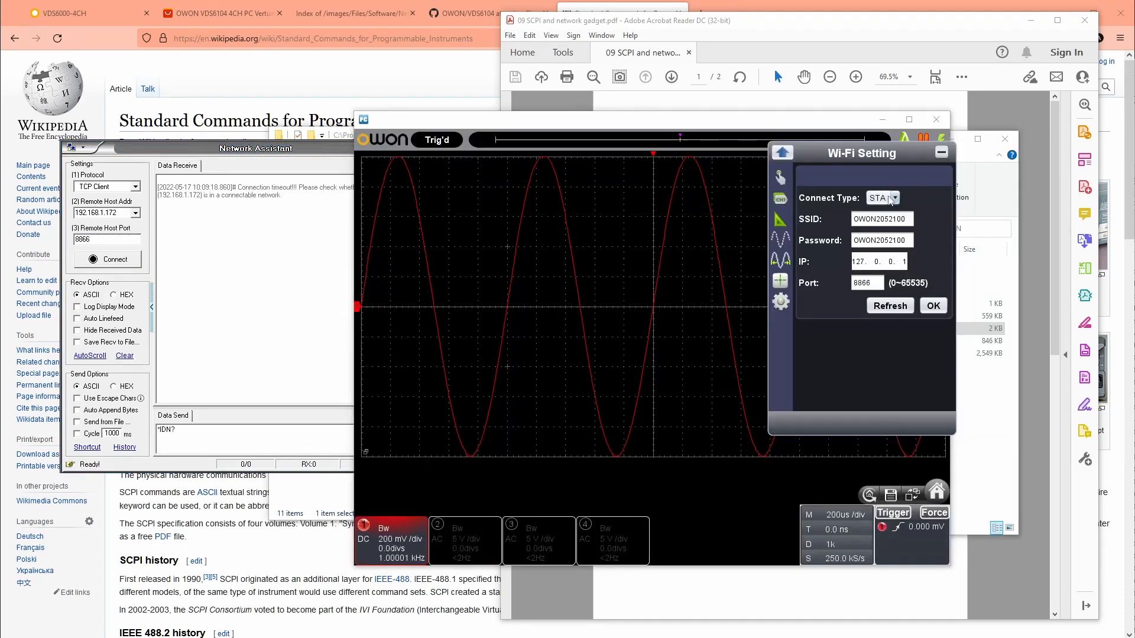
Toggle the Wi-Fi connect type between AP and STA, refresh station settings and inspect the SSID
click(898, 198)
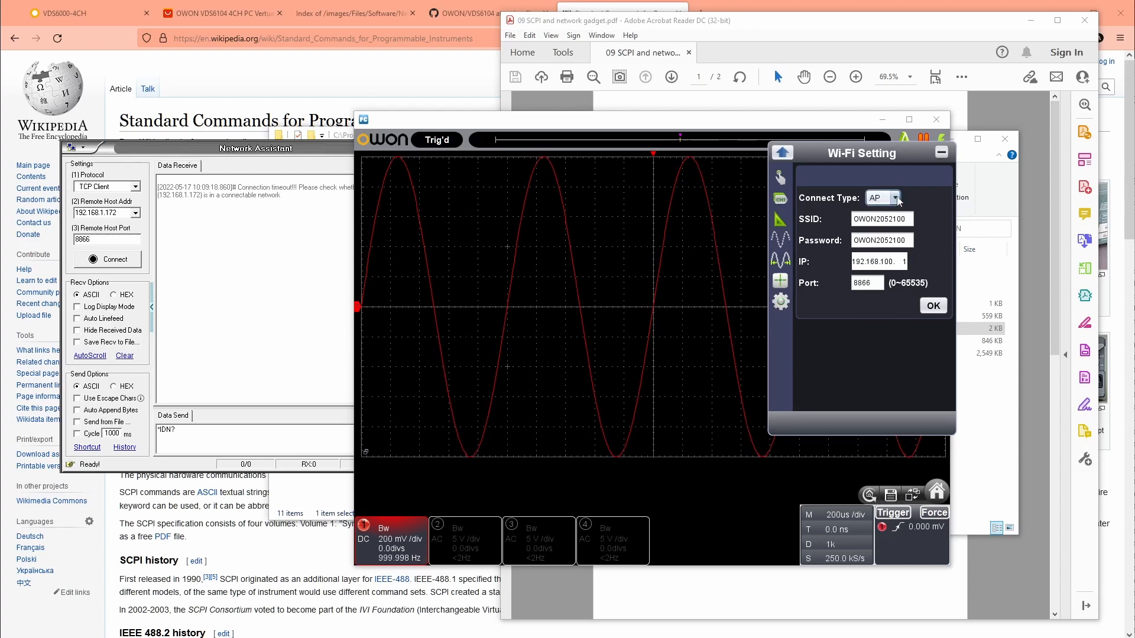
click(892, 197)
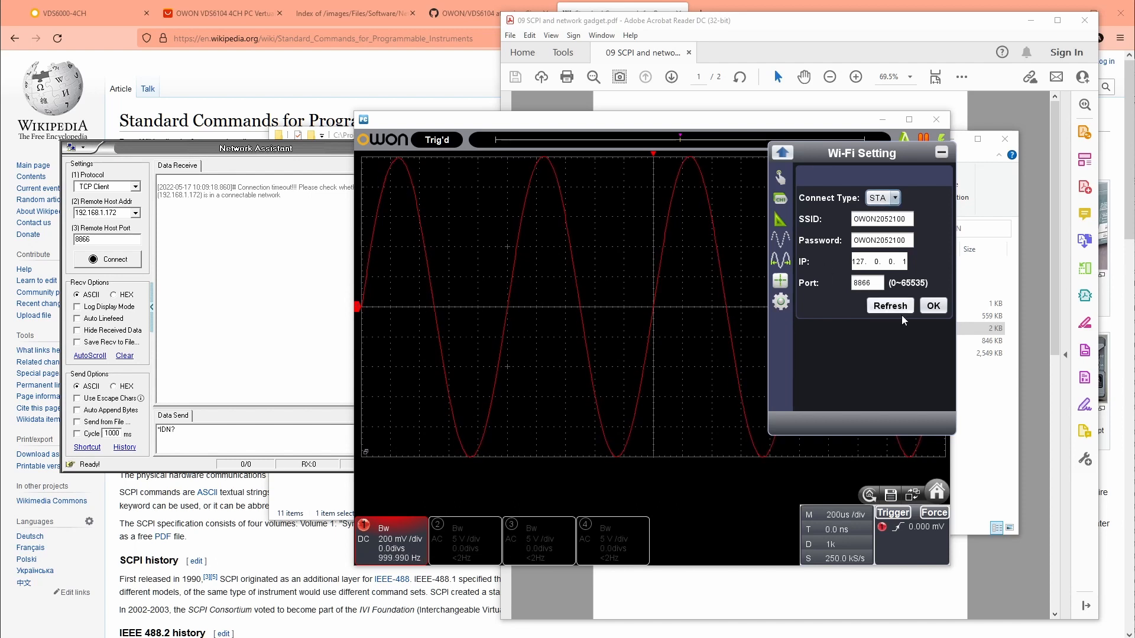
click(889, 305)
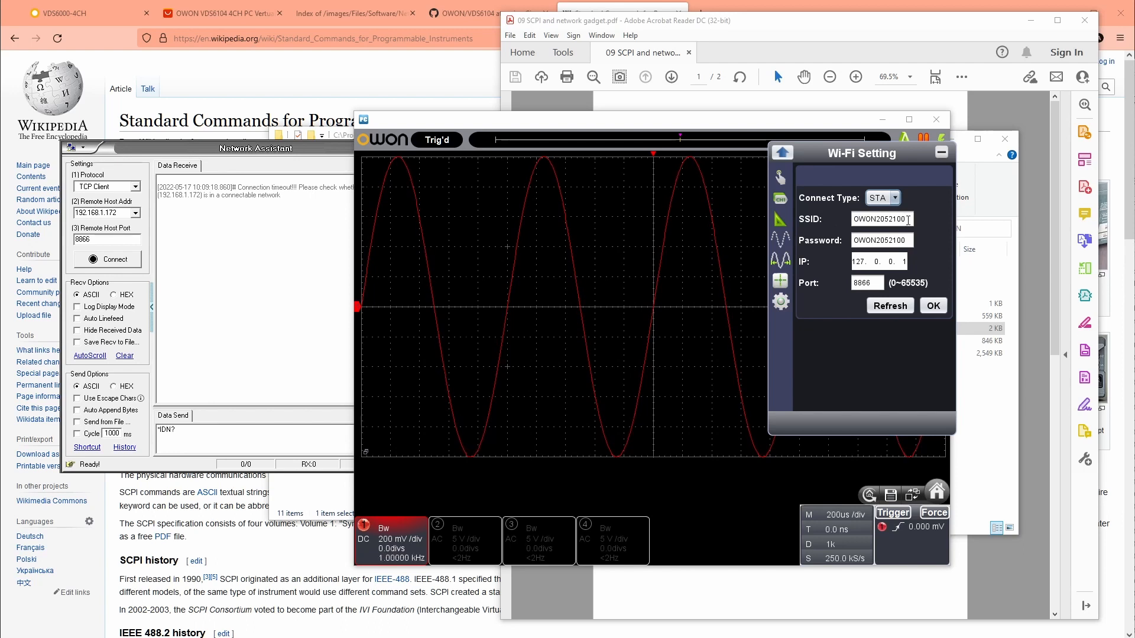
triple_click(882, 218)
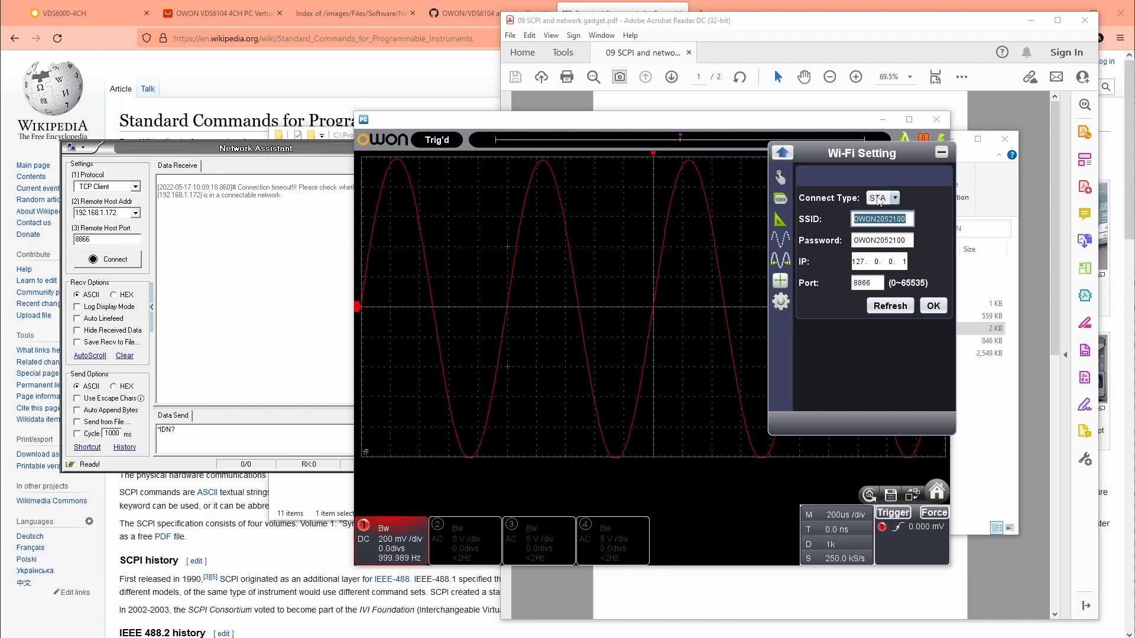
Switch the connect type to AP and inspect the Wi-Fi password value
click(882, 198)
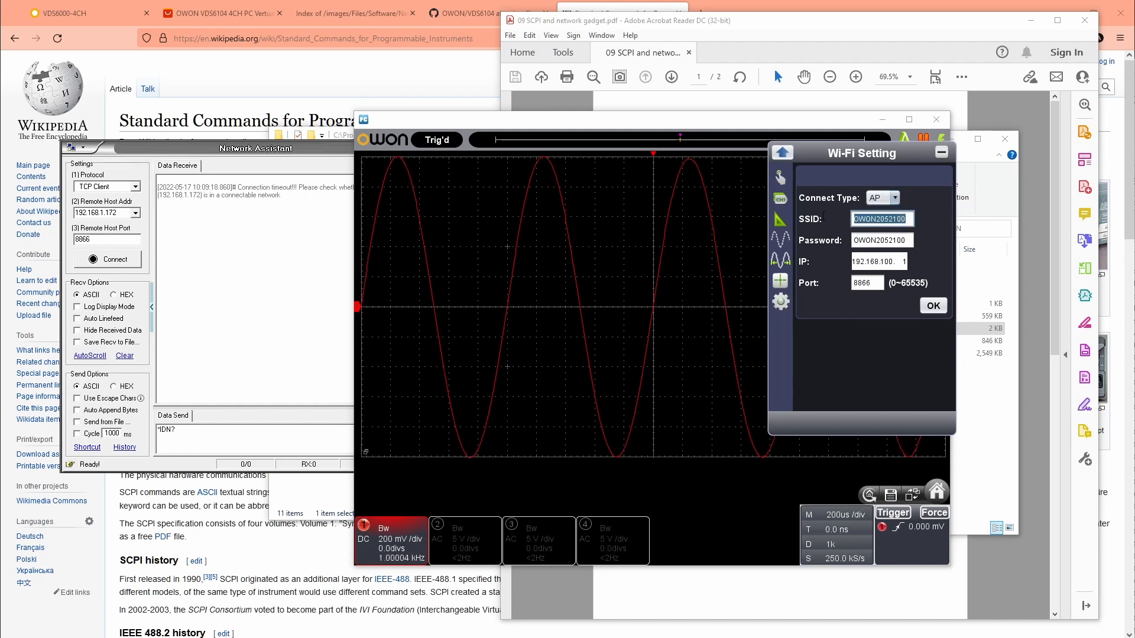
click(883, 240)
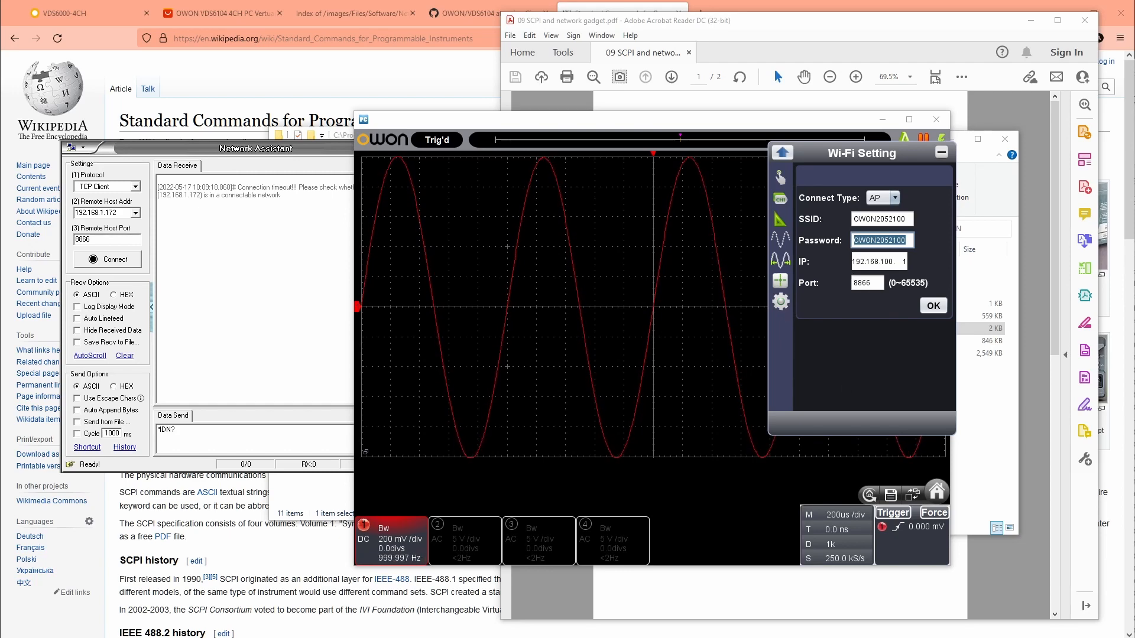
click(108, 258)
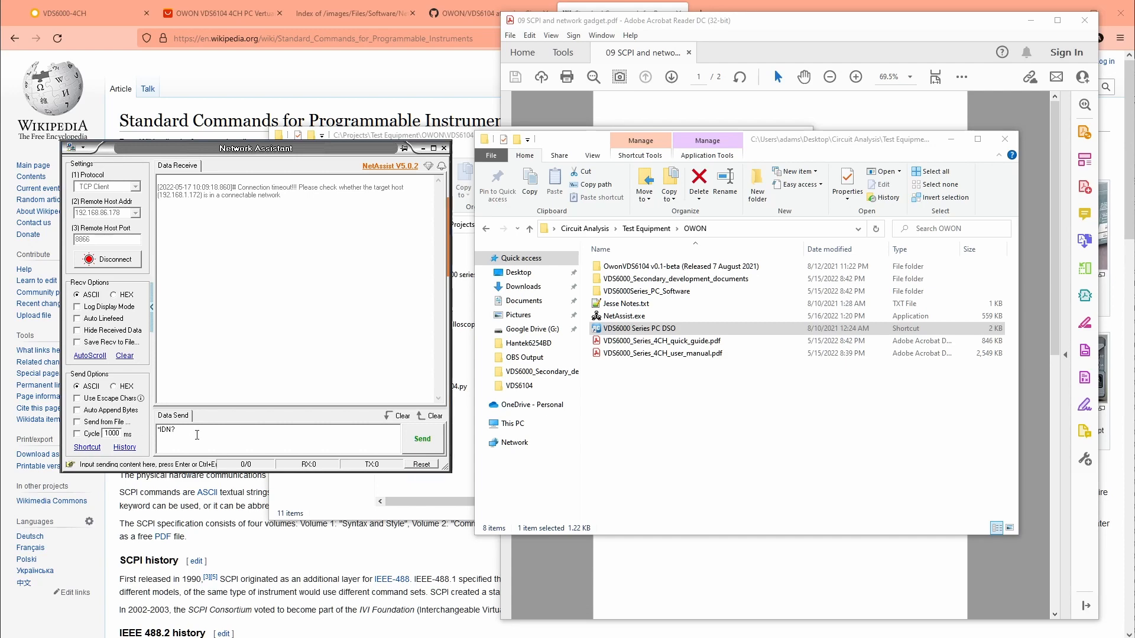
Bring the SCPI gadget guide forward and review the *IDN? identification exchange returning OWON VDS6104
click(423, 438)
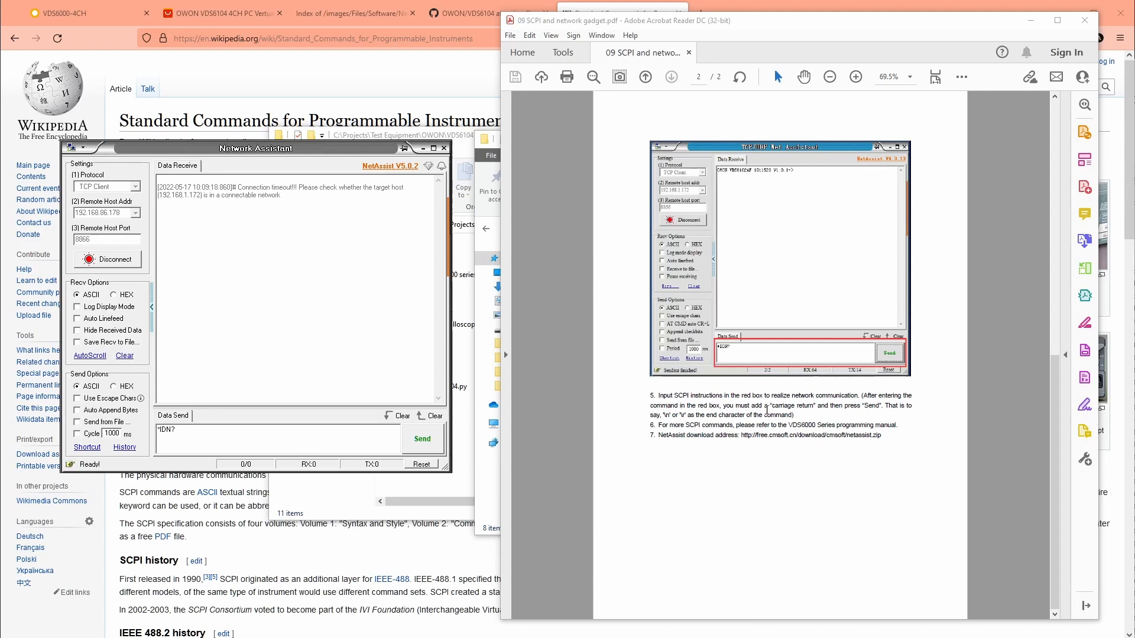
drag(649, 406, 900, 406)
text(\n)
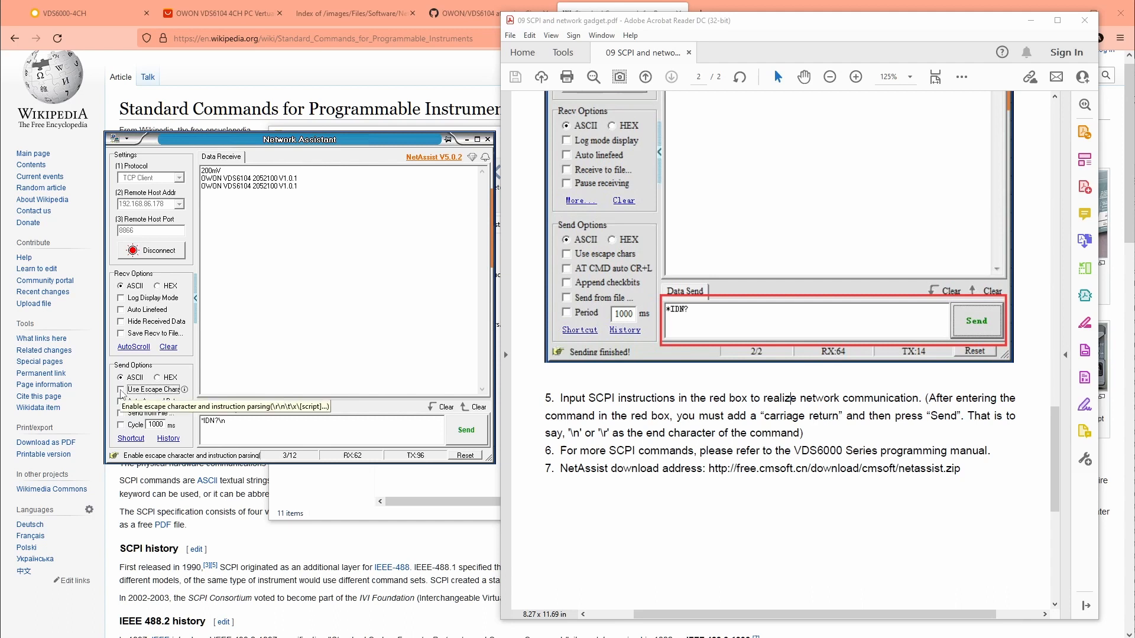
Enable Use Escape Chars and send *IDN?\n, receiving the scope's identification reply
click(122, 389)
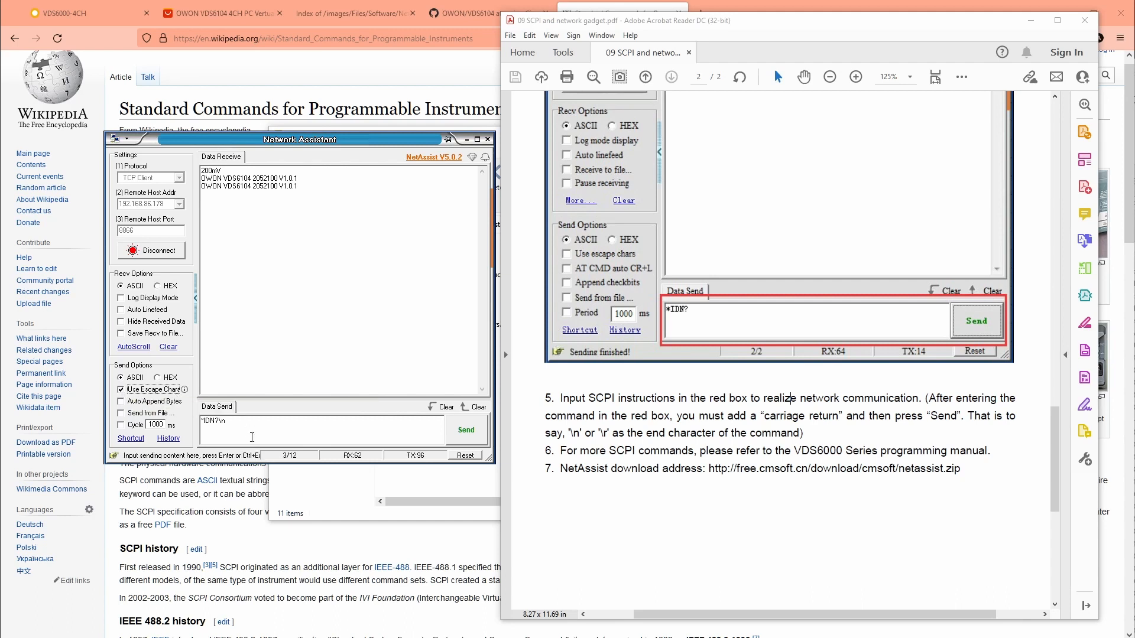
click(466, 430)
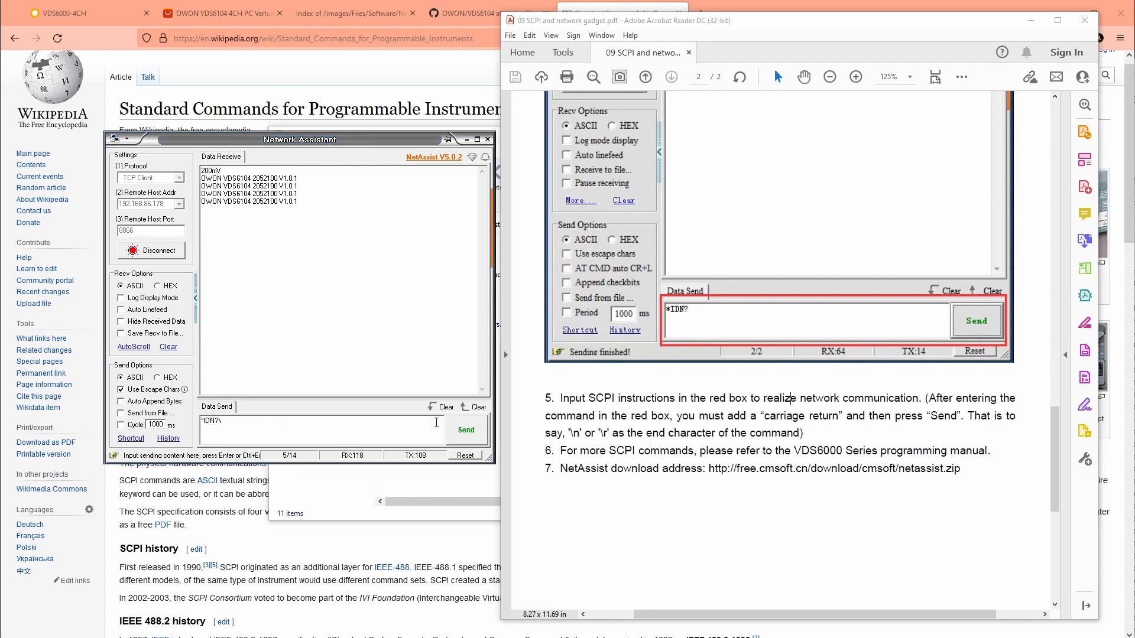
click(466, 429)
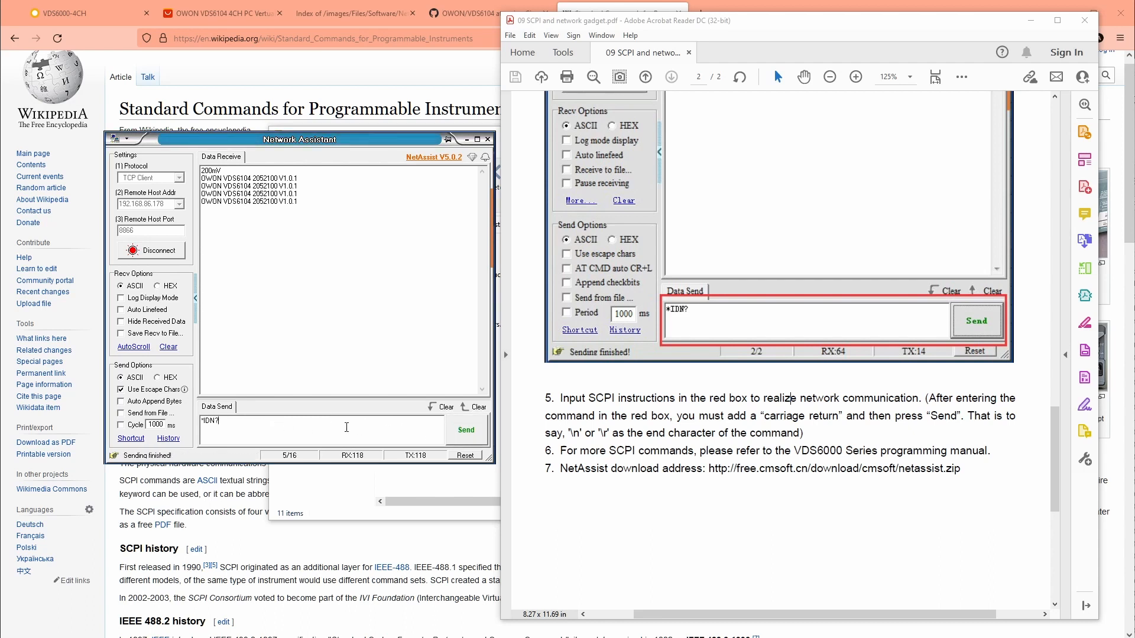
Send CH1:SCALE?\n to the scope, which replies 200mV
click(466, 429)
text(CH1:SCALE?\n)
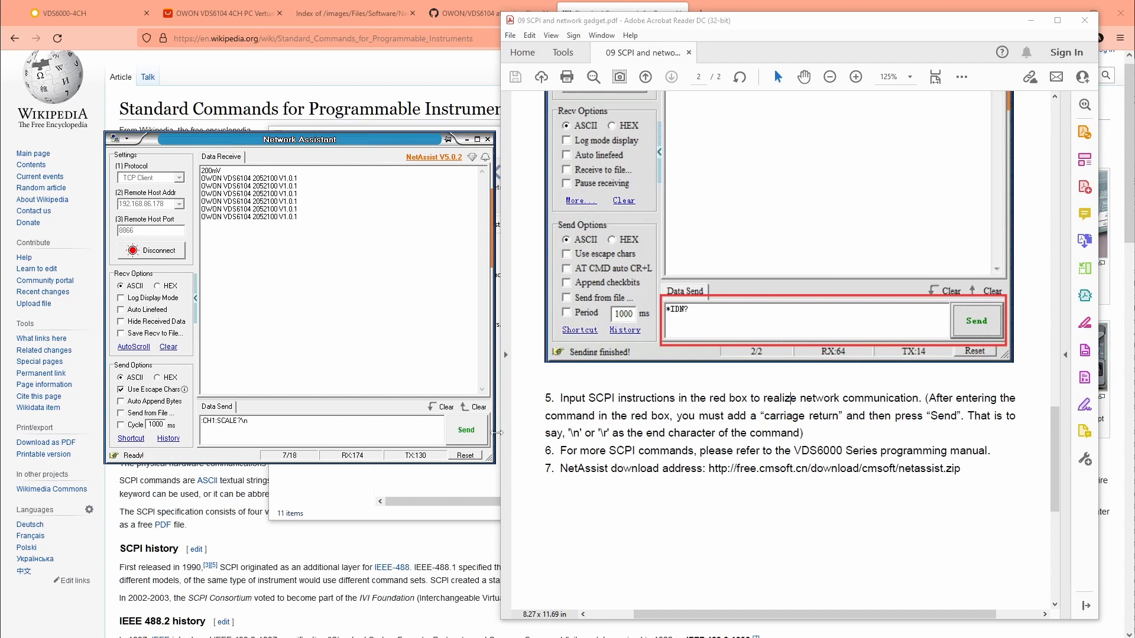
click(466, 430)
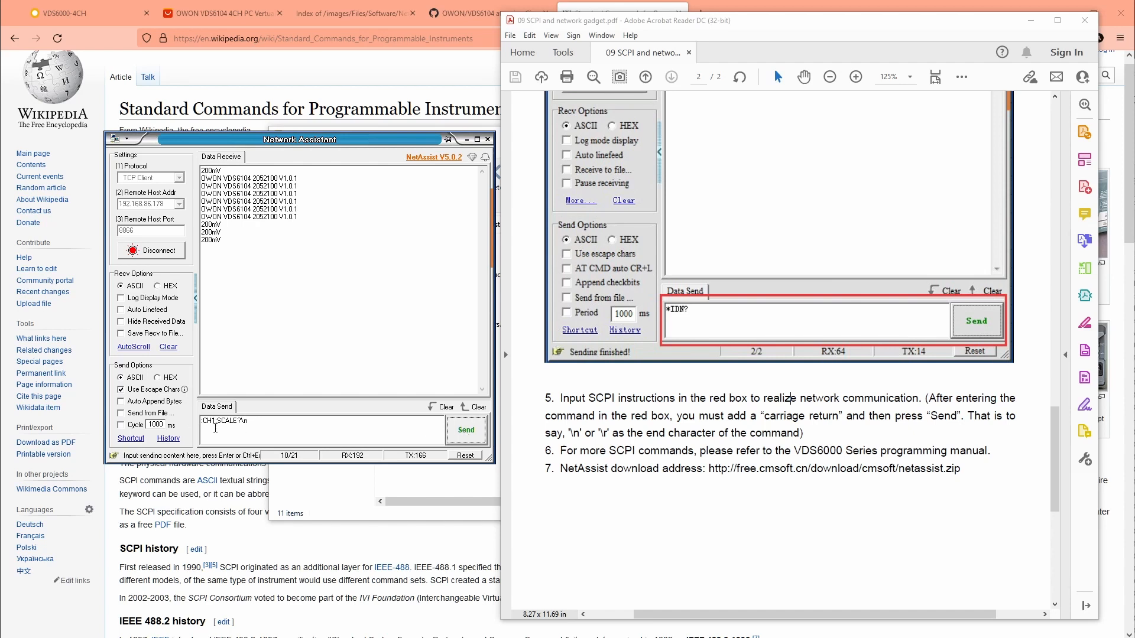
mouse_move(285, 433)
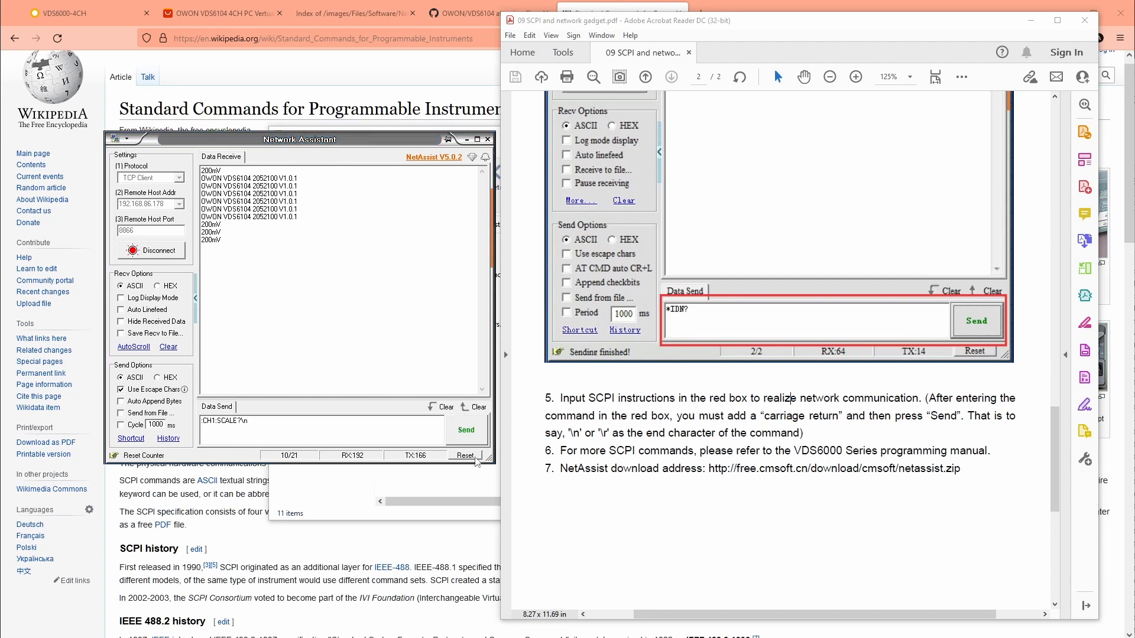
click(272, 434)
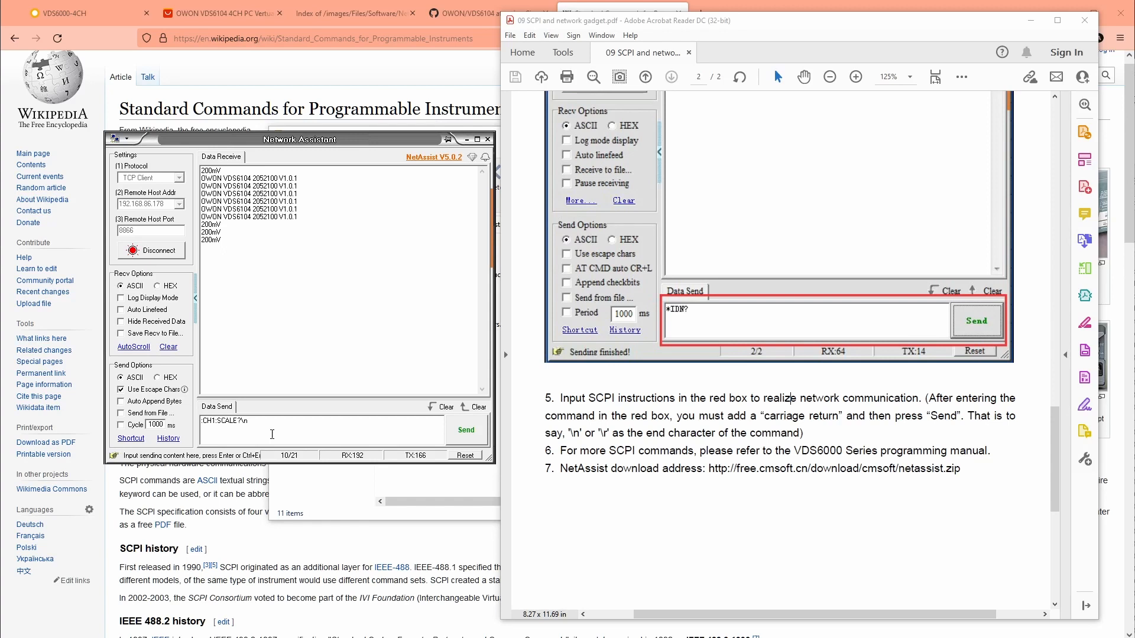